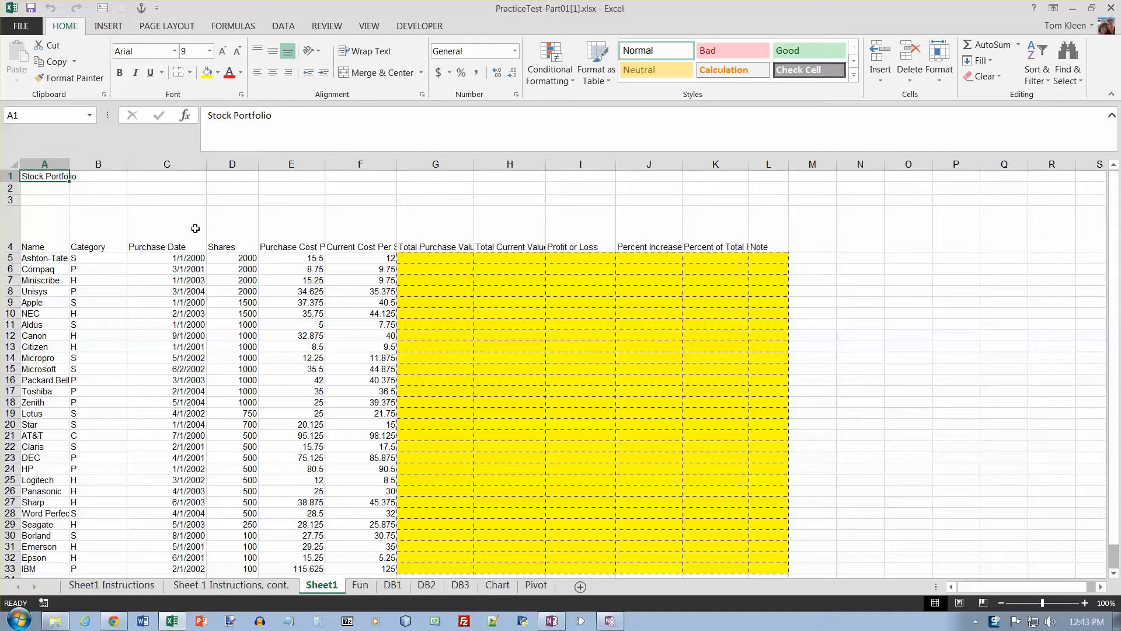
pyautogui.moveTo(253, 500)
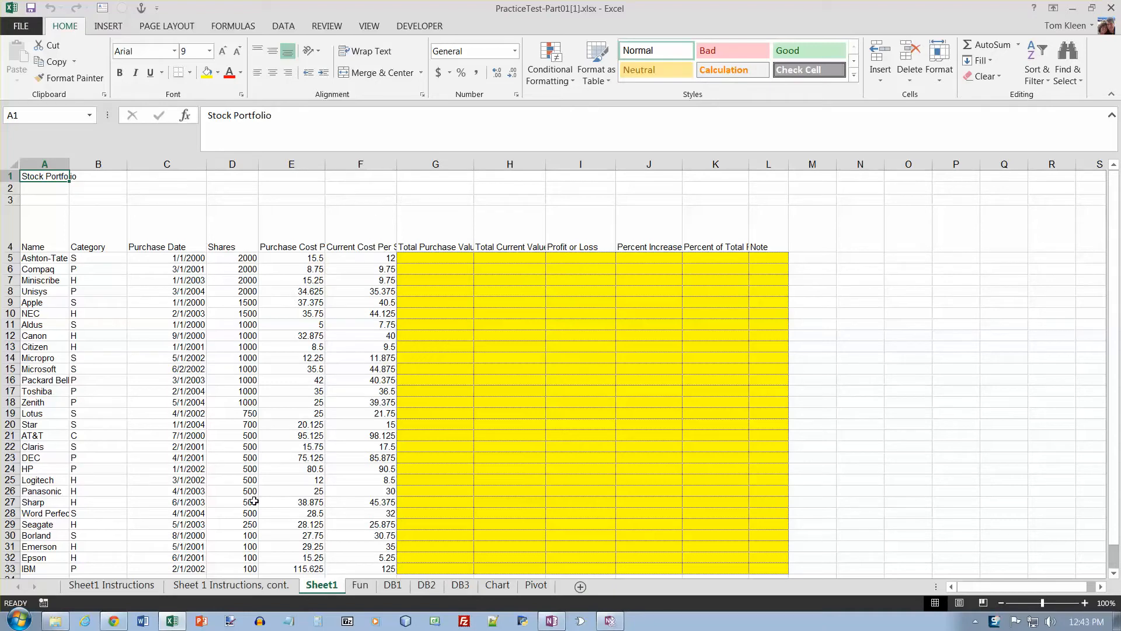
# - View the Sheet1 Instructions sheet listing the assignment tasks
pyautogui.click(111, 583)
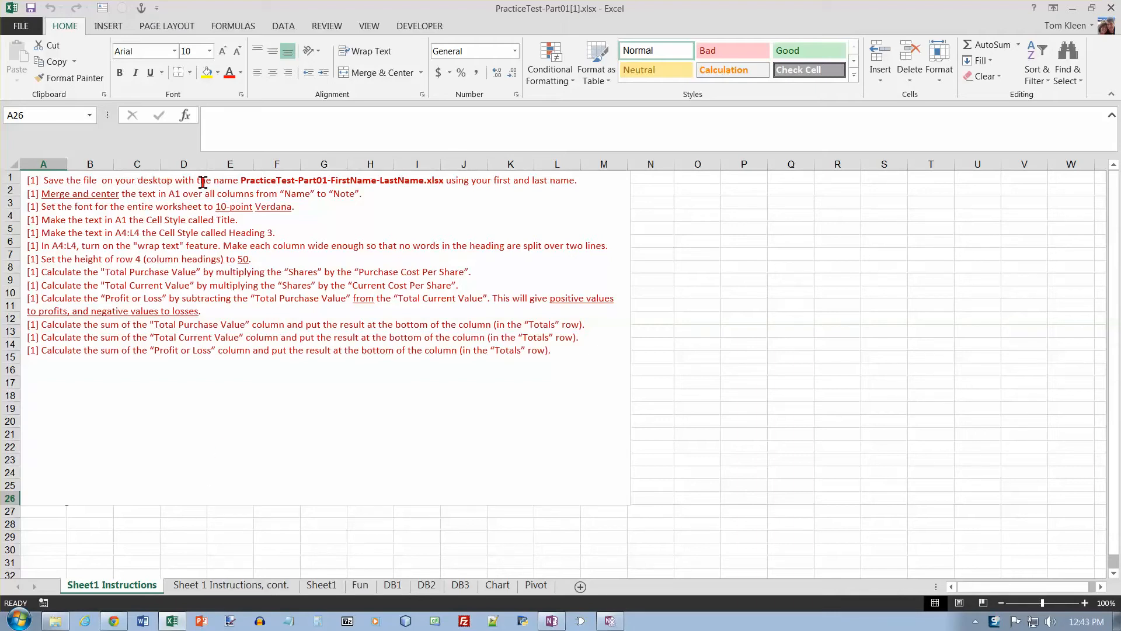
pyautogui.moveTo(285, 184)
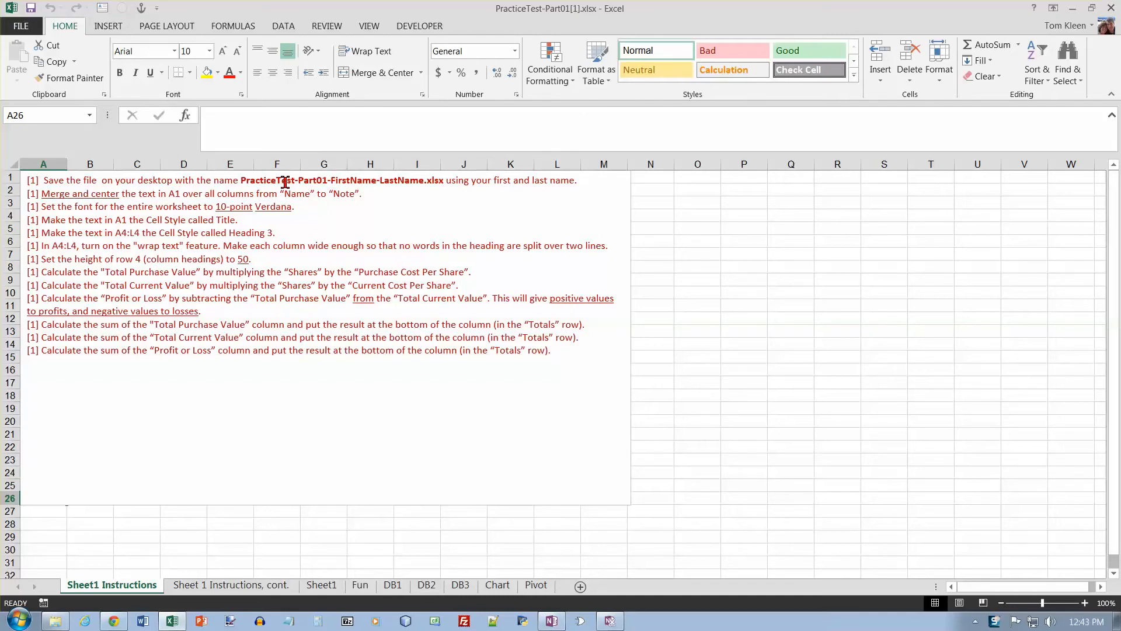
pyautogui.moveTo(34, 47)
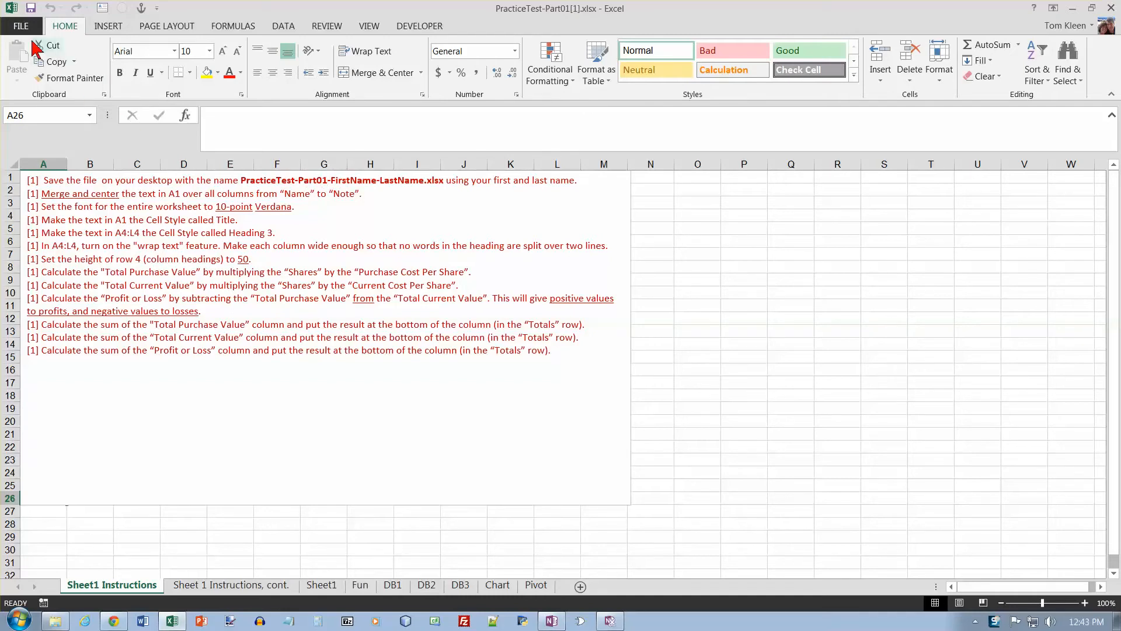
# - Start a Save As to the desktop location on this computer
pyautogui.click(20, 25)
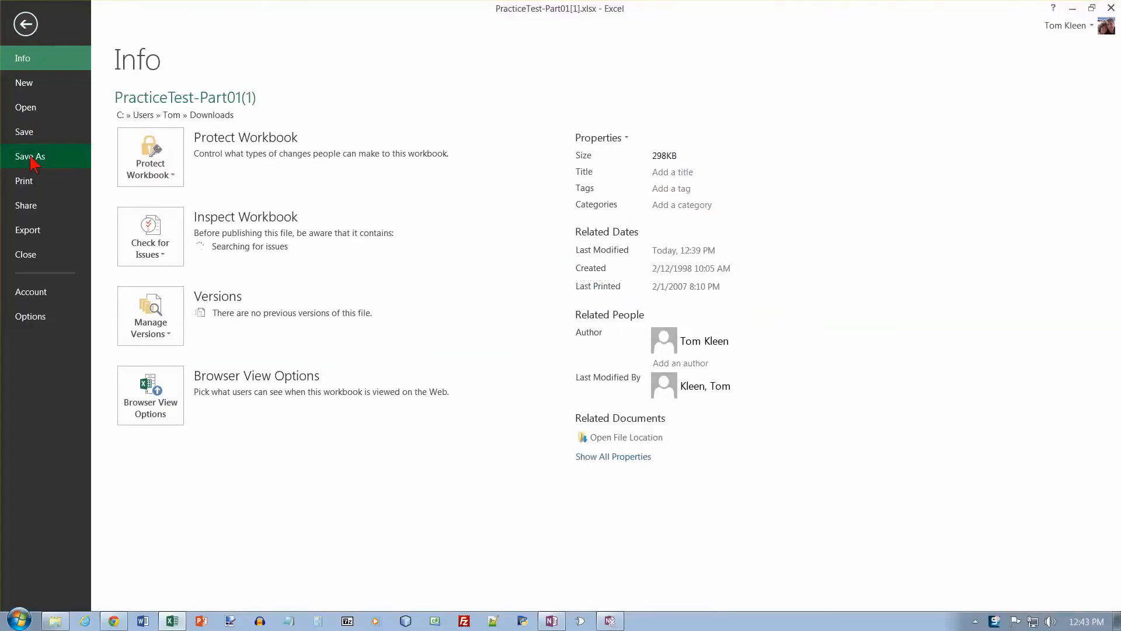
pyautogui.click(30, 156)
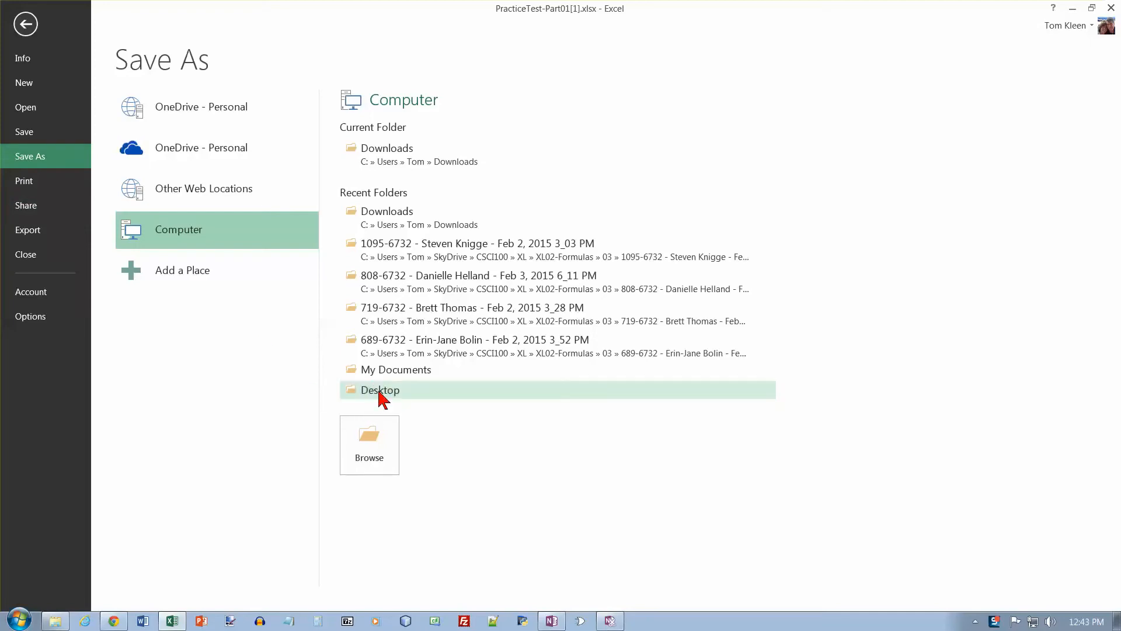
pyautogui.click(379, 389)
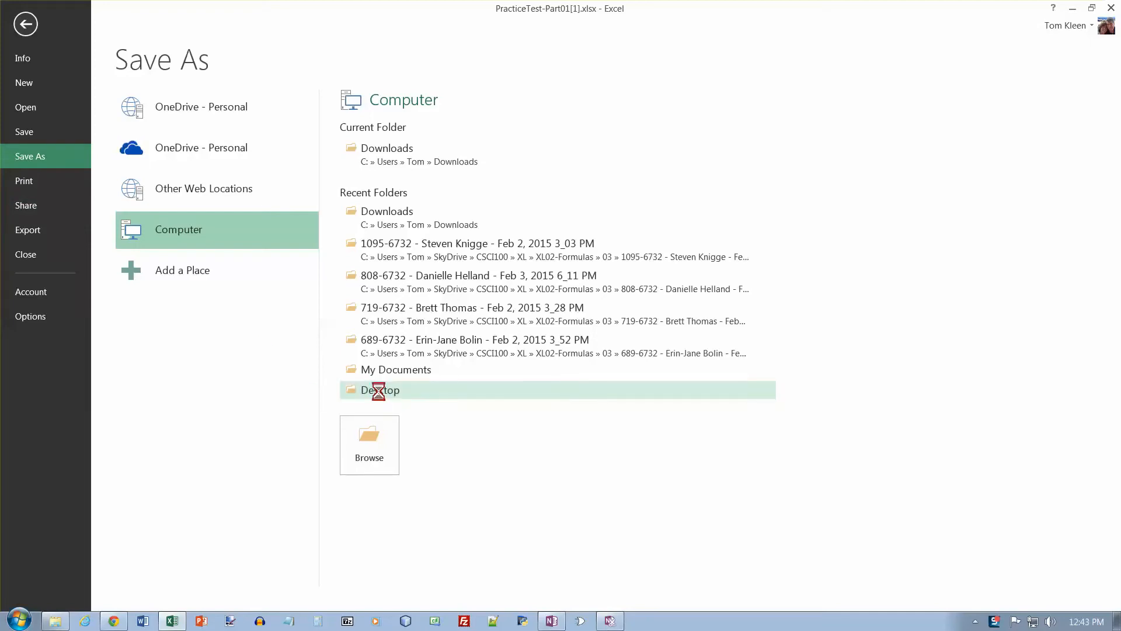
pyautogui.click(381, 390)
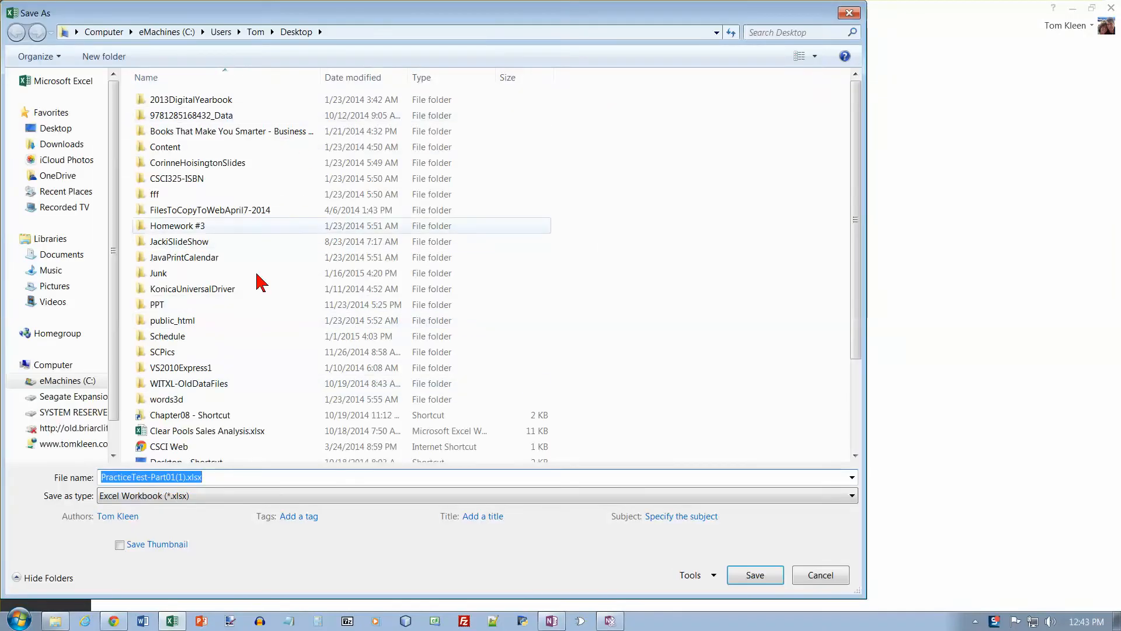
# - Save as PracticeTest-Part01-Tom-Kleen.xlsx, replacing the existing desktop copy
pyautogui.click(178, 476)
pyautogui.write('-Tom-')
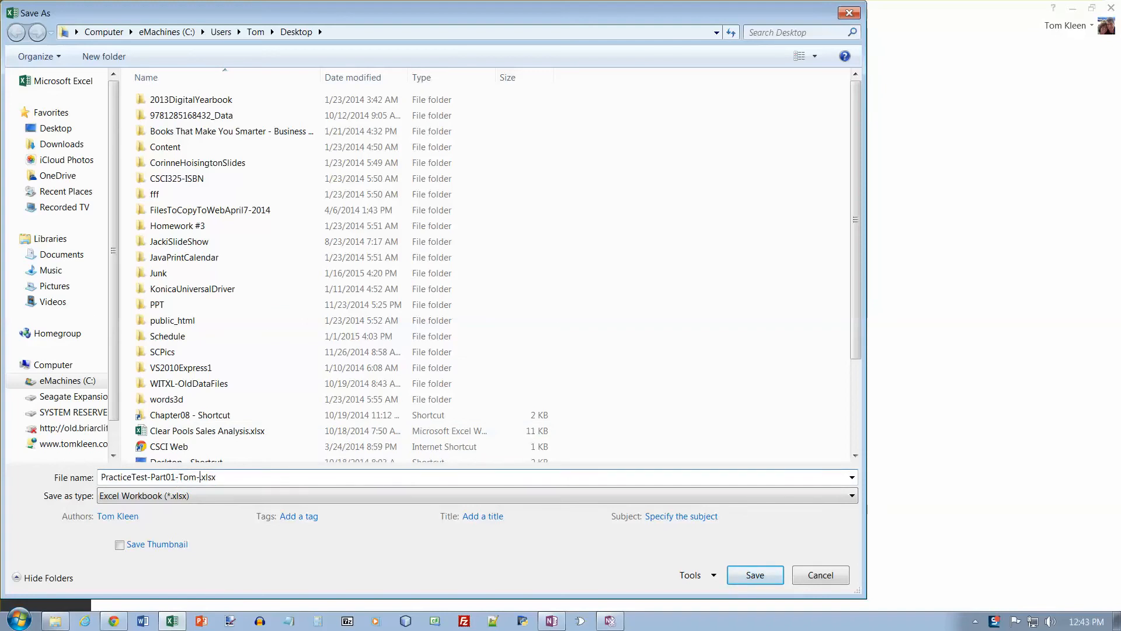
pyautogui.write('Kleen')
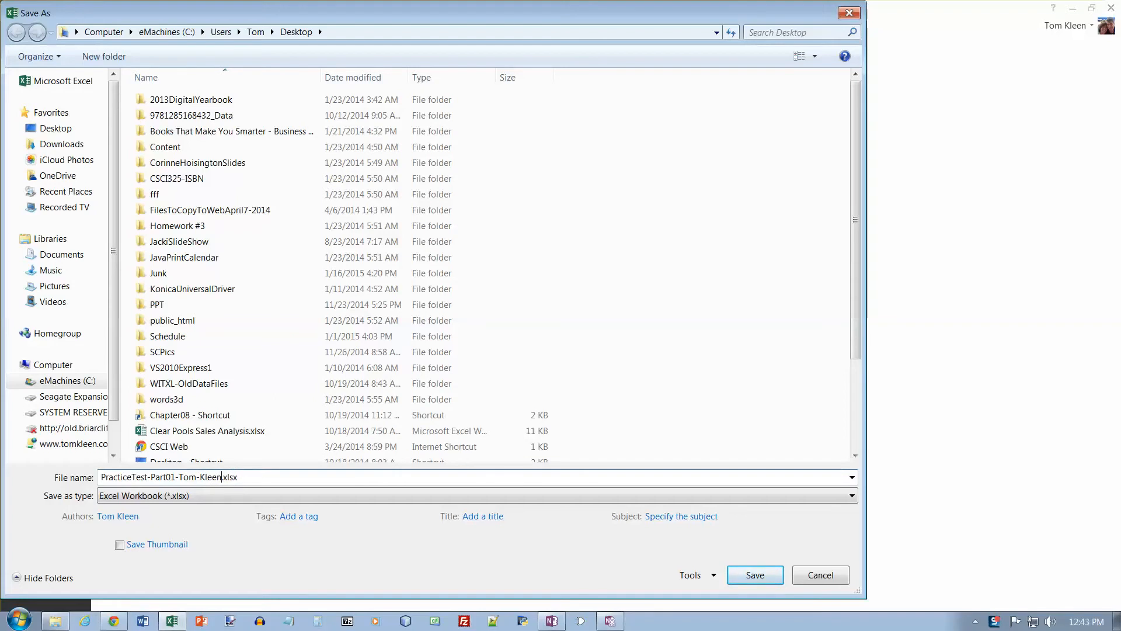
pyautogui.click(754, 574)
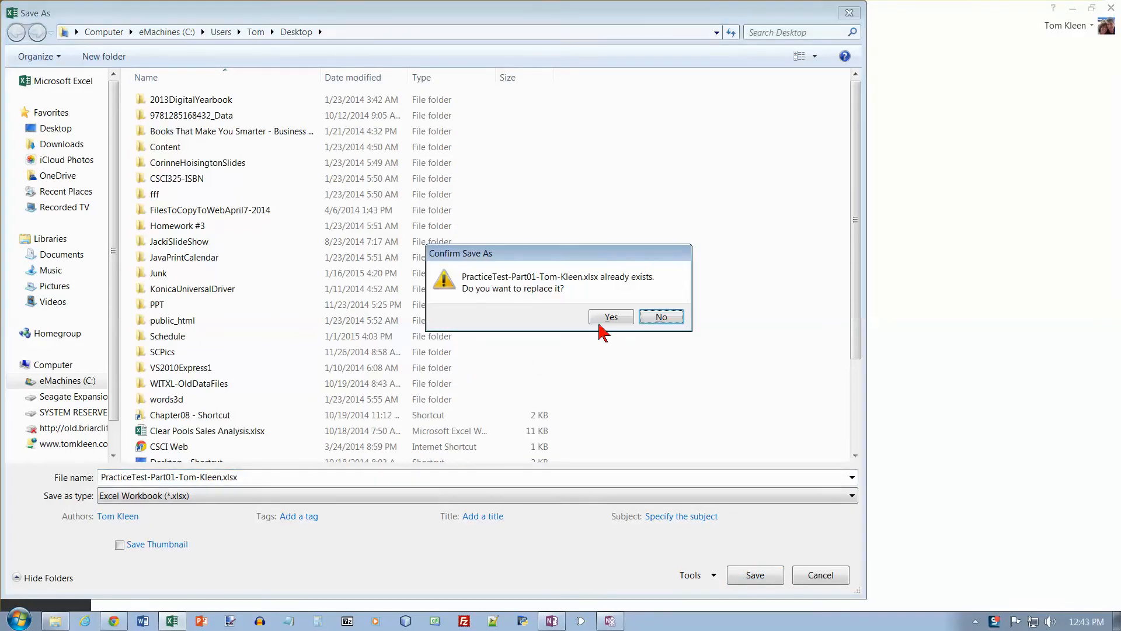
pyautogui.click(610, 317)
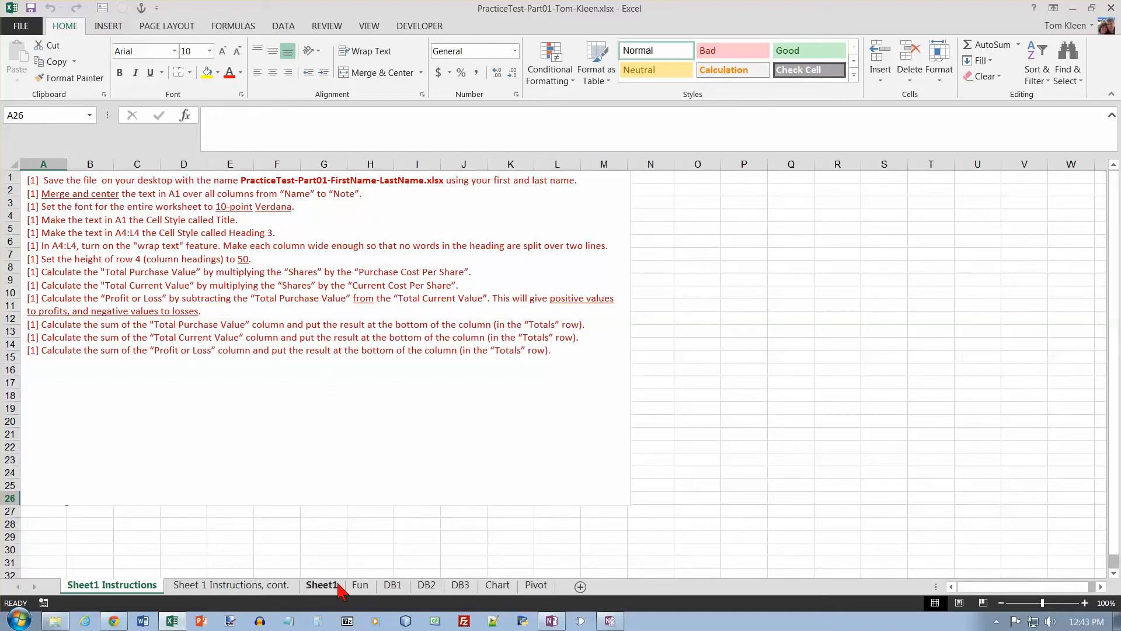
# - Merge and center the title across A1:L1, set the sheet to Verdana 10 and apply Title style
pyautogui.click(321, 584)
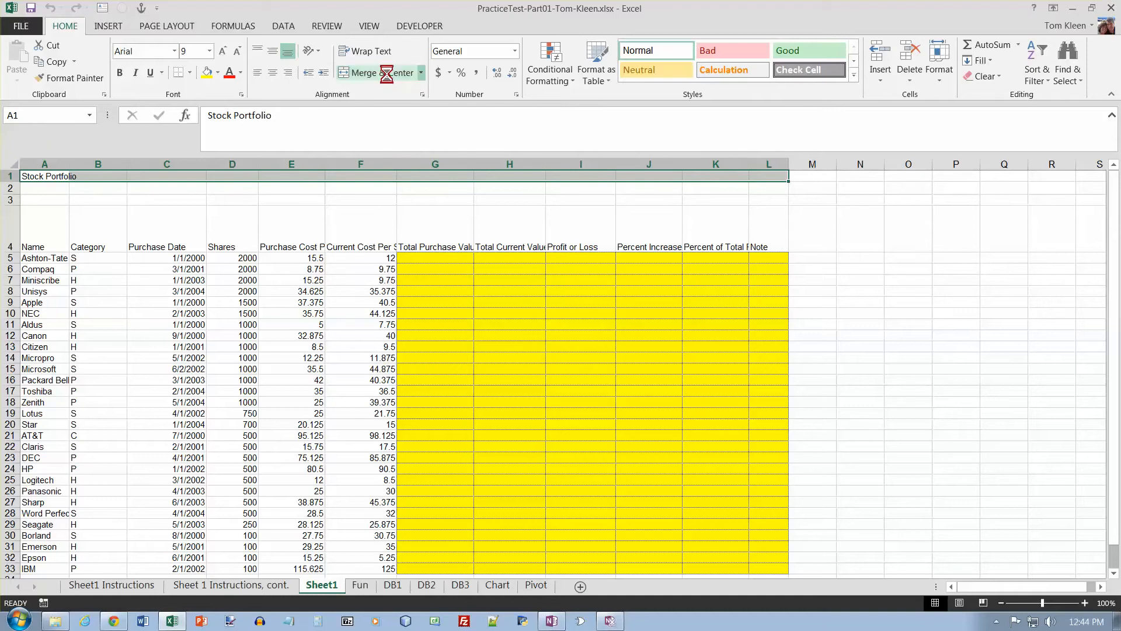
pyautogui.click(111, 585)
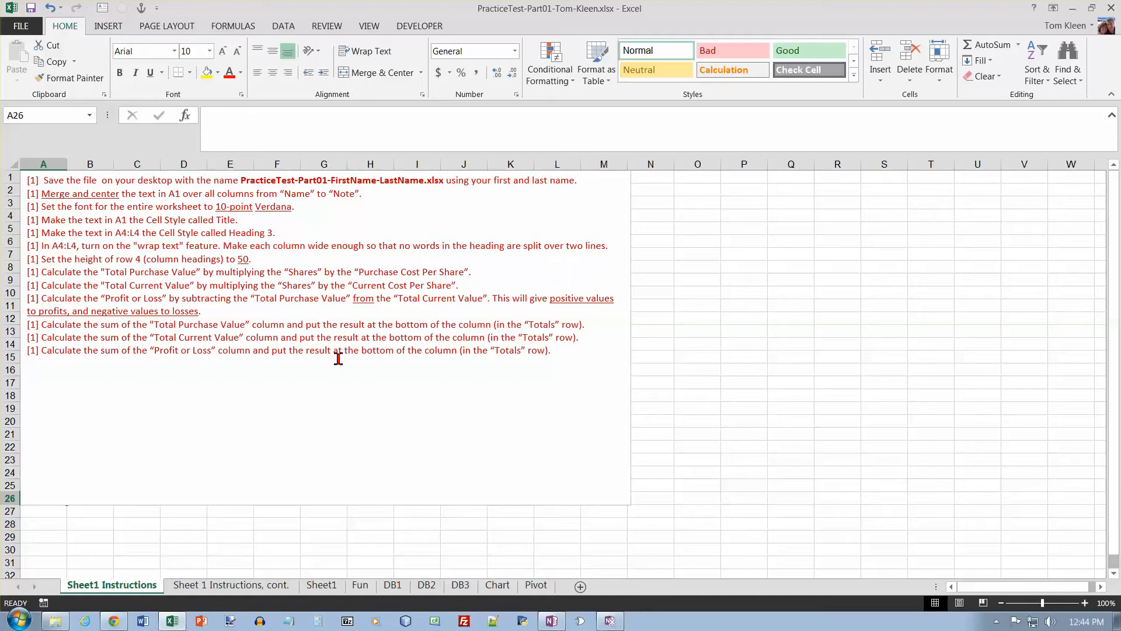
pyautogui.click(321, 583)
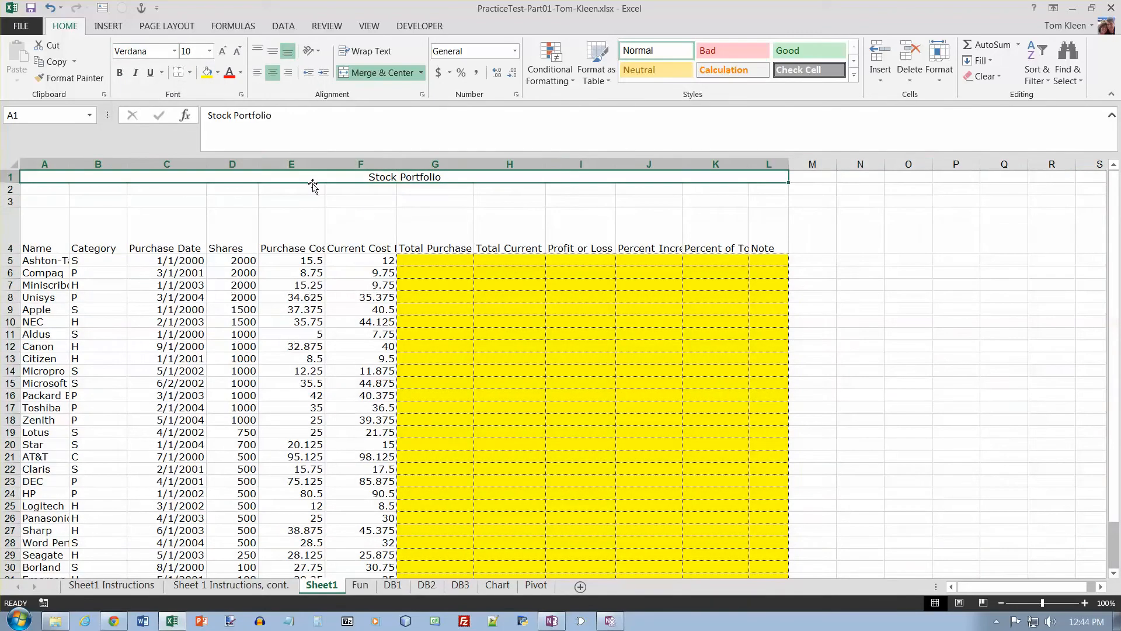
pyautogui.click(852, 82)
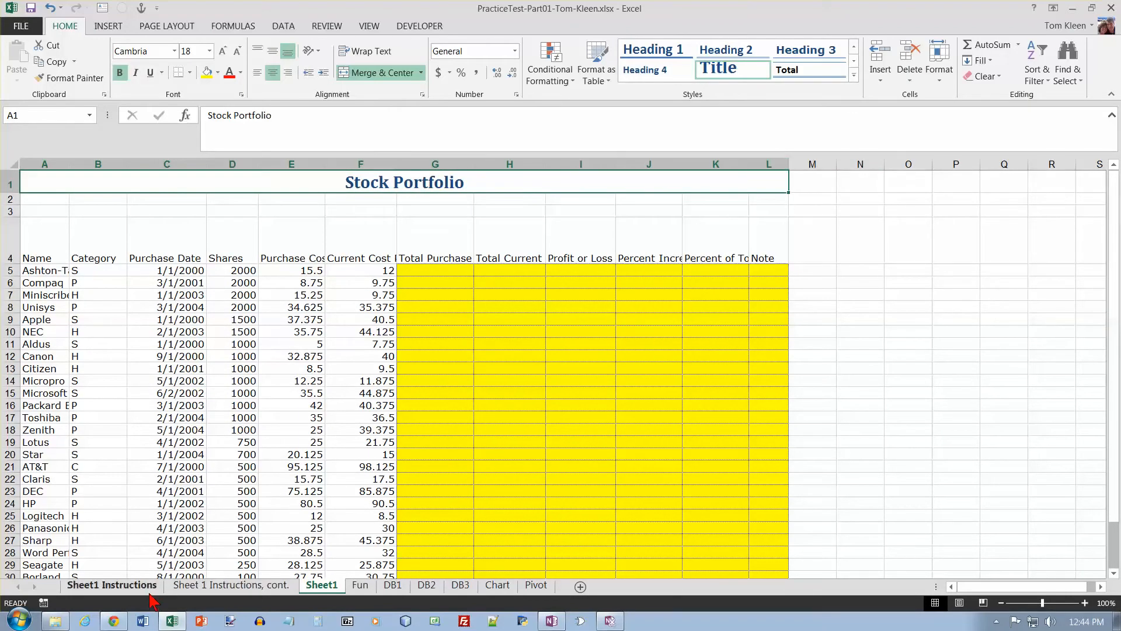
pyautogui.click(112, 585)
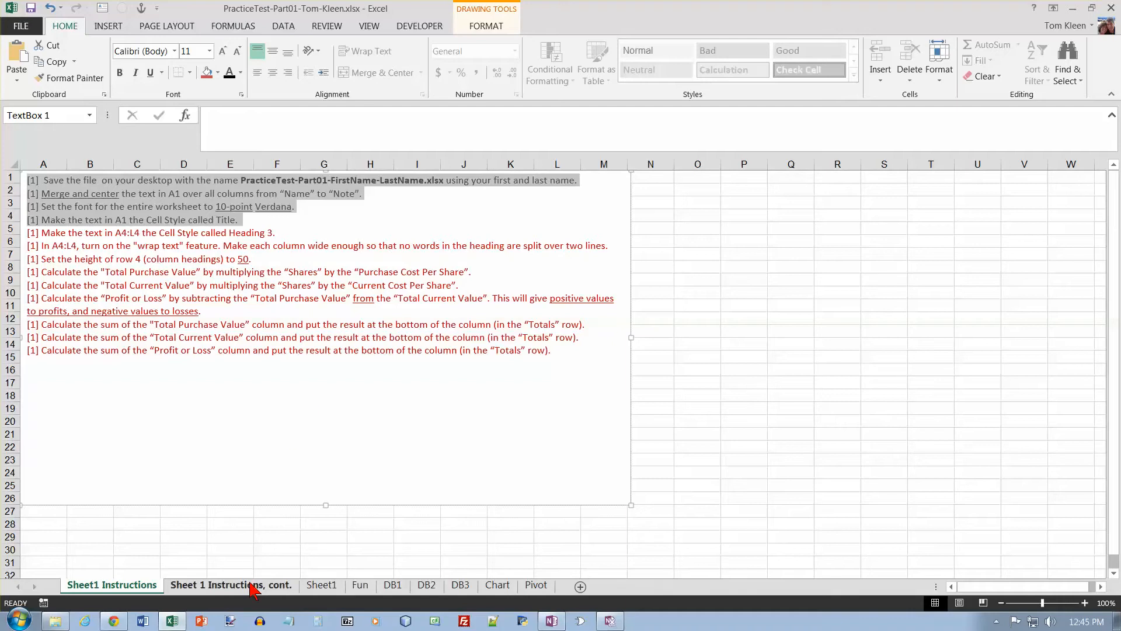
# - Give the A4:L4 headings Heading 3 style with wrapped text and widths that avoid split words
pyautogui.click(321, 585)
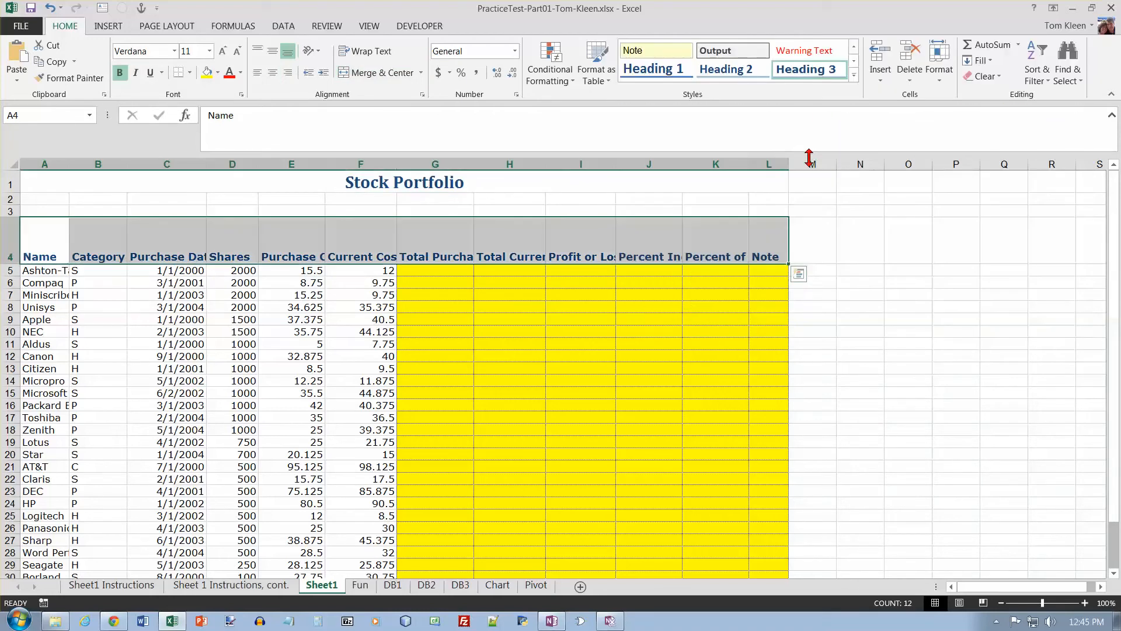
pyautogui.click(366, 51)
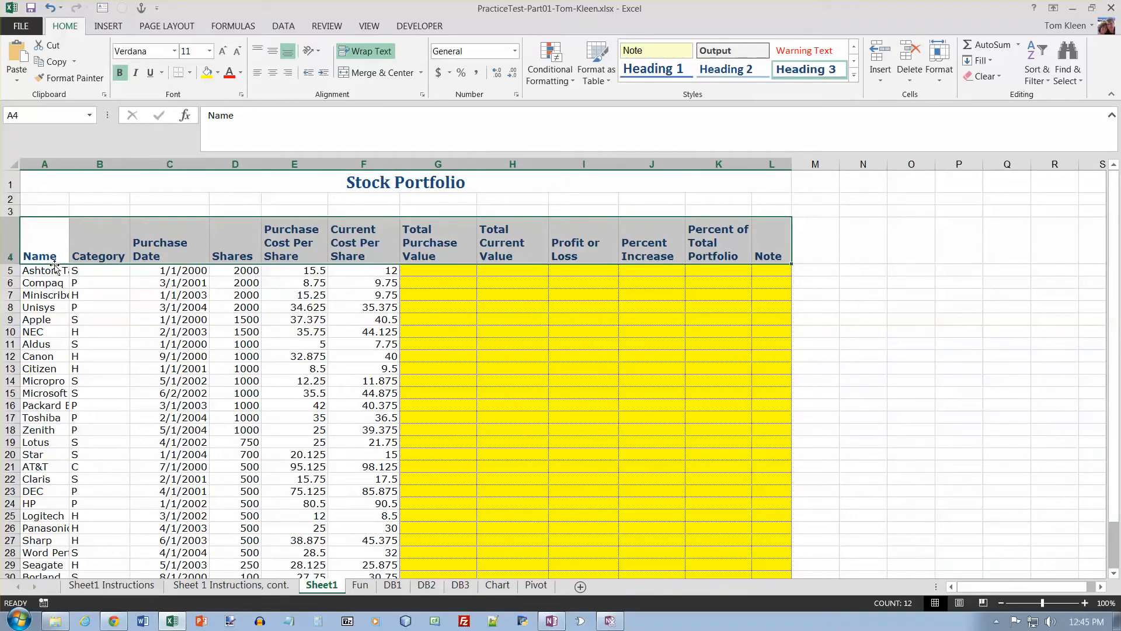
pyautogui.click(112, 583)
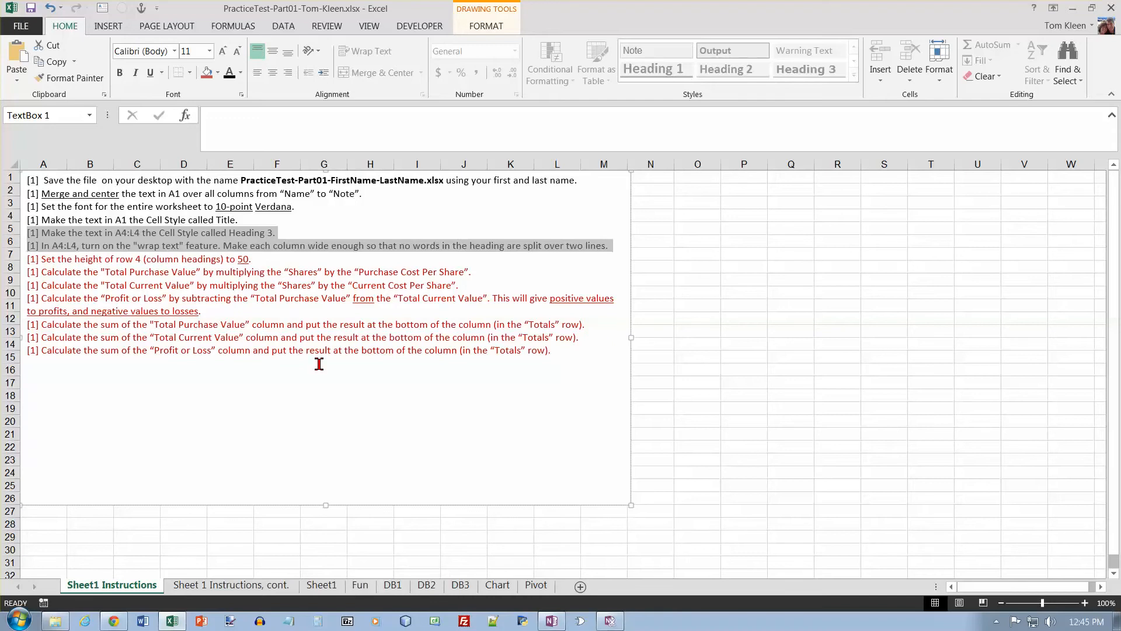
# - Set row 4's height to 50 points via the row header's Row Height setting
pyautogui.click(321, 585)
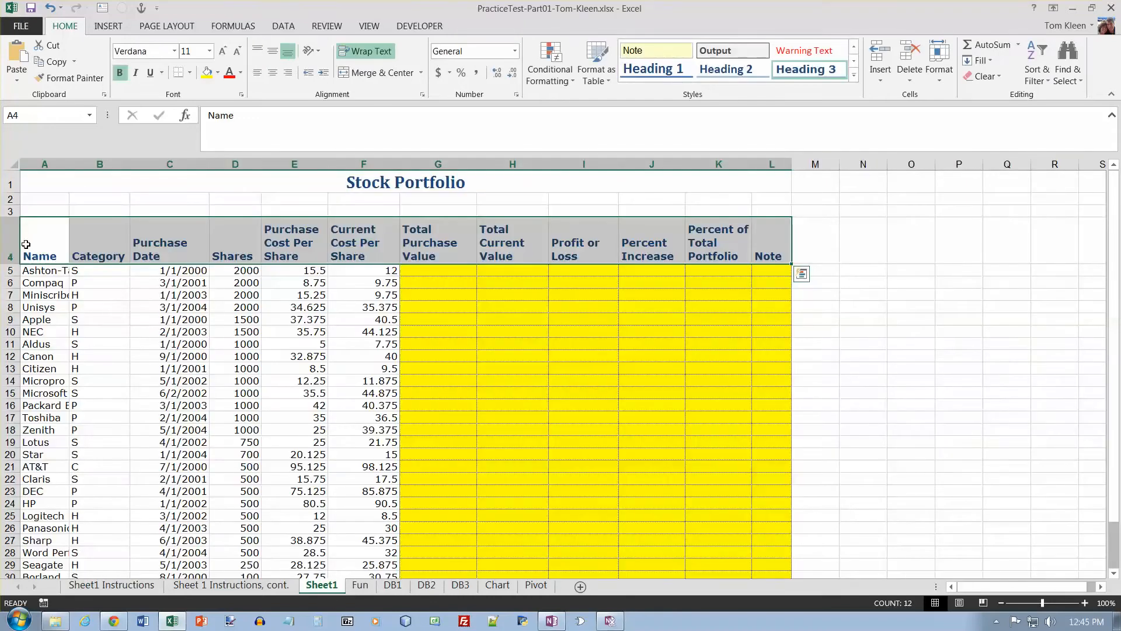
pyautogui.rightClick(11, 256)
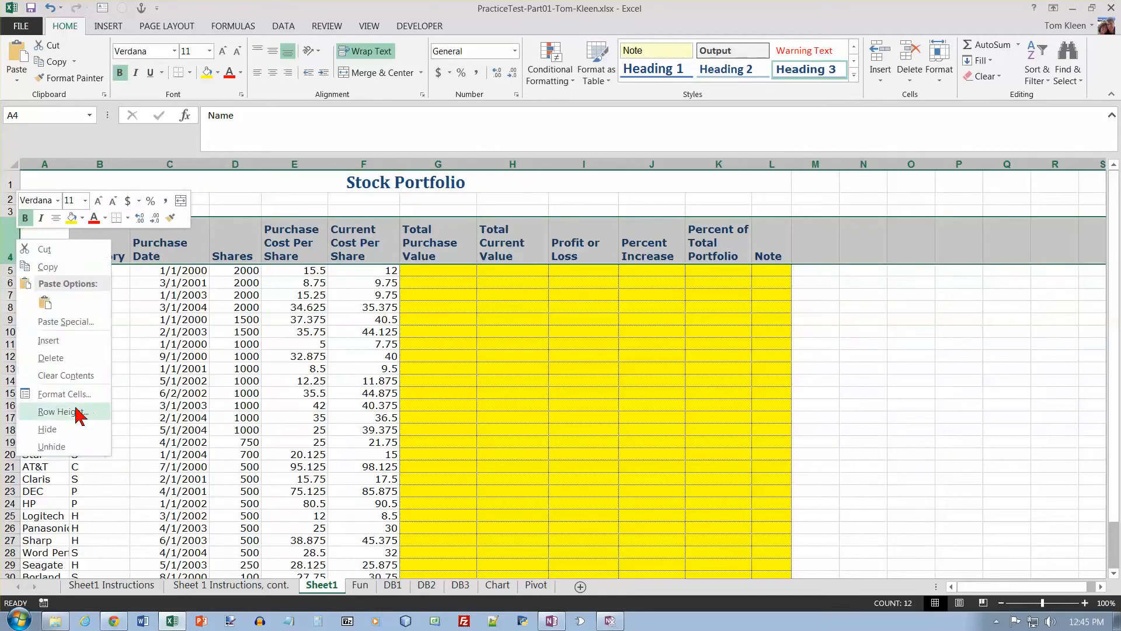
pyautogui.click(58, 411)
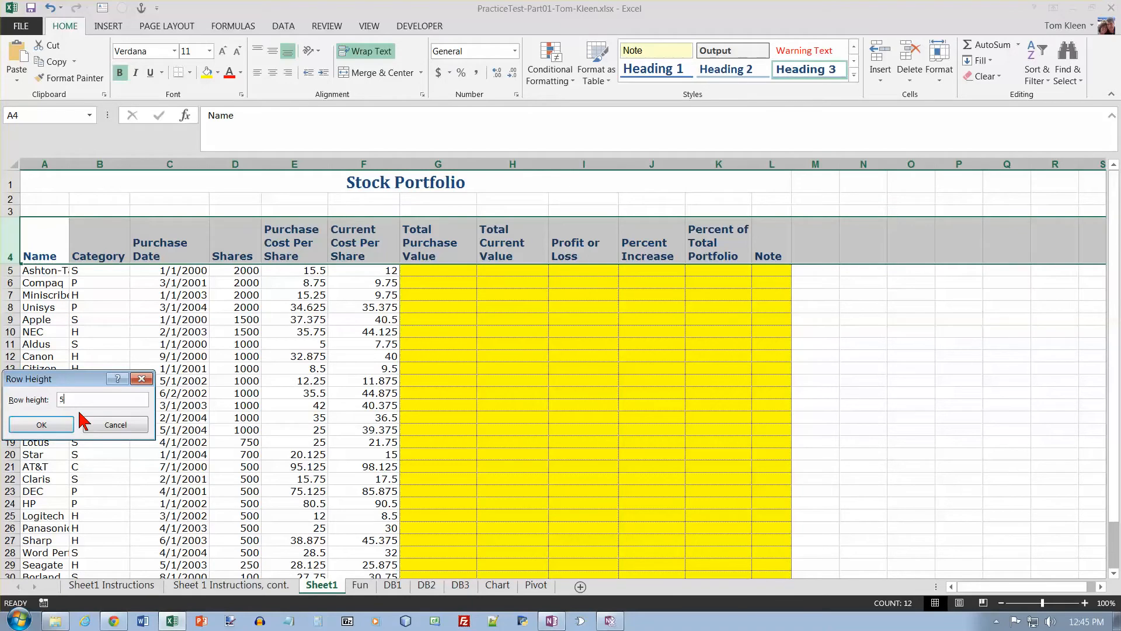
pyautogui.click(41, 424)
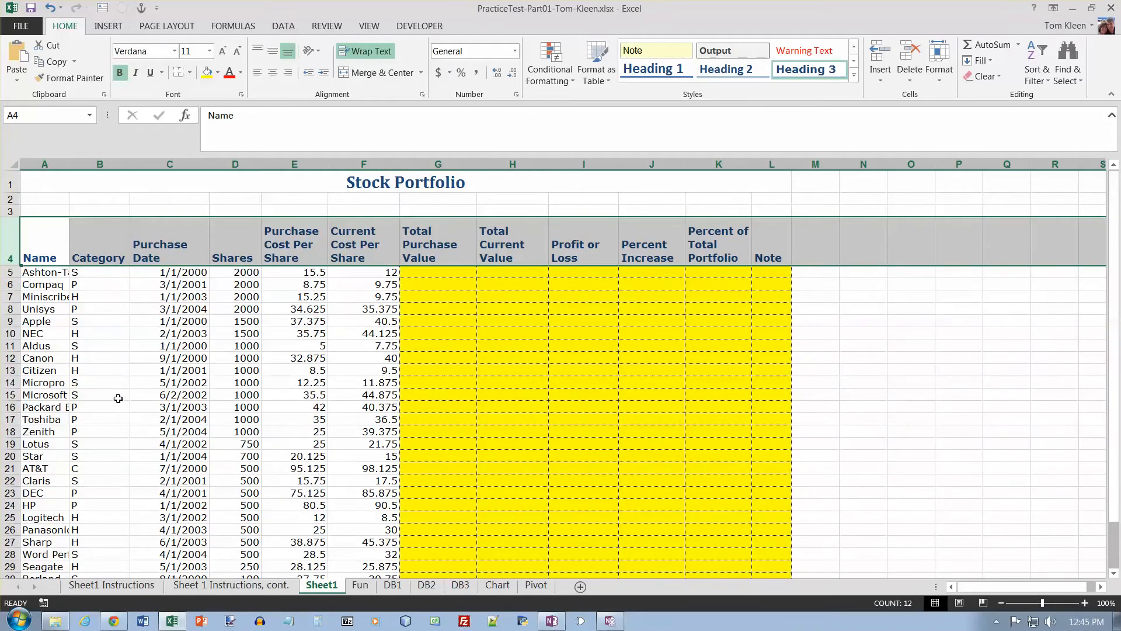
pyautogui.click(111, 585)
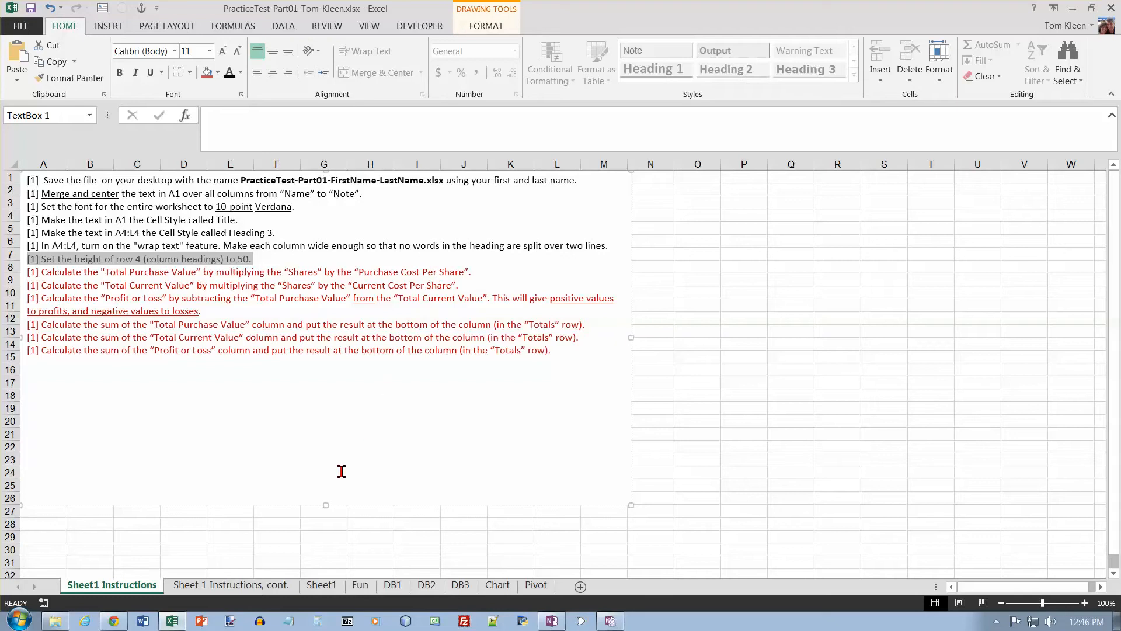
# - Enter =D5*E5 in G5 so the first Total Purchase Value shows 31000
pyautogui.click(321, 585)
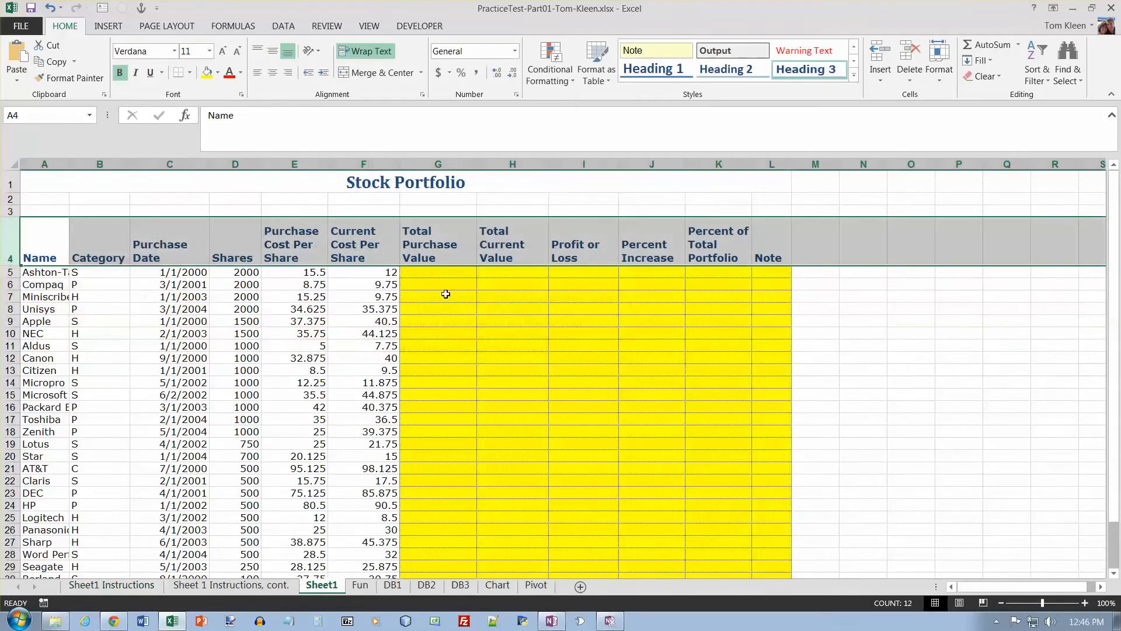
pyautogui.click(438, 272)
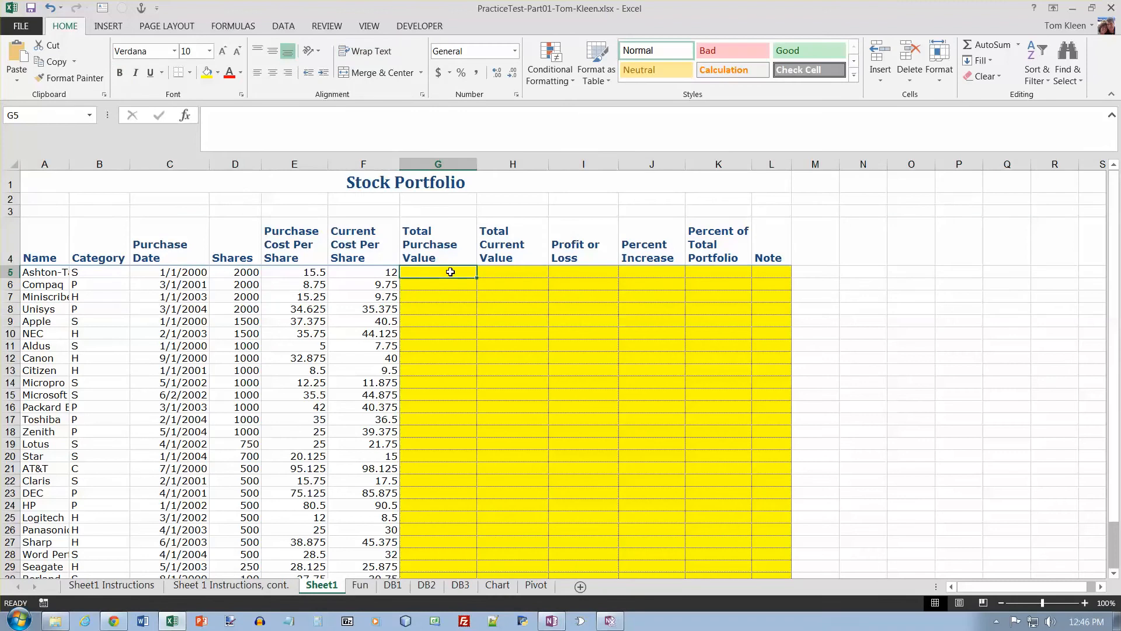
pyautogui.write('=')
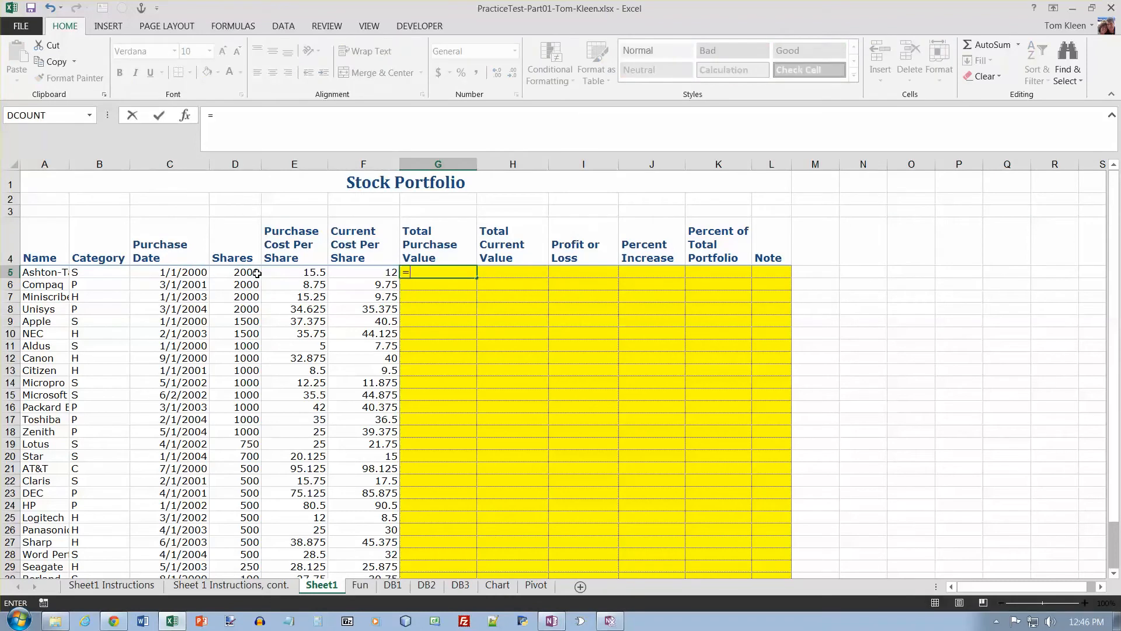
pyautogui.click(235, 272)
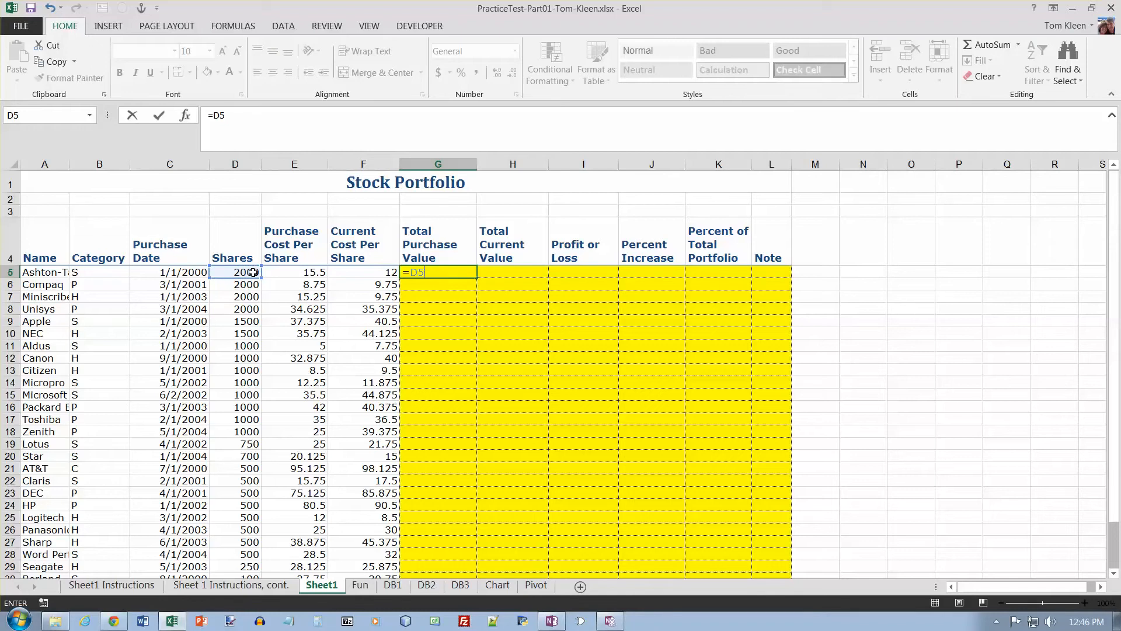
pyautogui.click(294, 272)
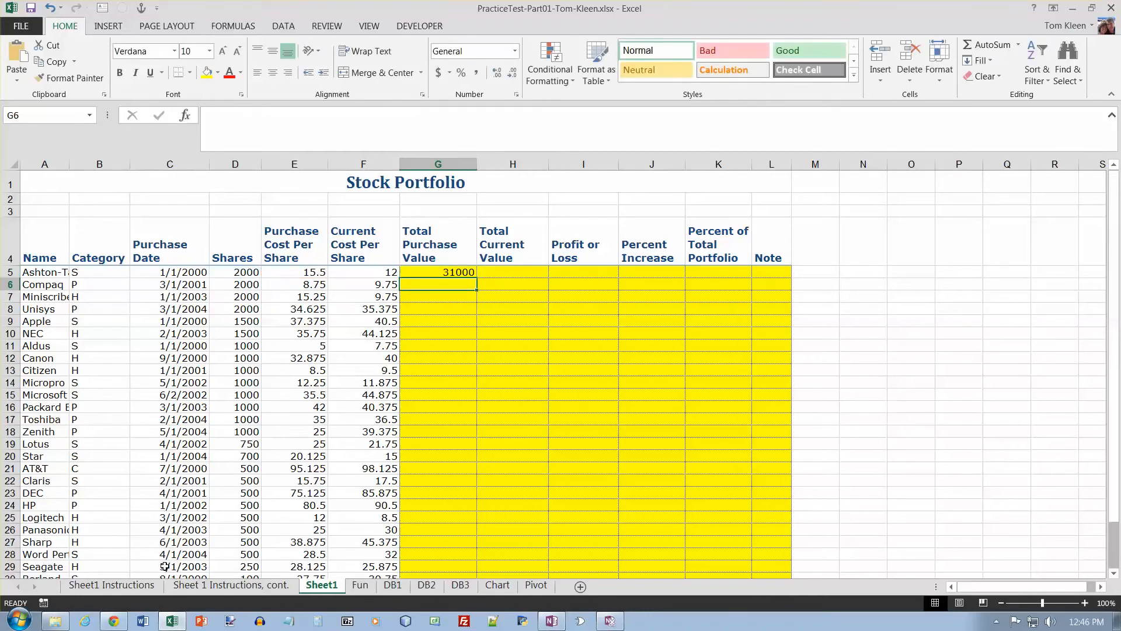
pyautogui.click(112, 584)
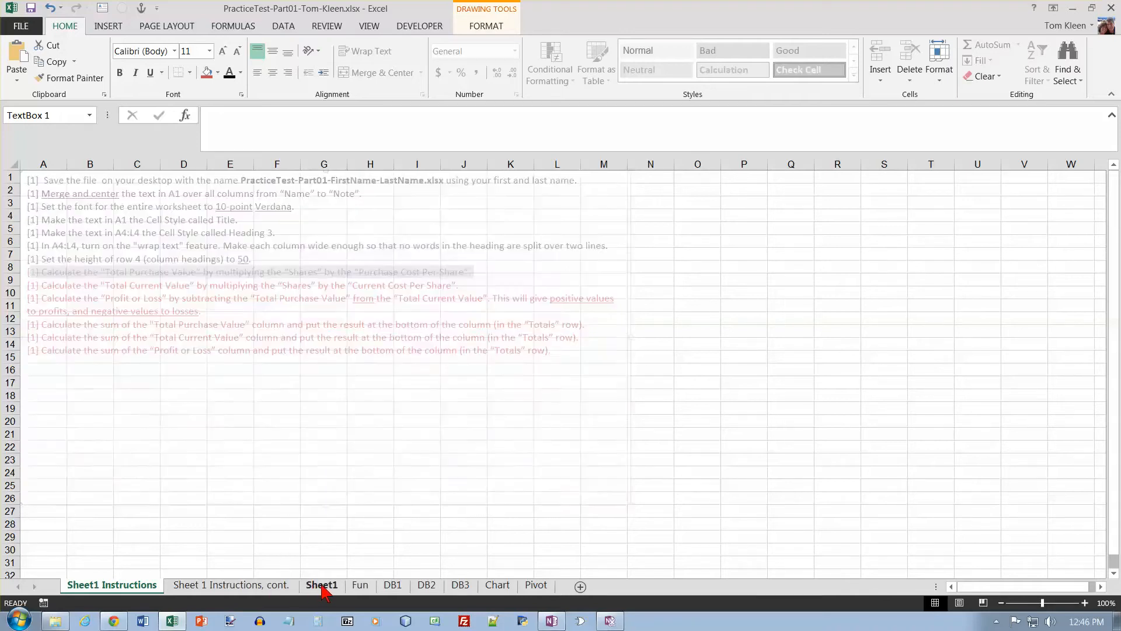
# - Enter =D5*F5 in H5 so the first Total Current Value shows 24000
pyautogui.click(321, 585)
pyautogui.write('=D5')
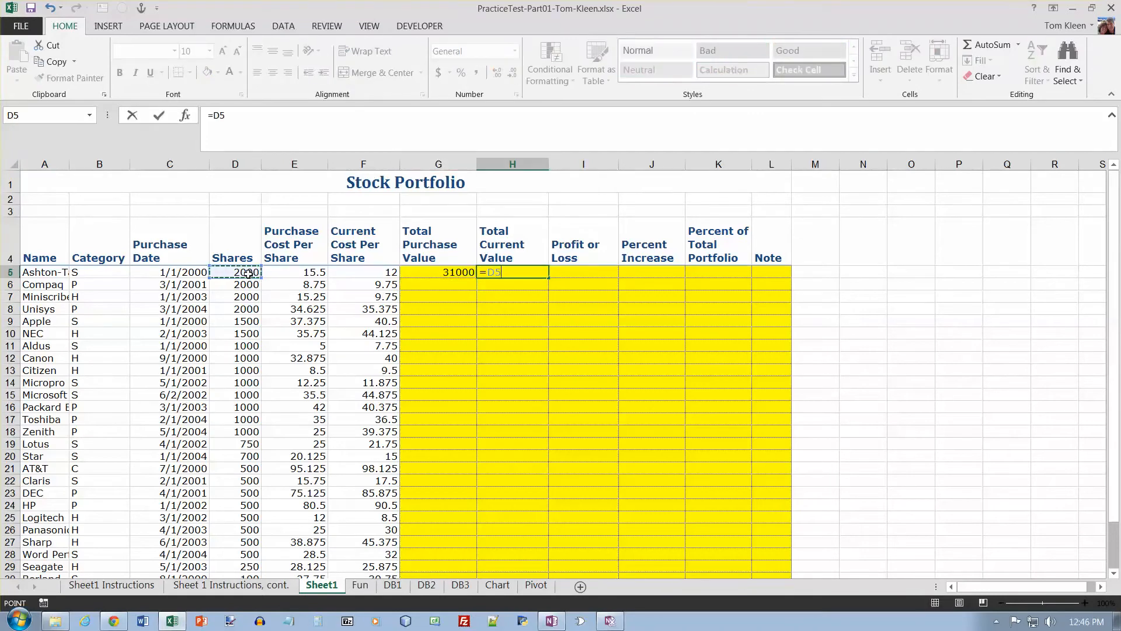
pyautogui.write('*')
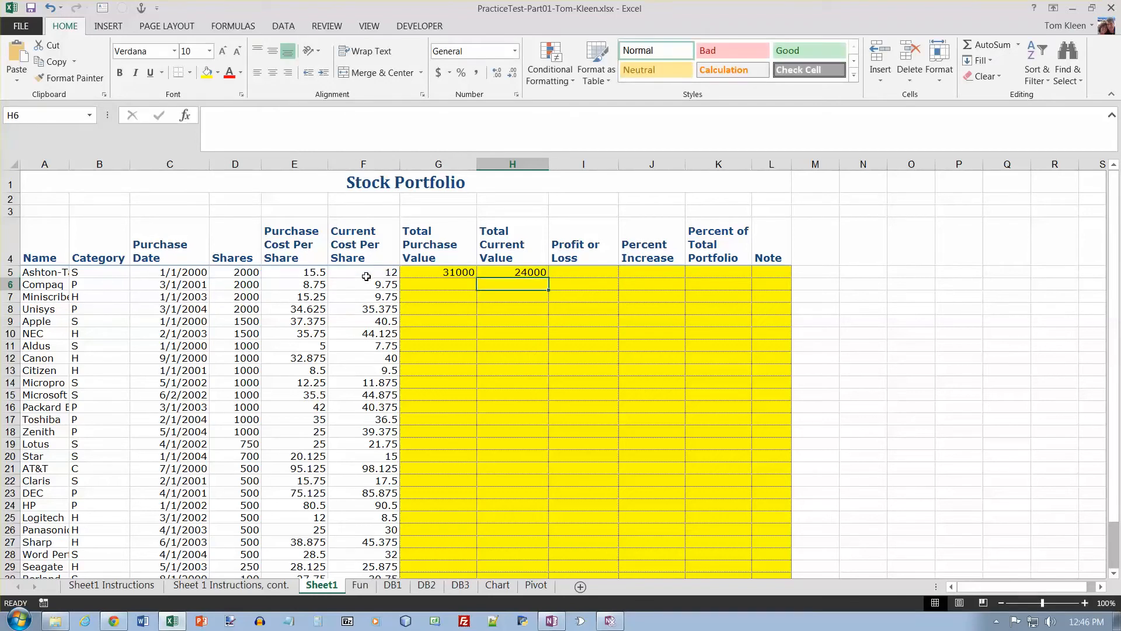
pyautogui.click(111, 585)
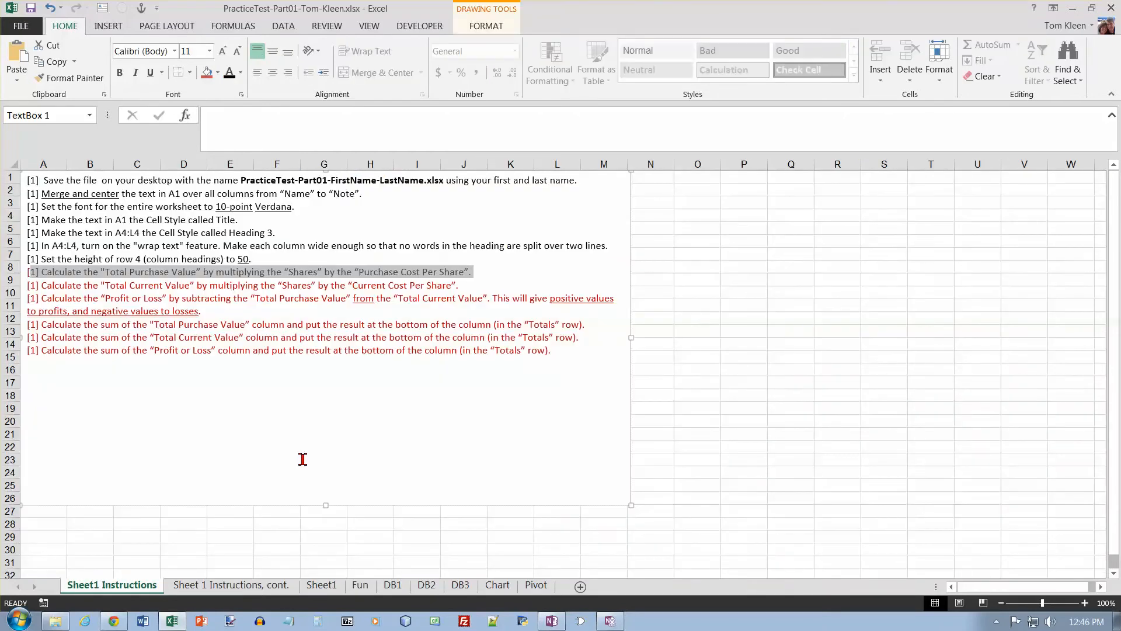
pyautogui.moveTo(460, 298)
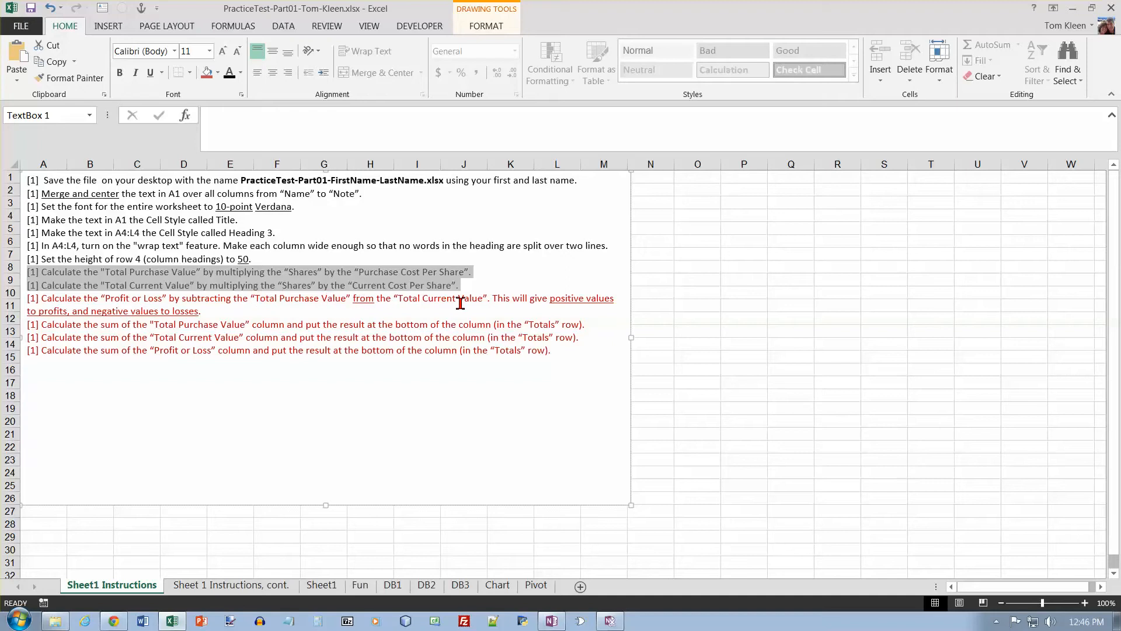
# - Enter =H5-G5 in I5 so the first Profit or Loss shows -7000
pyautogui.click(321, 584)
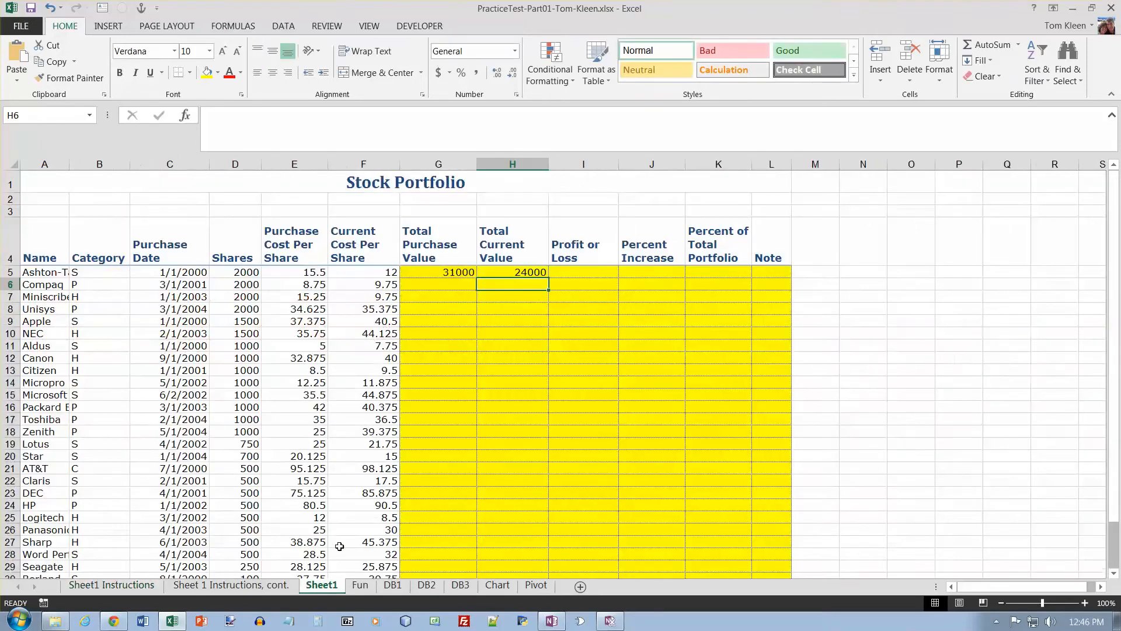
pyautogui.click(582, 273)
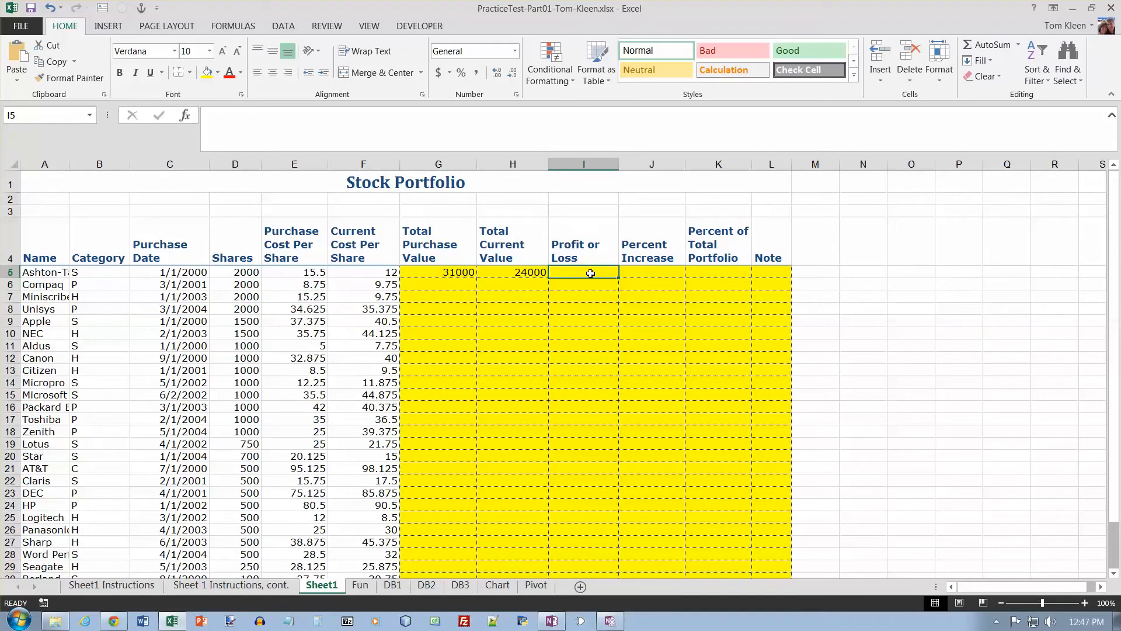
pyautogui.write('=H5-')
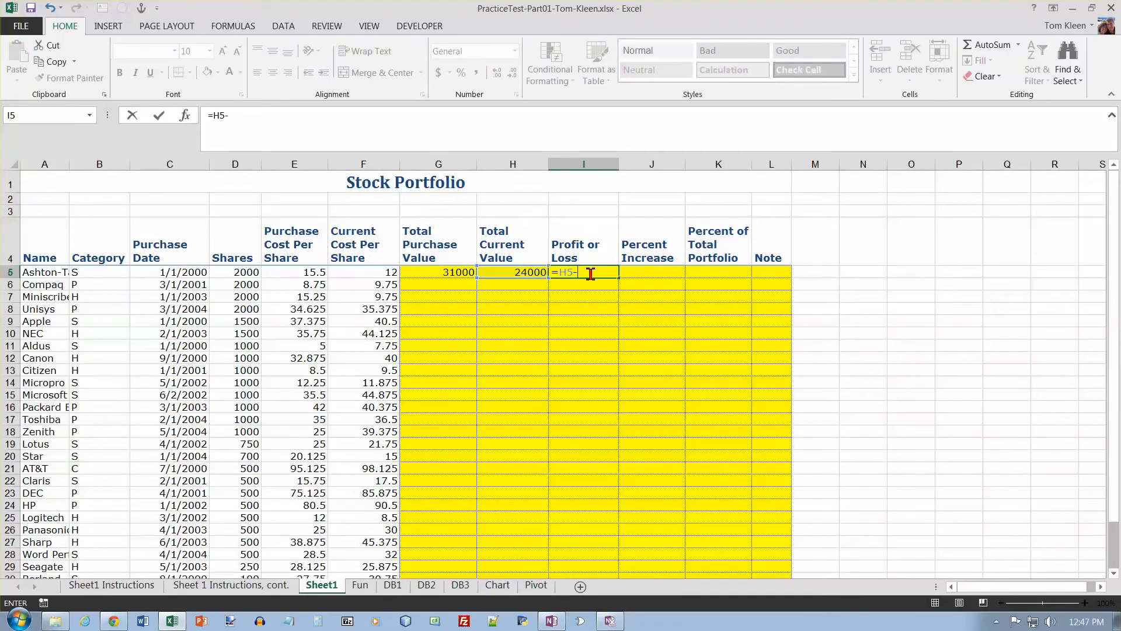
pyautogui.click(438, 272)
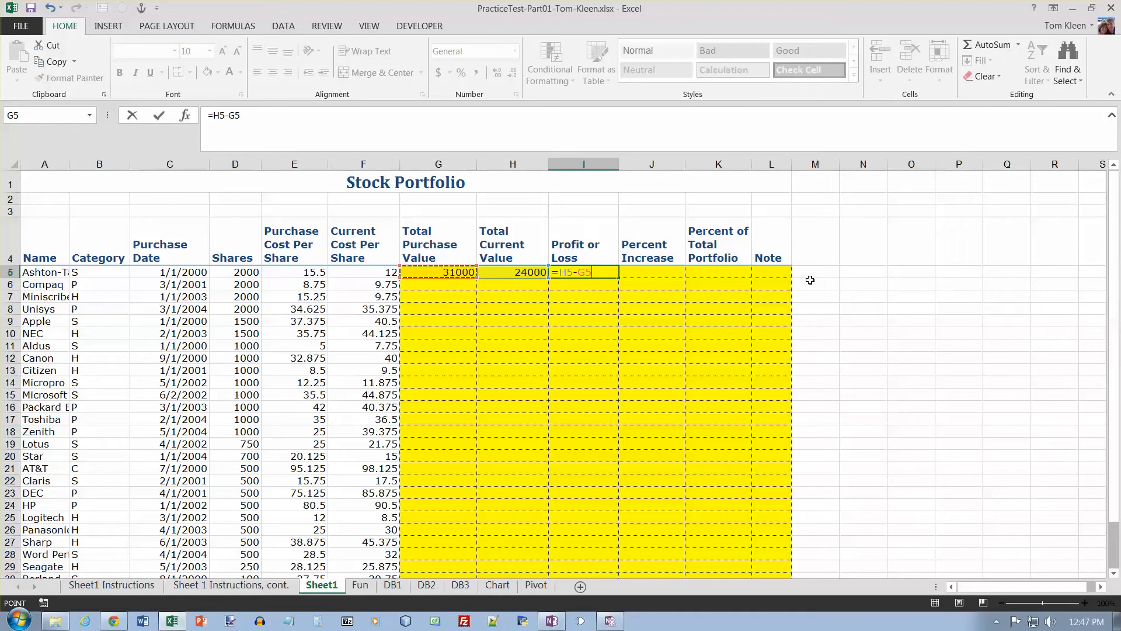
pyautogui.press('enter')
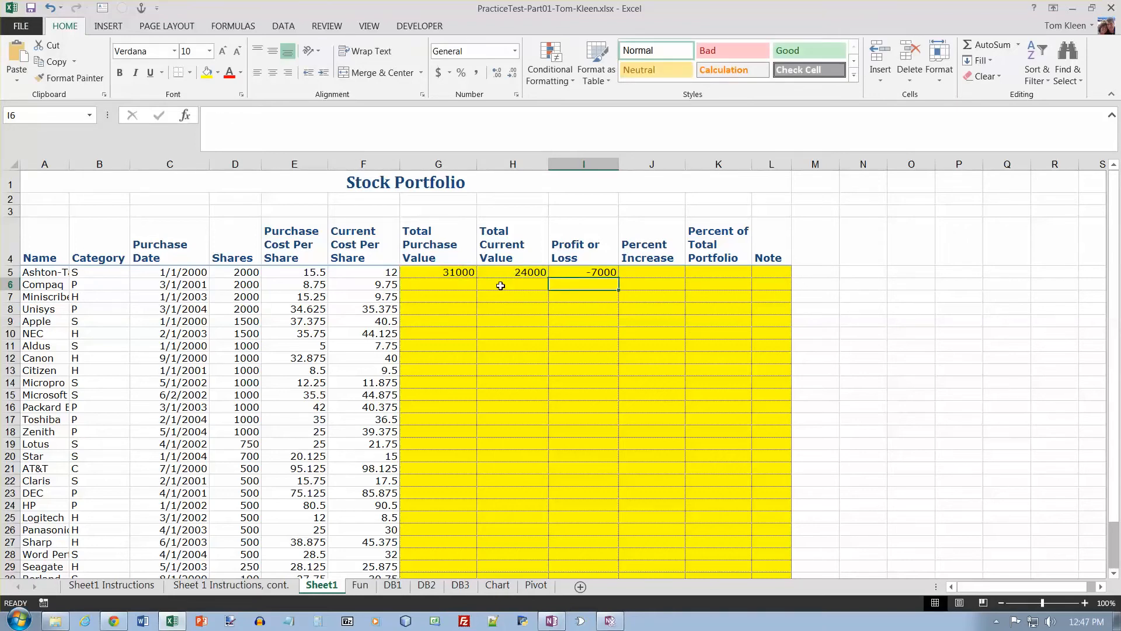
pyautogui.click(111, 584)
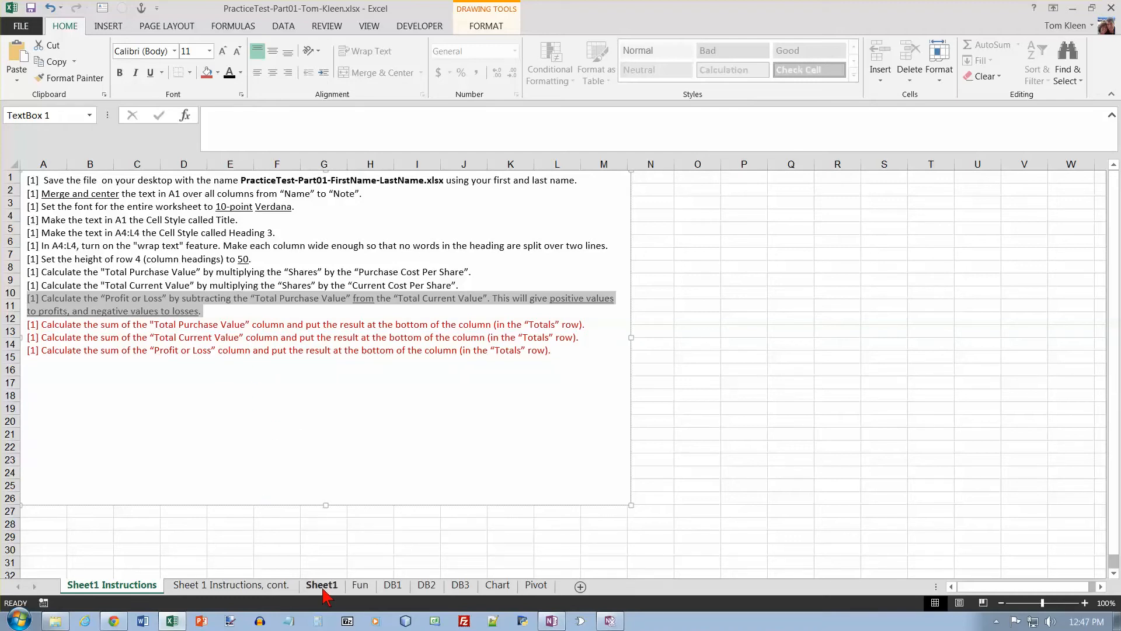
# - Fill G5:I5 down to row 33 and total G, H, I in row 35 (698156.25, 747756.25, 49600)
pyautogui.click(321, 586)
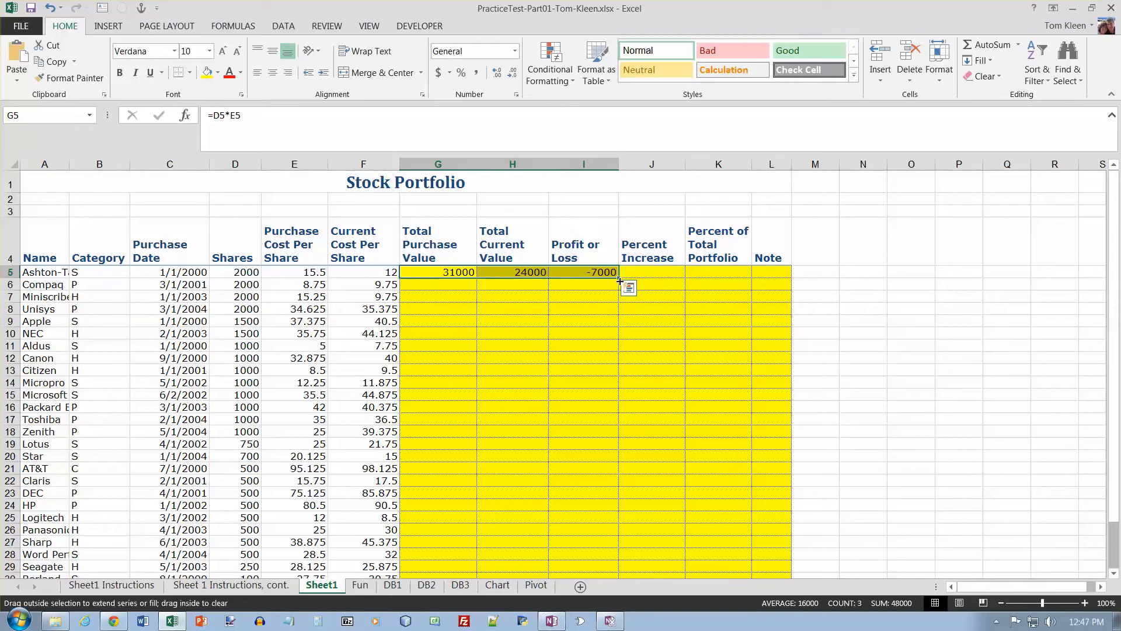
pyautogui.moveTo(619, 279); pyautogui.dragTo(619, 575)
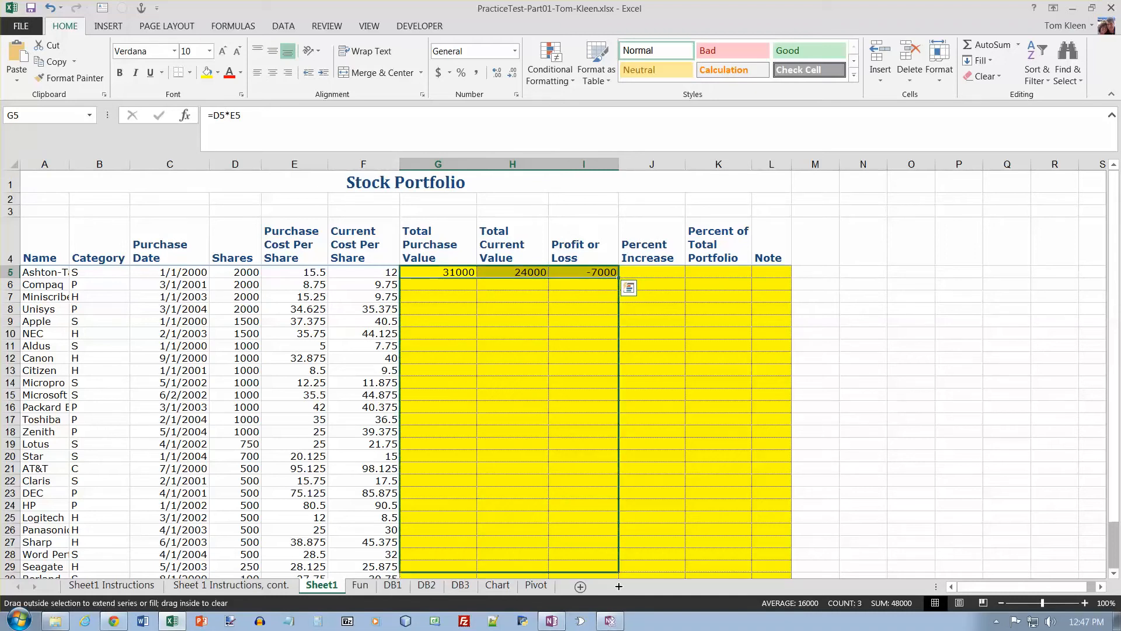
pyautogui.scroll(-3)
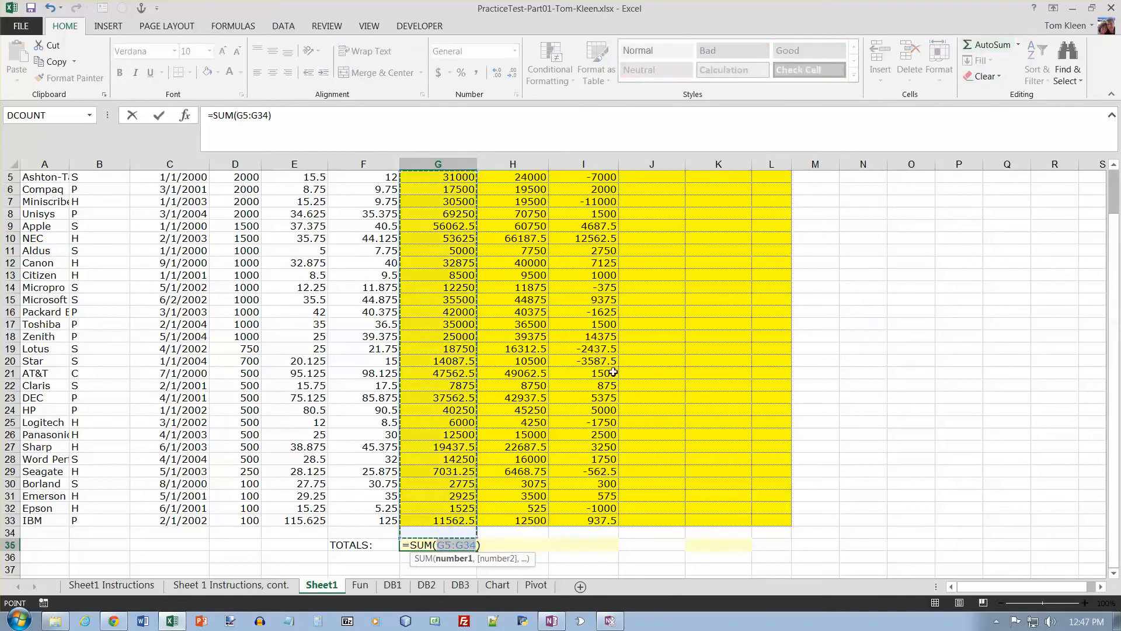
pyautogui.moveTo(475, 538)
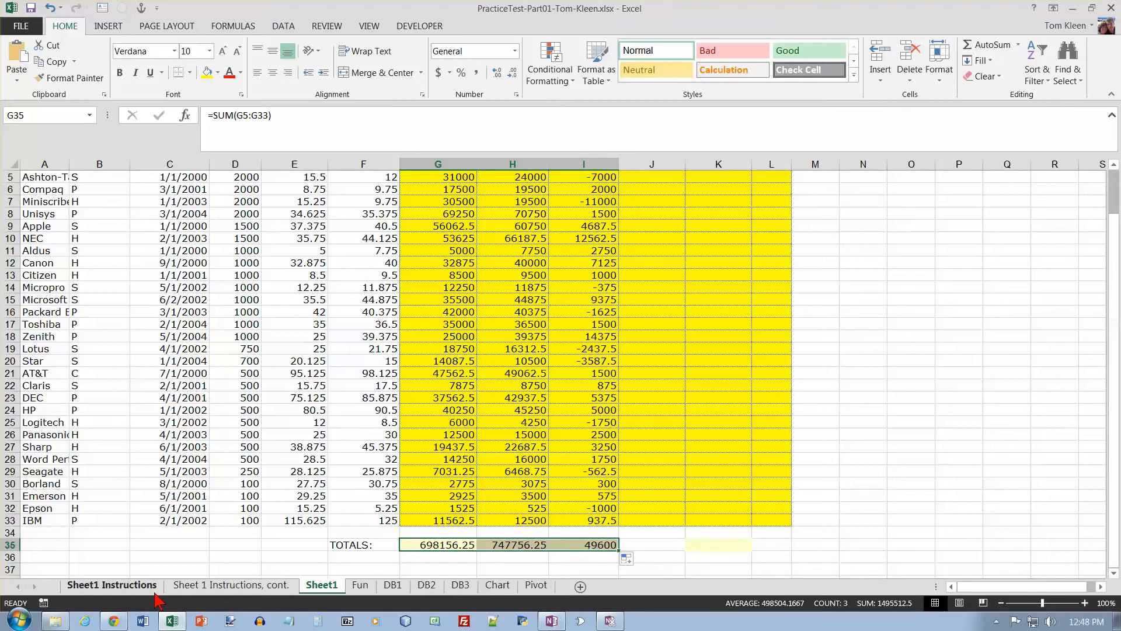
pyautogui.click(112, 585)
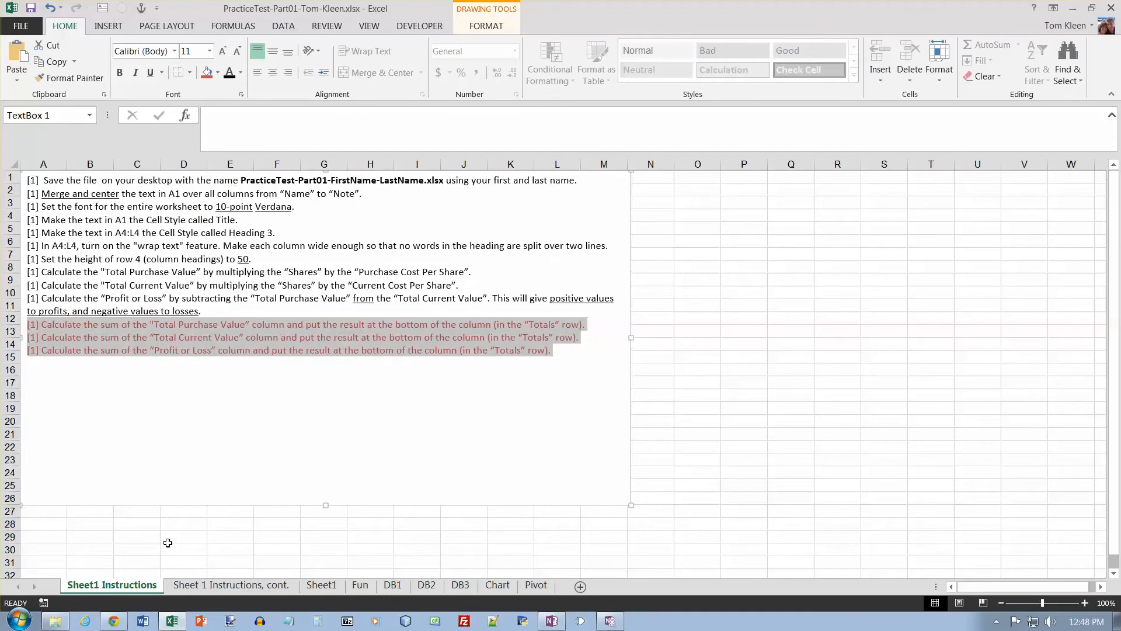
pyautogui.moveTo(291, 42)
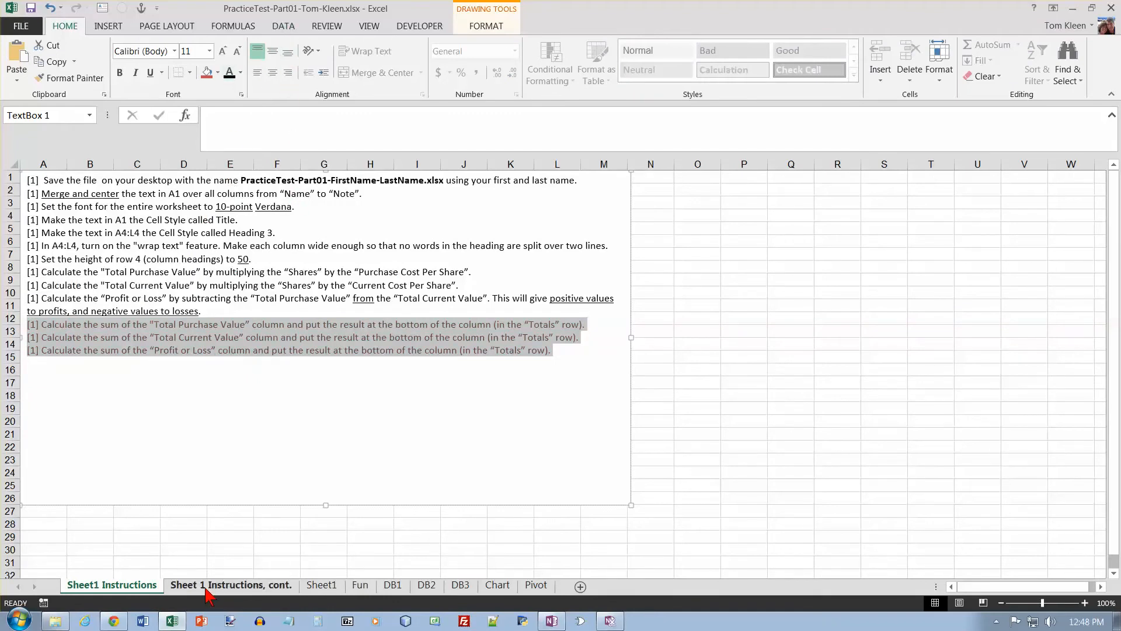
# - Read the continued instructions sheet, then return to the Stock Portfolio worksheet
pyautogui.click(230, 584)
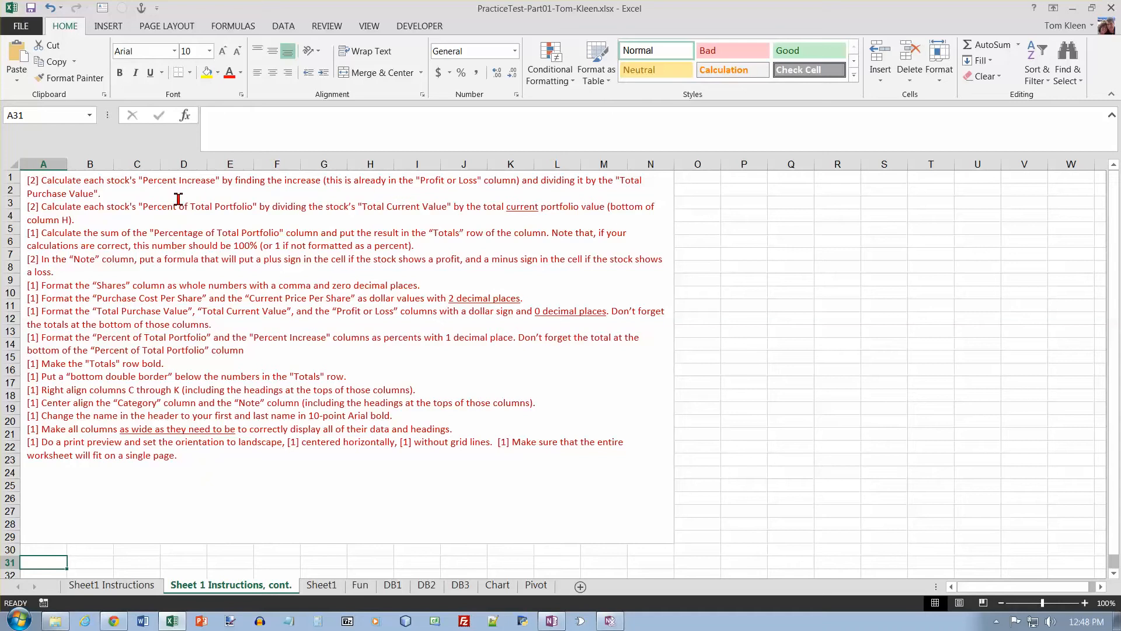
pyautogui.moveTo(324, 576)
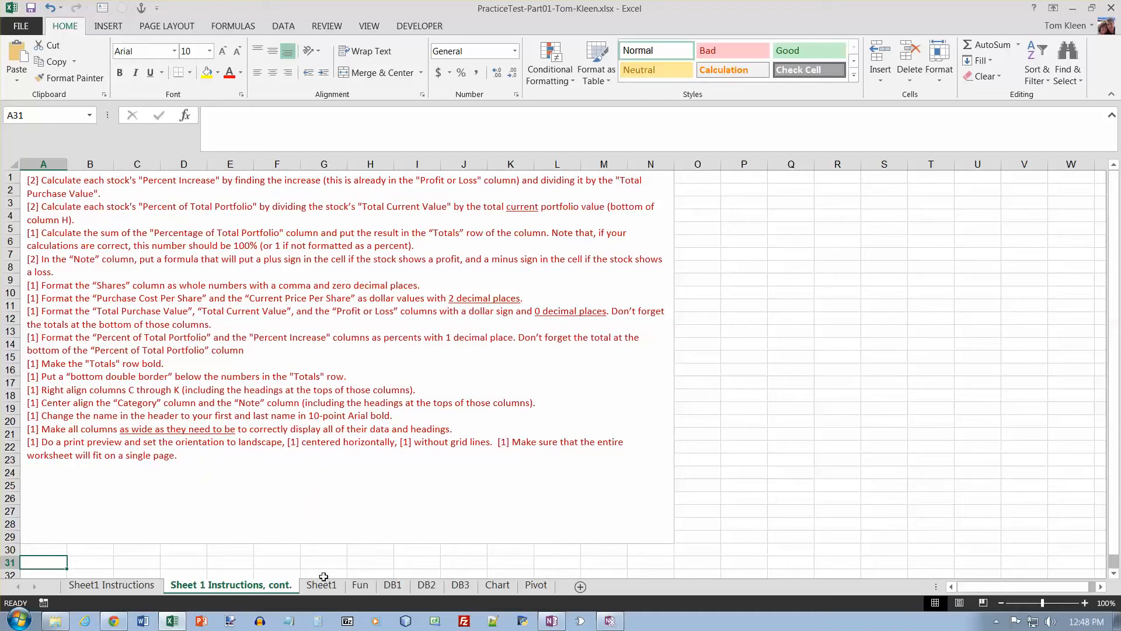
pyautogui.click(321, 586)
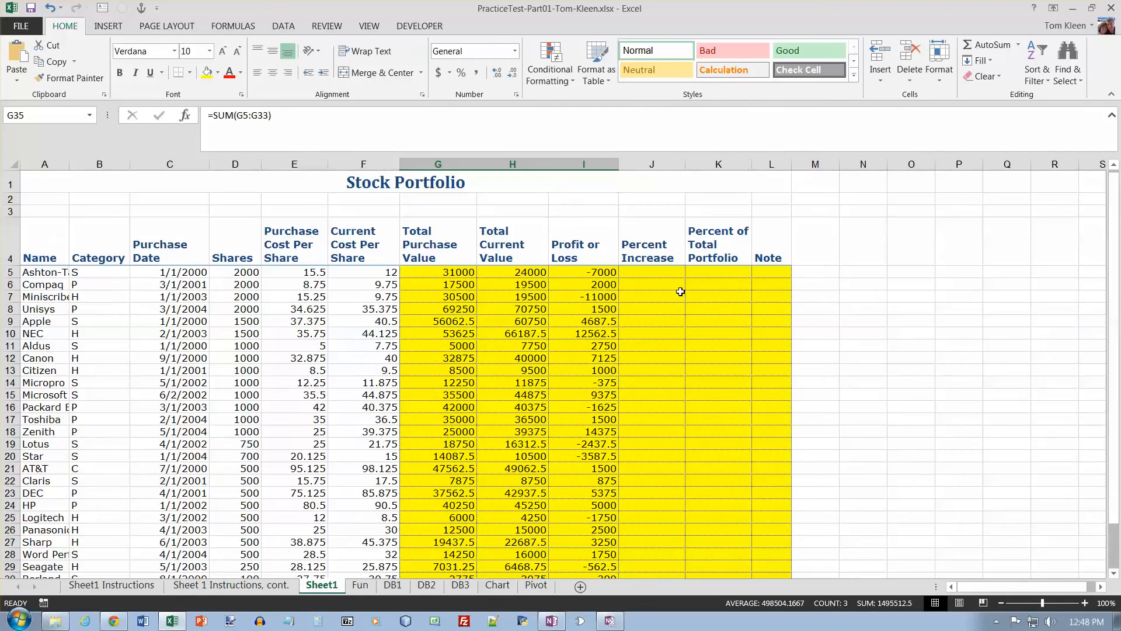
pyautogui.moveTo(568, 272)
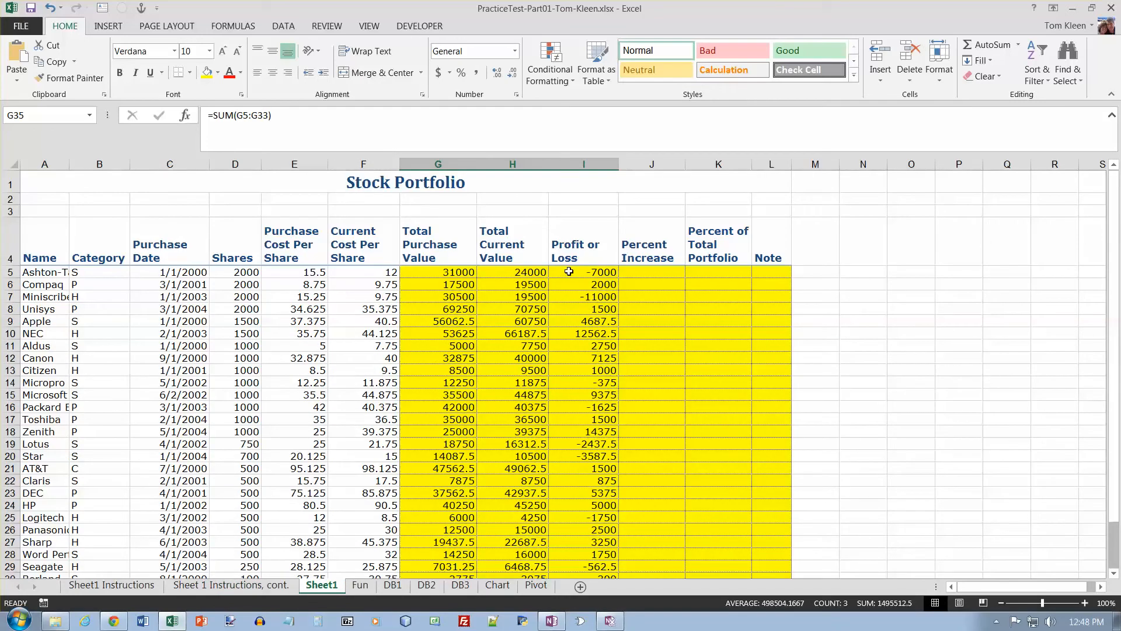
# - Enter J5 as =I5/G5, giving the first stock a Percent Increase of -0.2258065
pyautogui.click(650, 273)
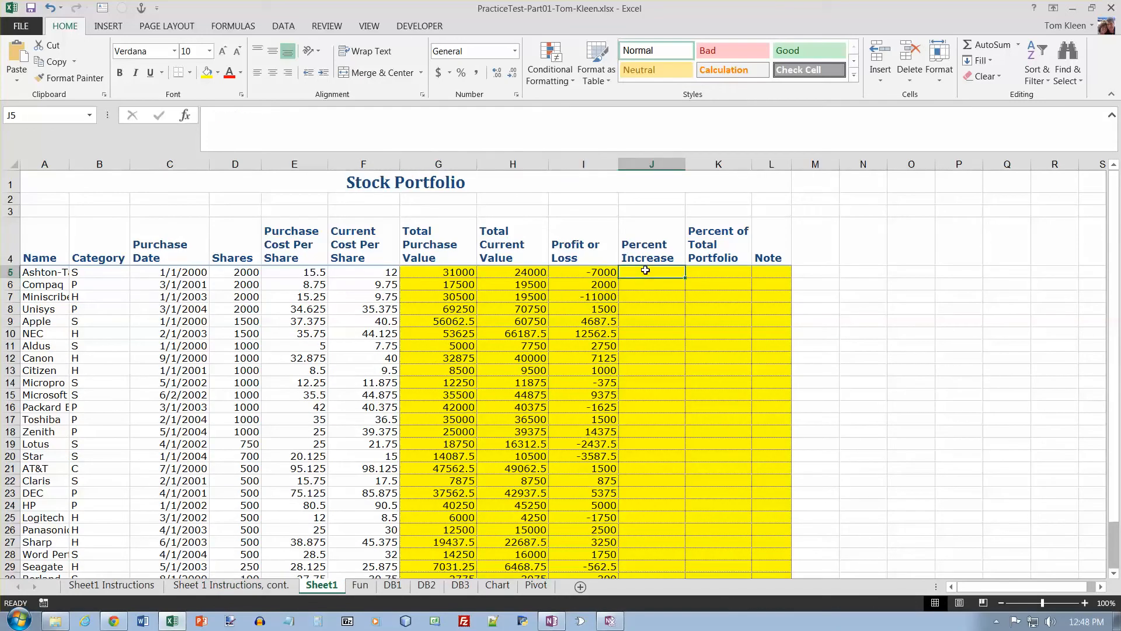
pyautogui.write('=')
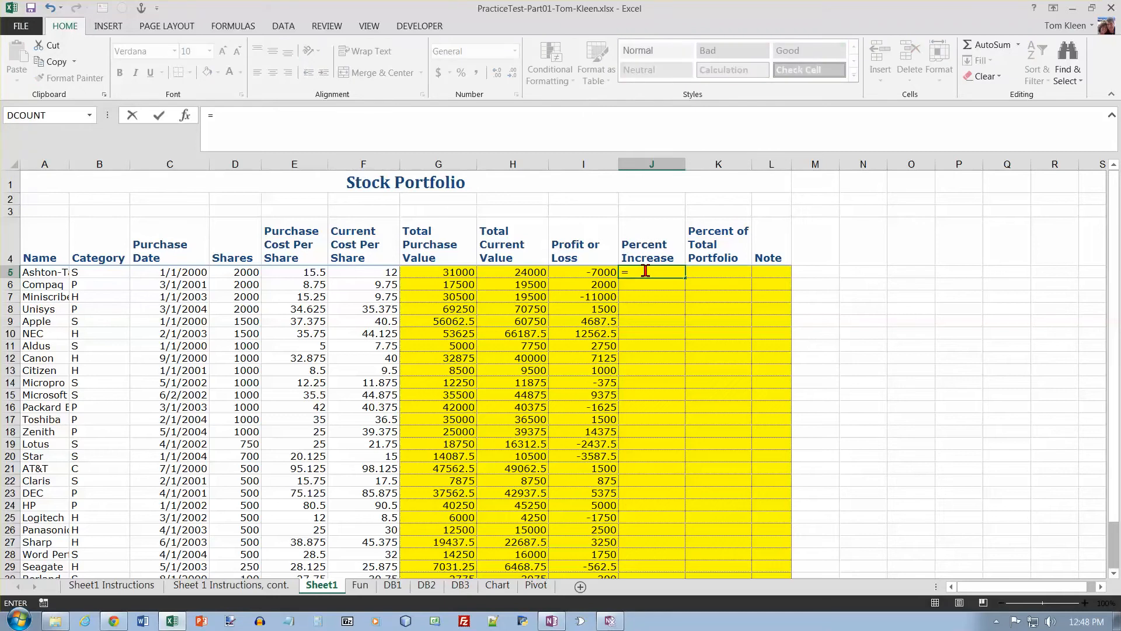
pyautogui.click(582, 272)
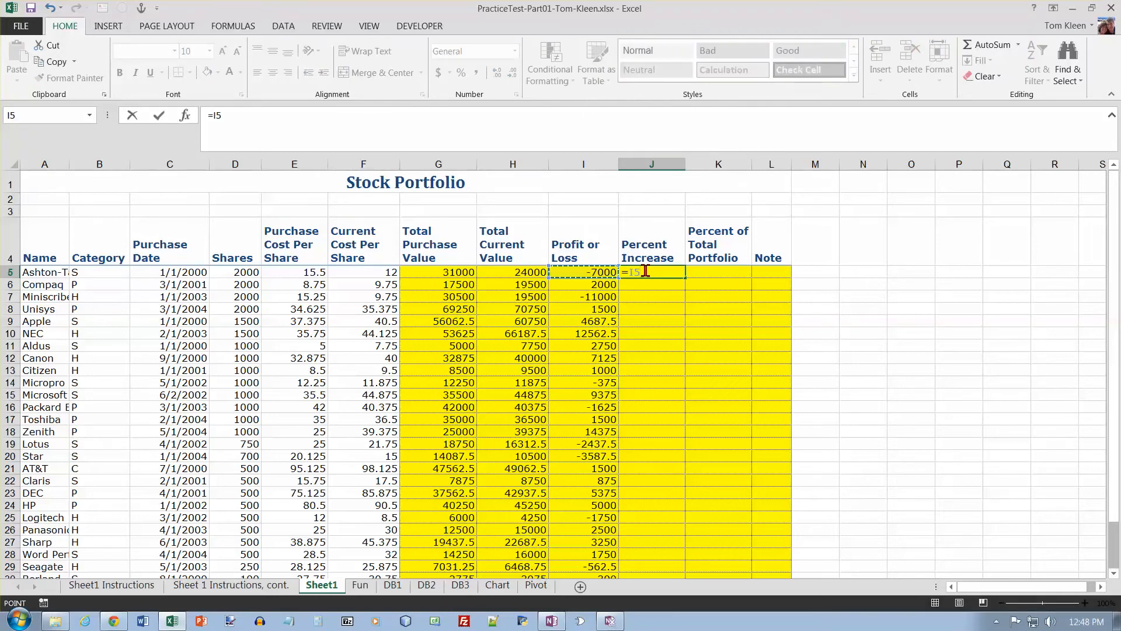
pyautogui.write('/')
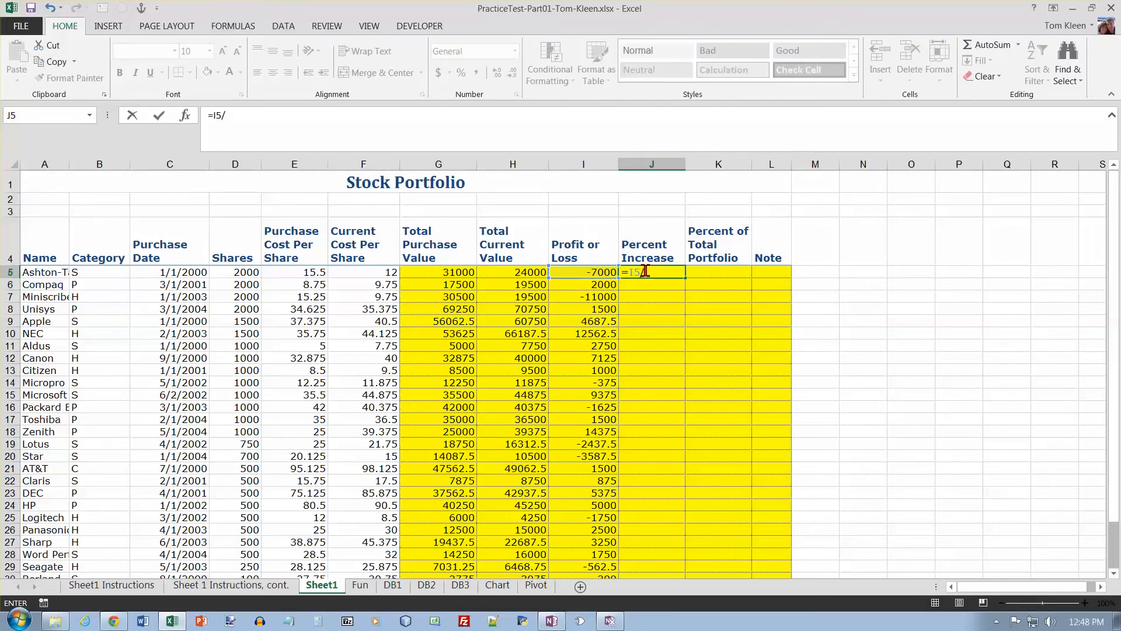
pyautogui.click(438, 272)
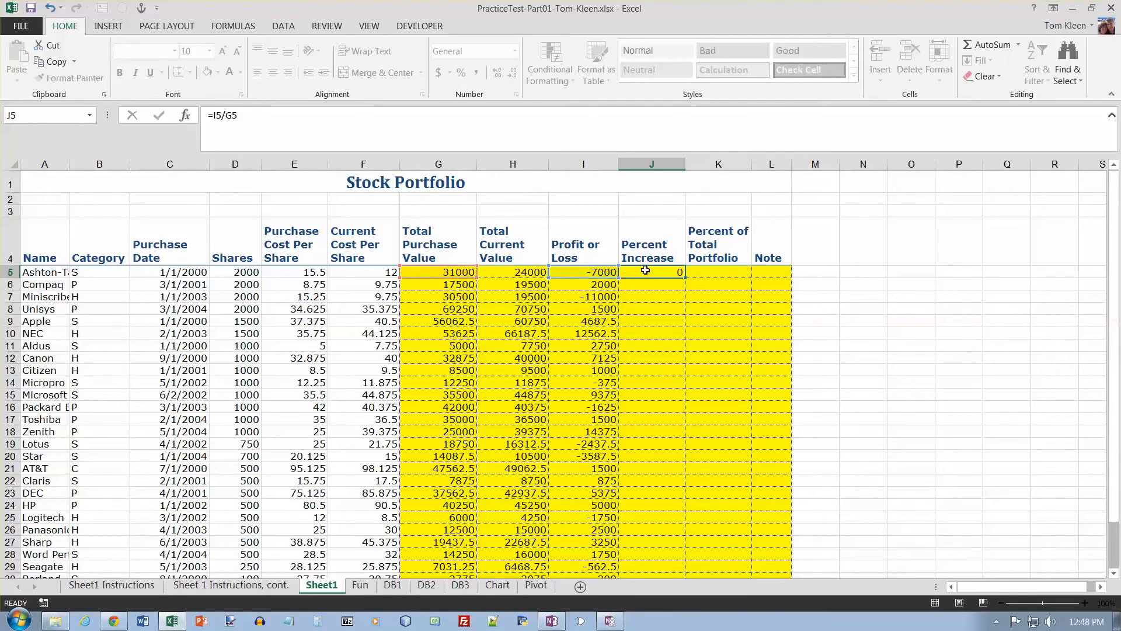
pyautogui.press('enter')
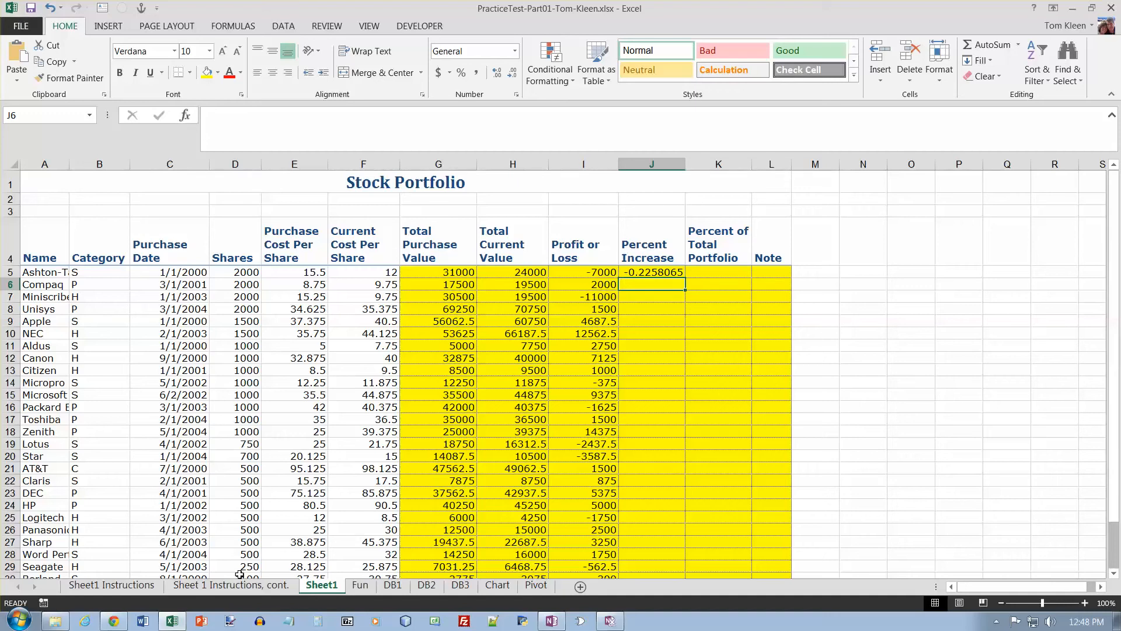
pyautogui.click(230, 585)
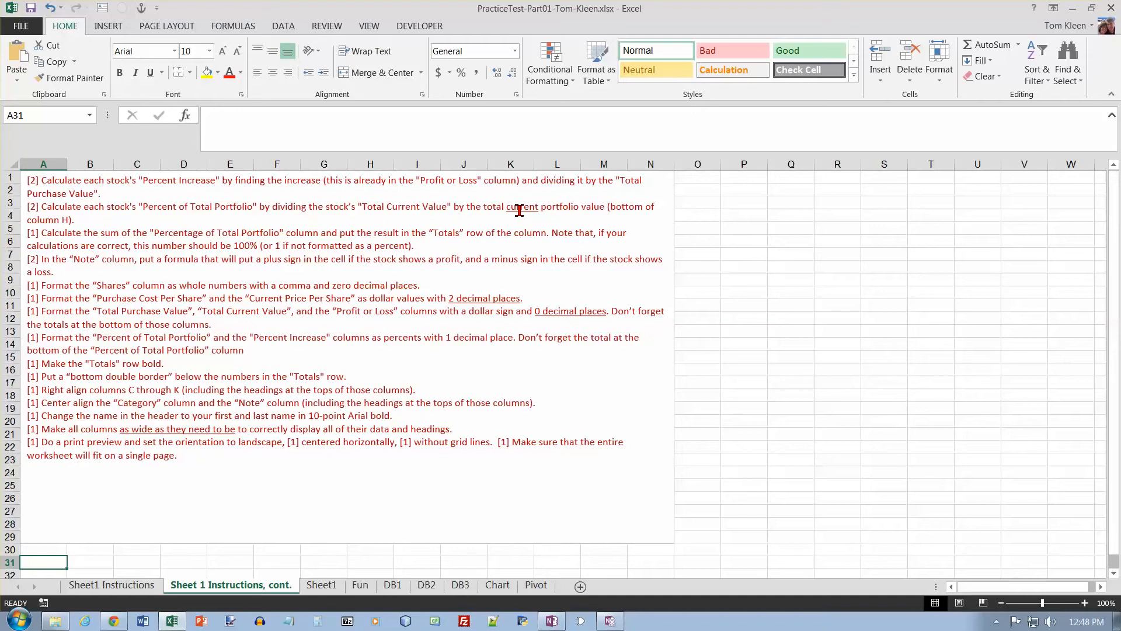
pyautogui.moveTo(352, 515)
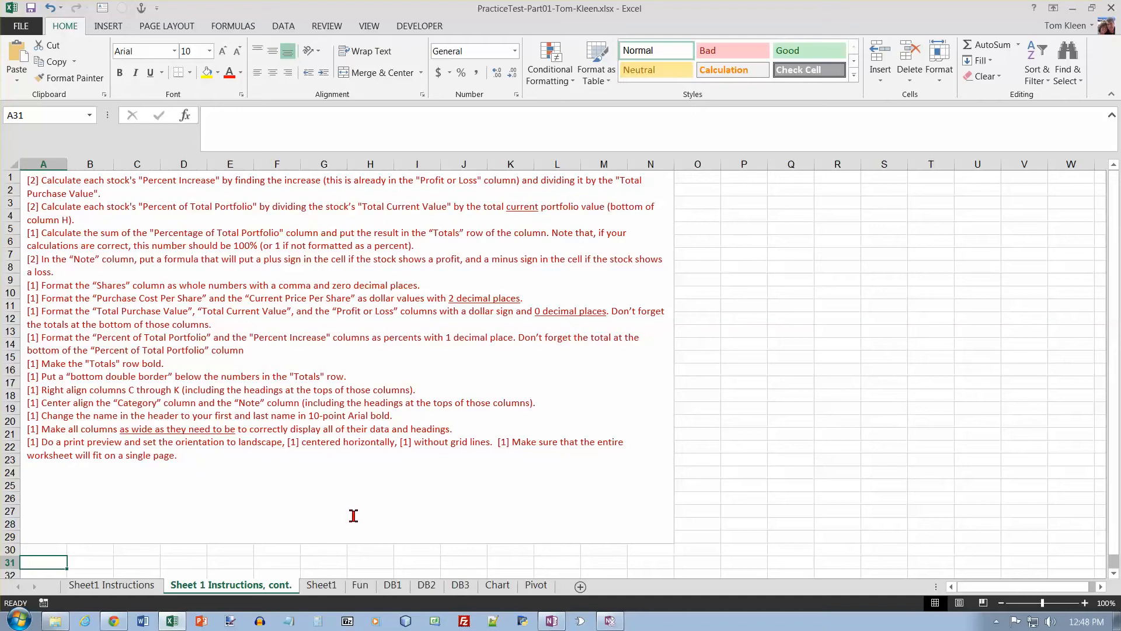
pyautogui.click(321, 584)
pyautogui.write('=H5')
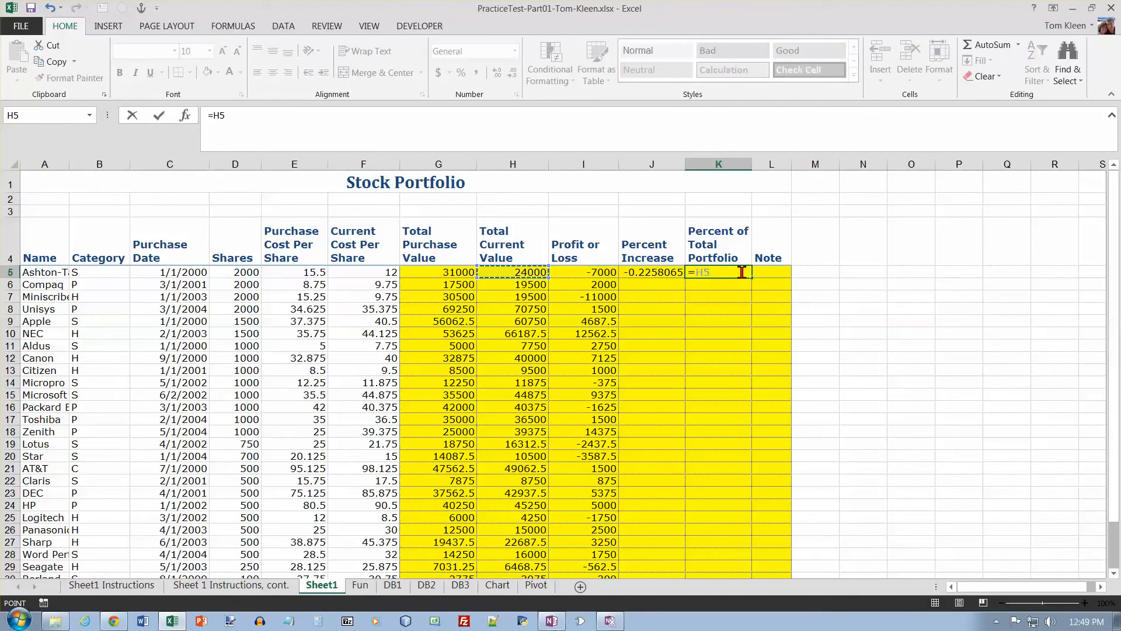
# - Complete K5 as =H5/$H$35 with the total reference made absolute via F4
pyautogui.write('/')
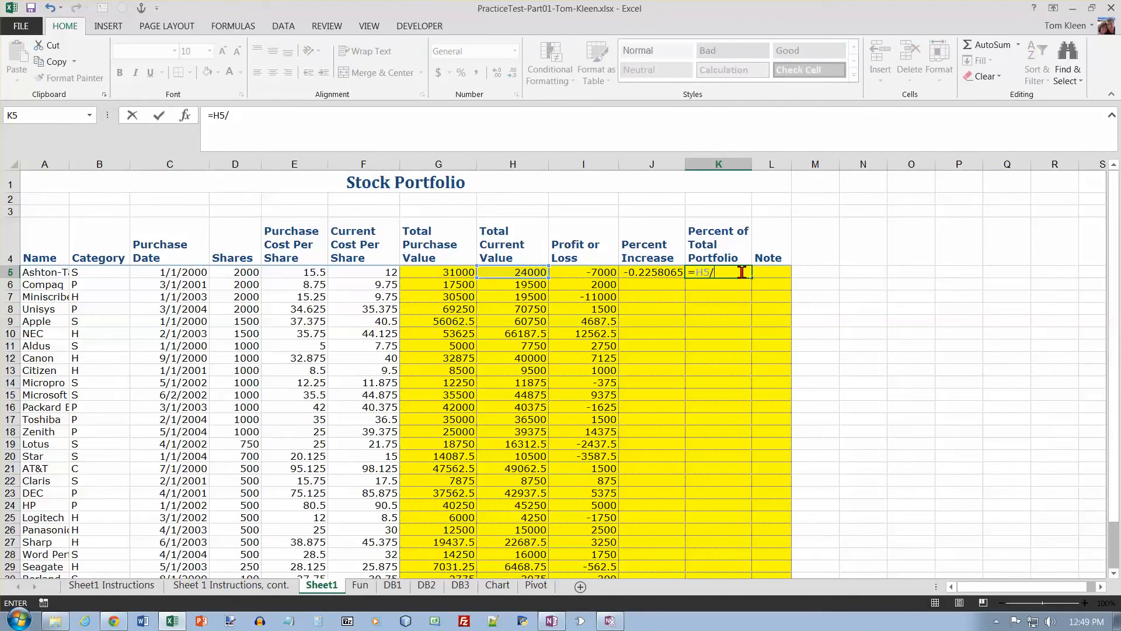
pyautogui.scroll(-3)
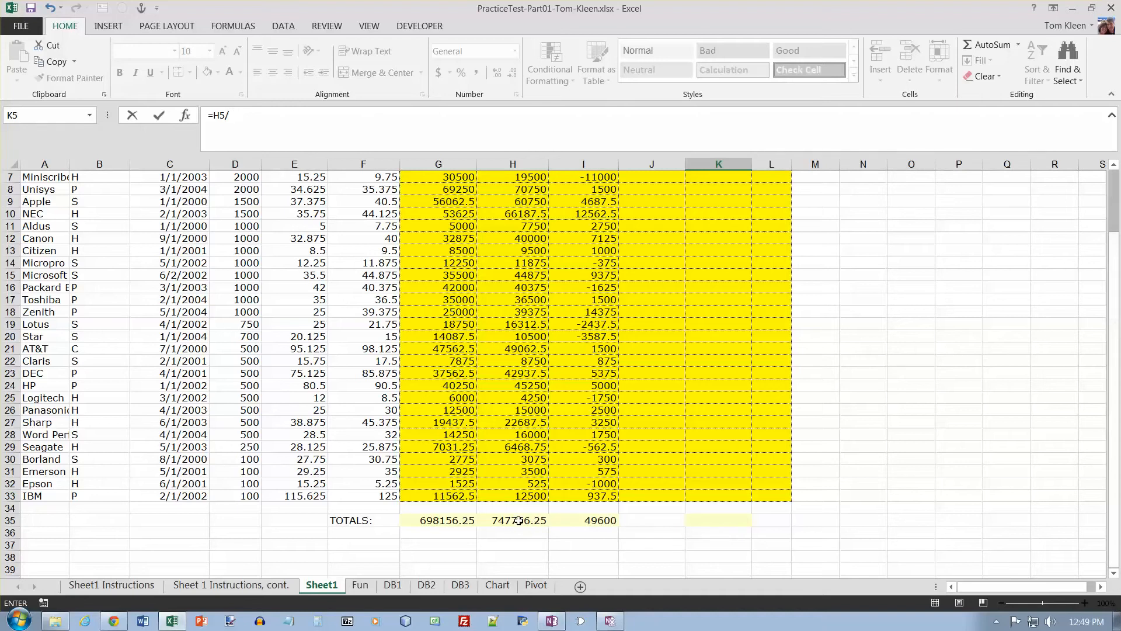
pyautogui.click(512, 519)
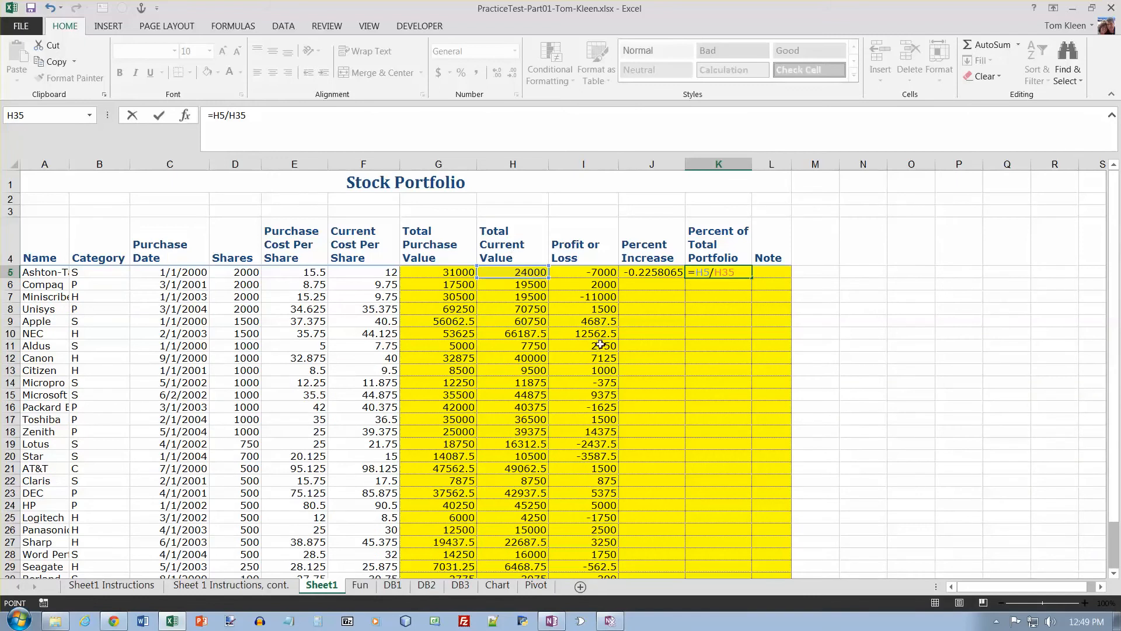
pyautogui.press('f4')
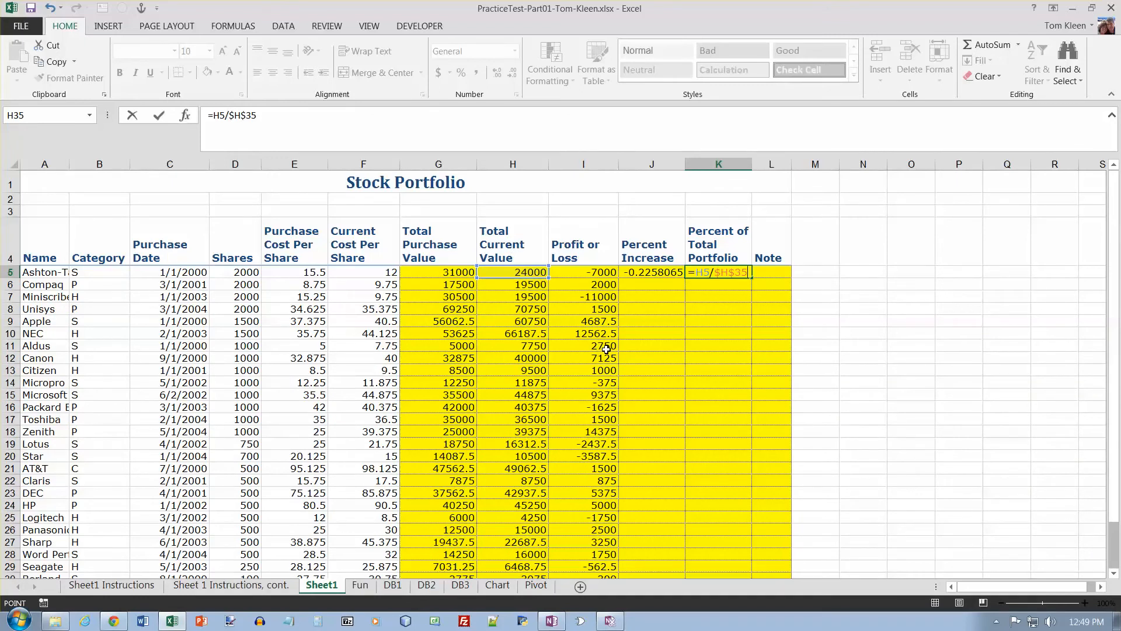
pyautogui.moveTo(731, 320)
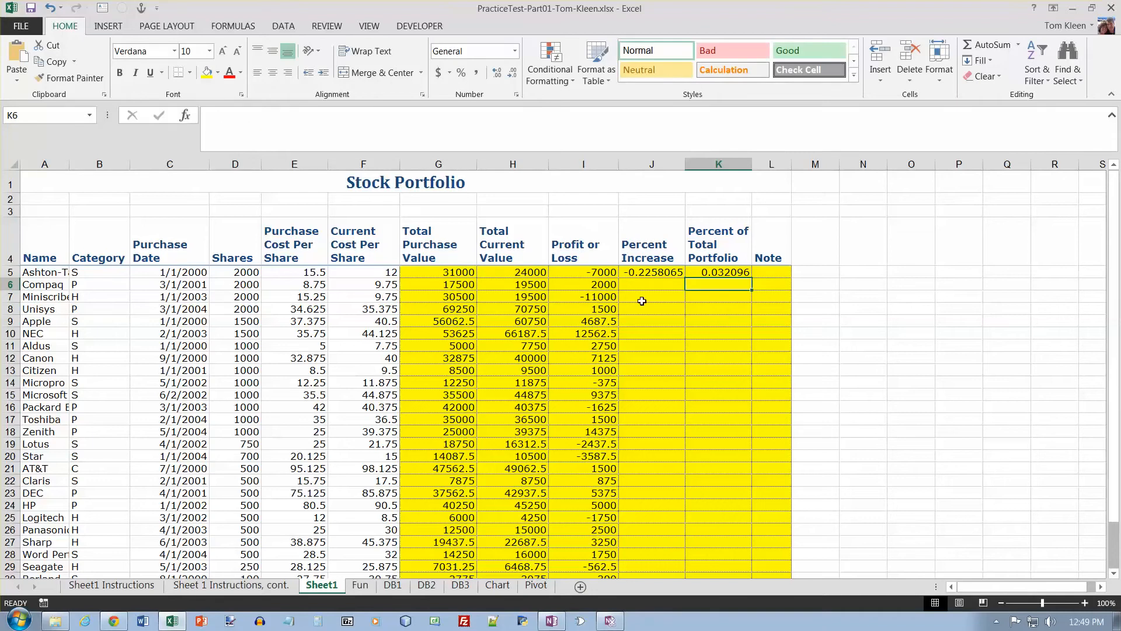
pyautogui.moveTo(589, 274)
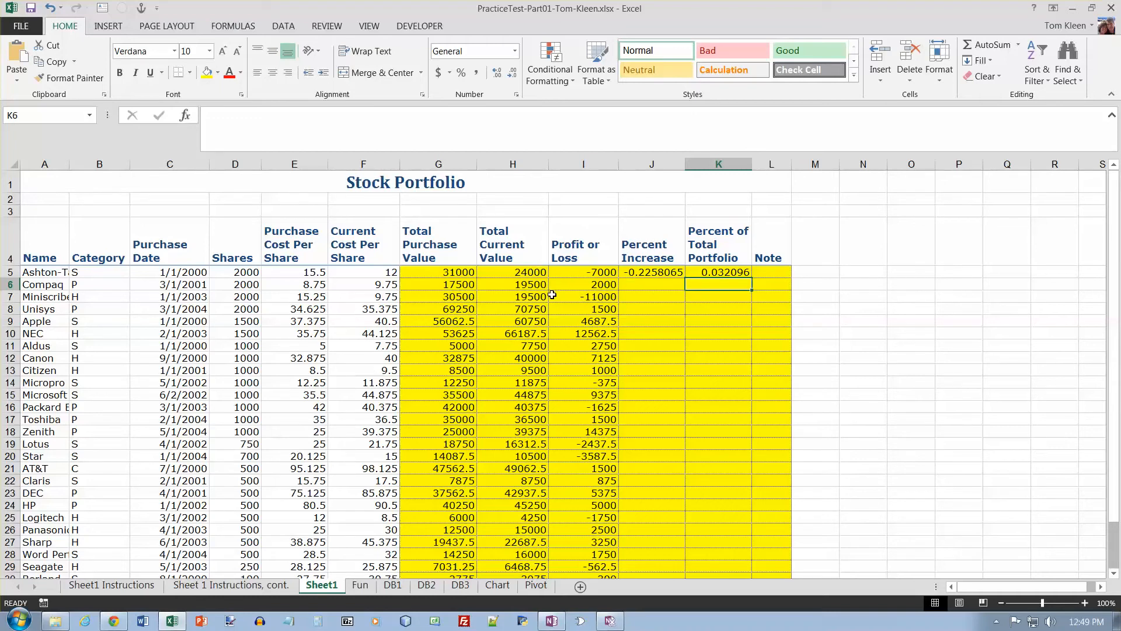
pyautogui.scroll(-3)
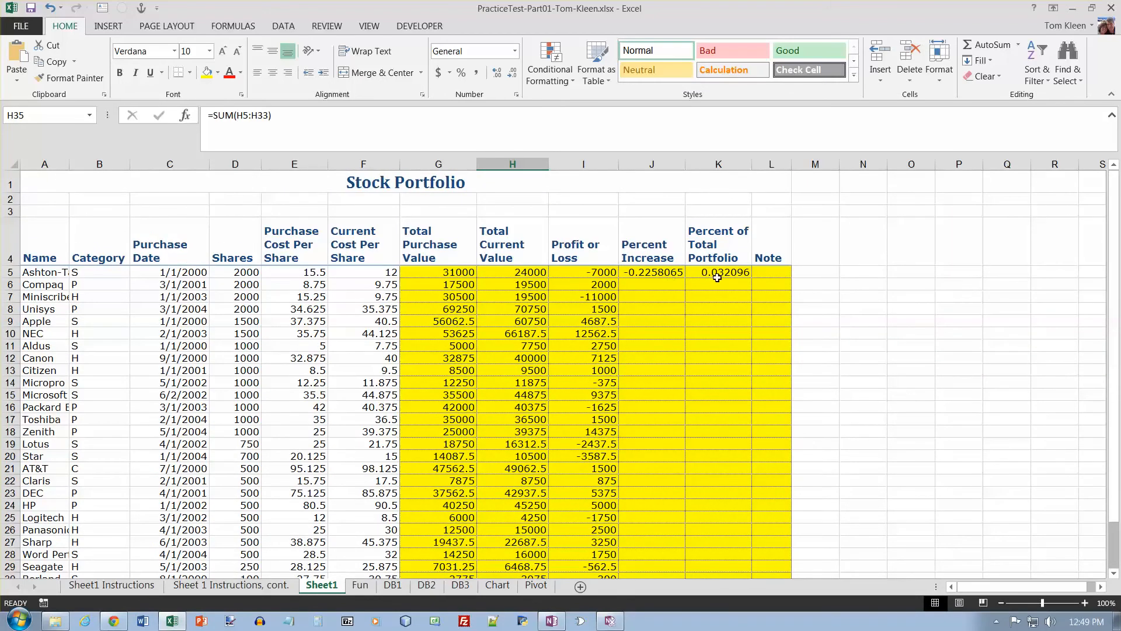
# - Fill the Percent of Total Portfolio formula from K5 down column K for every stock
pyautogui.click(230, 585)
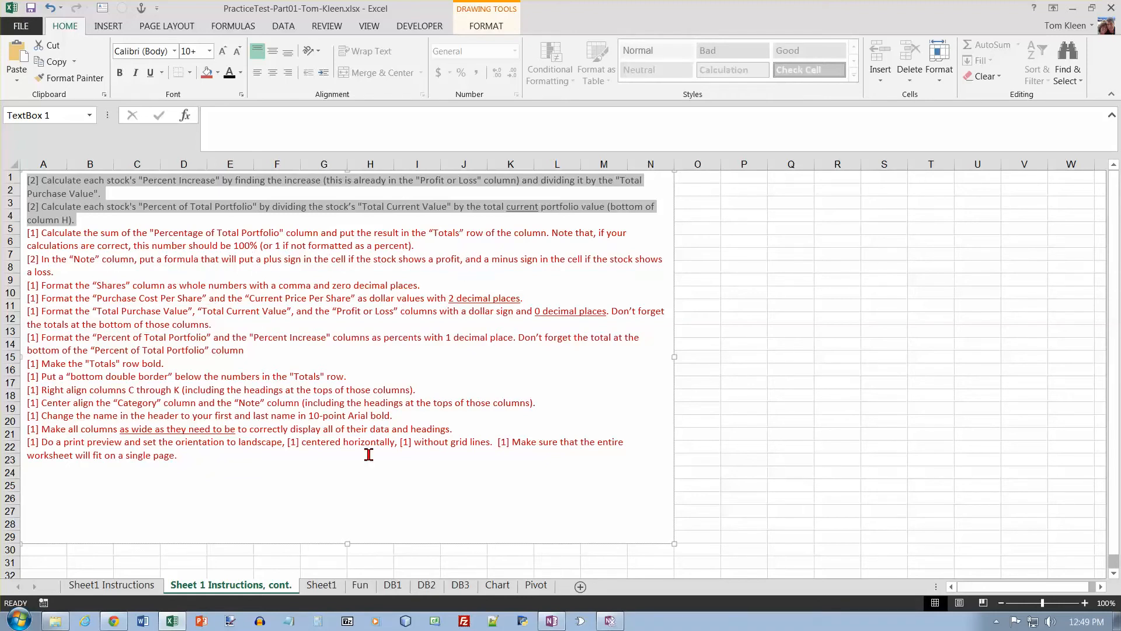
pyautogui.click(322, 585)
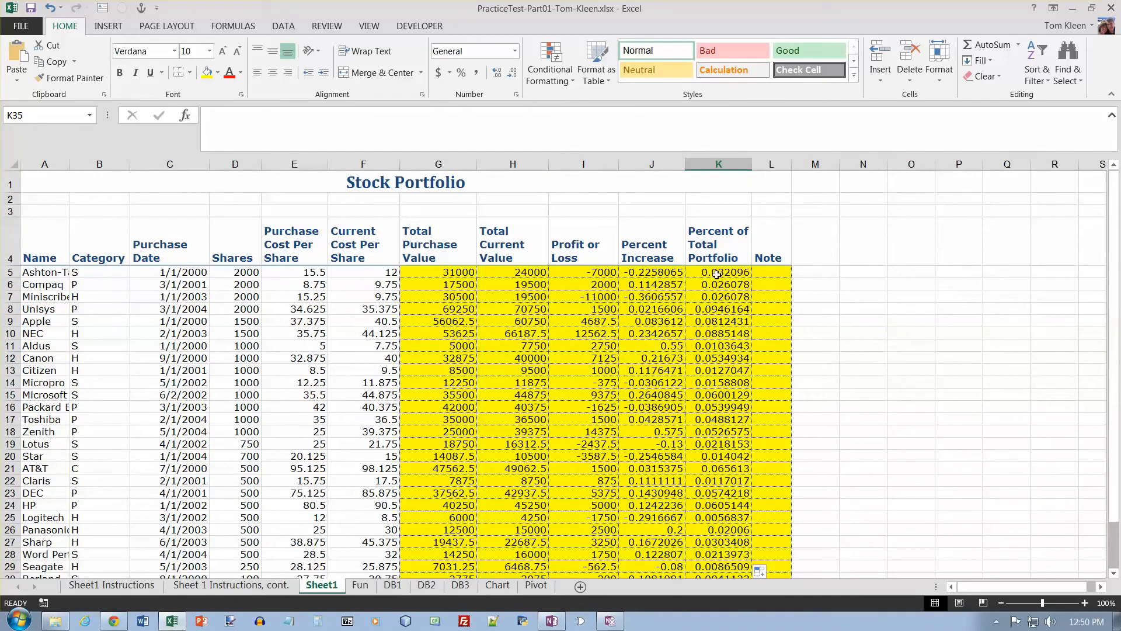
# - Total the Percent of Total Portfolio column in K35 with =SUM(K5:K34)
pyautogui.scroll(-3)
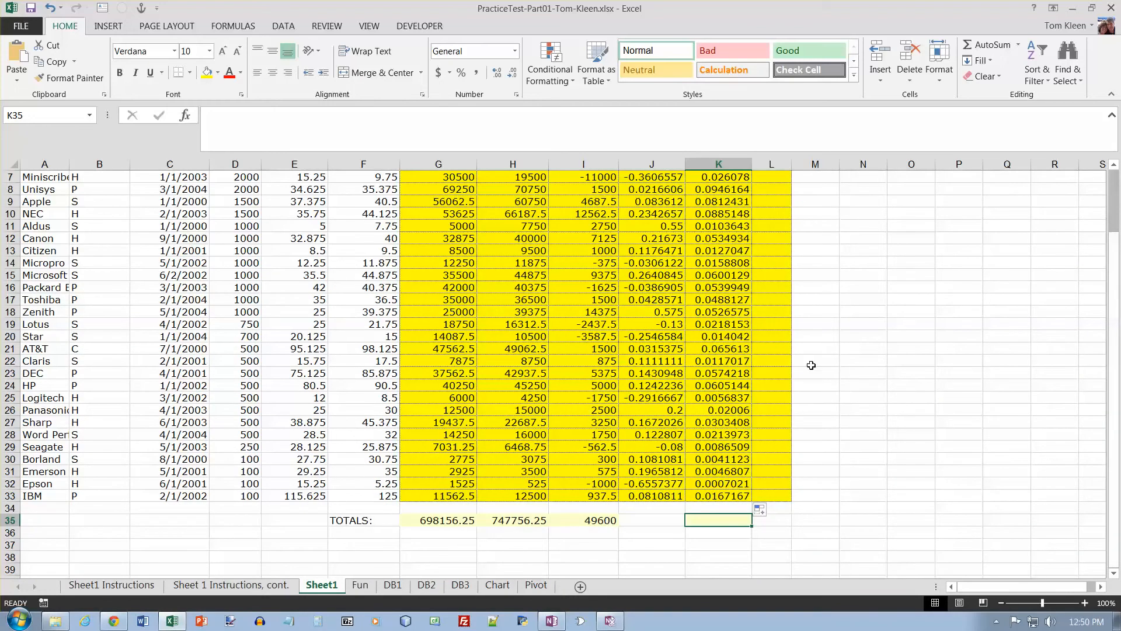
pyautogui.write('=SUM(K5:K34')
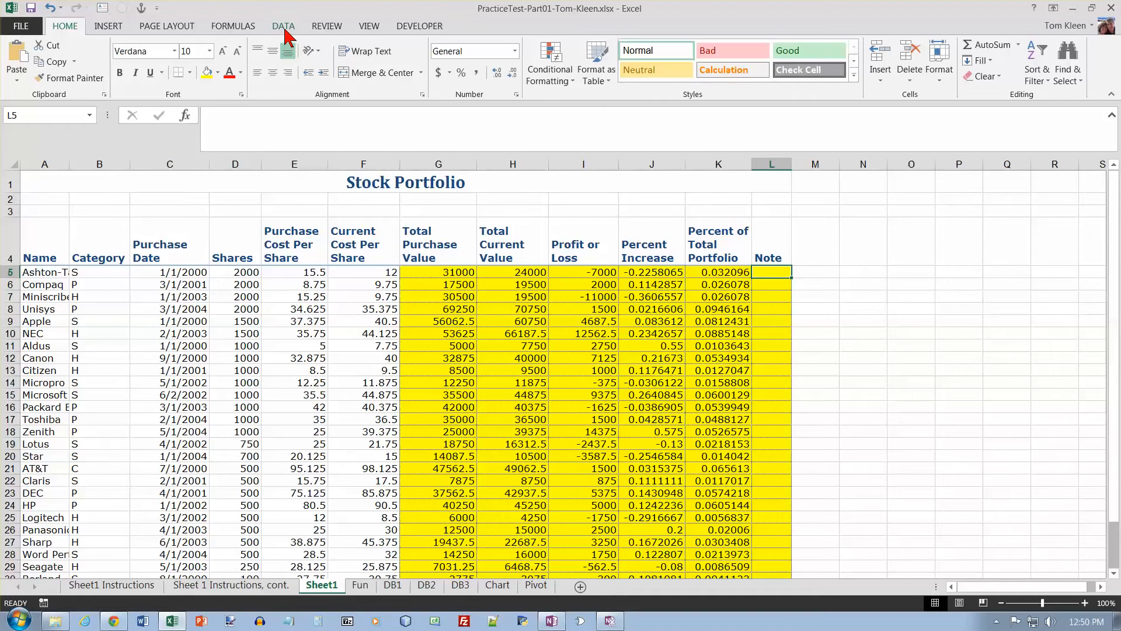
# - Start an IF function from the Formulas Logical list for the first Note cell
pyautogui.click(282, 26)
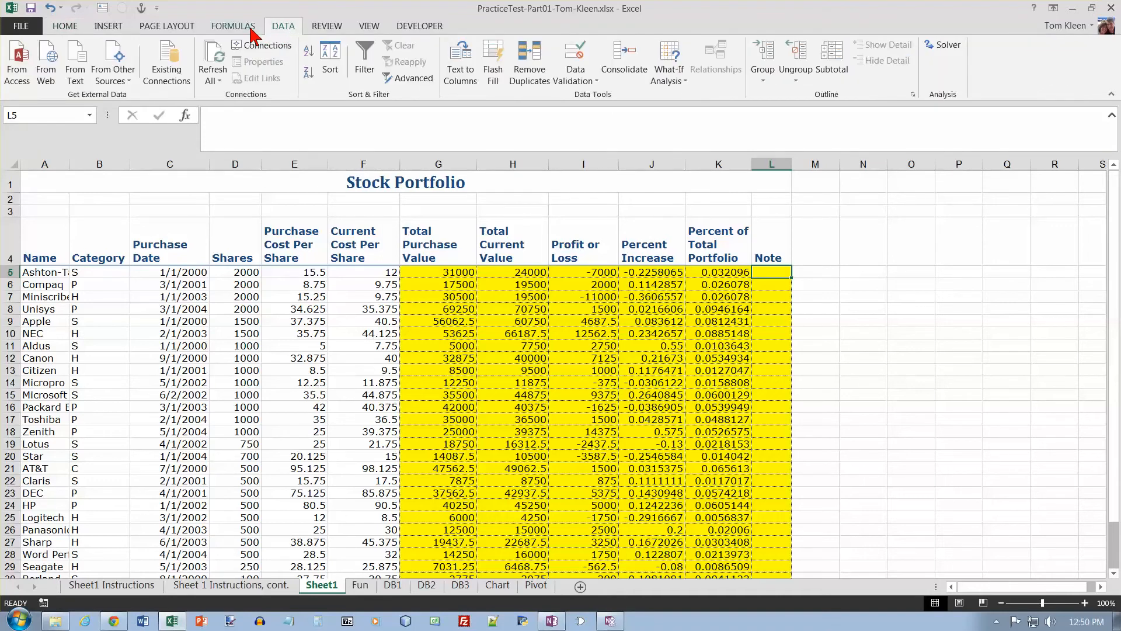
pyautogui.click(233, 26)
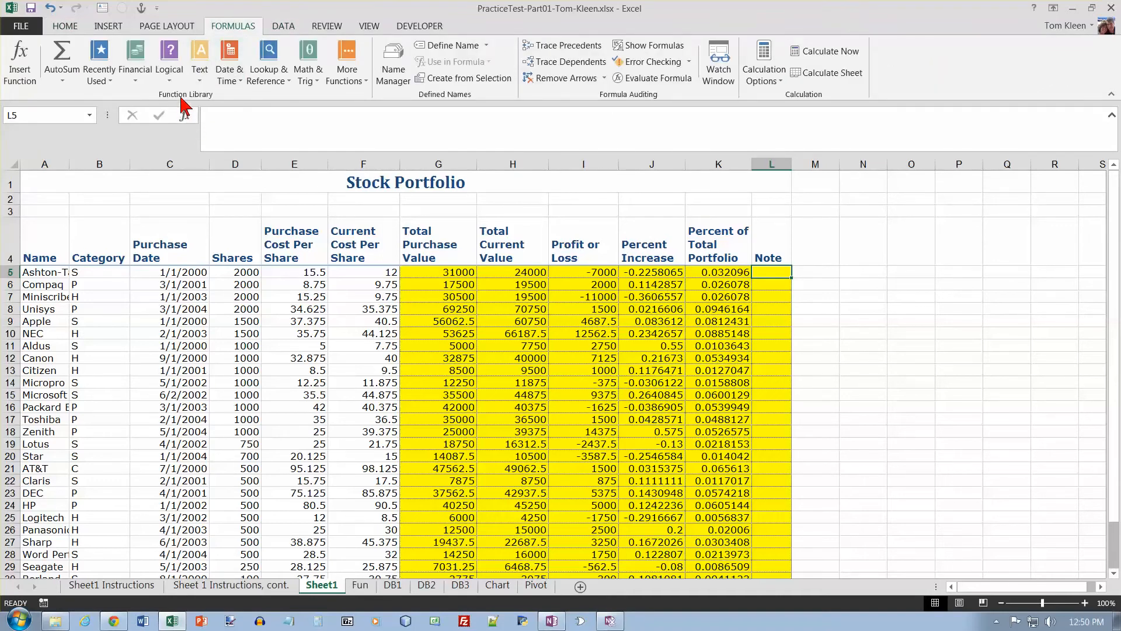
pyautogui.click(169, 57)
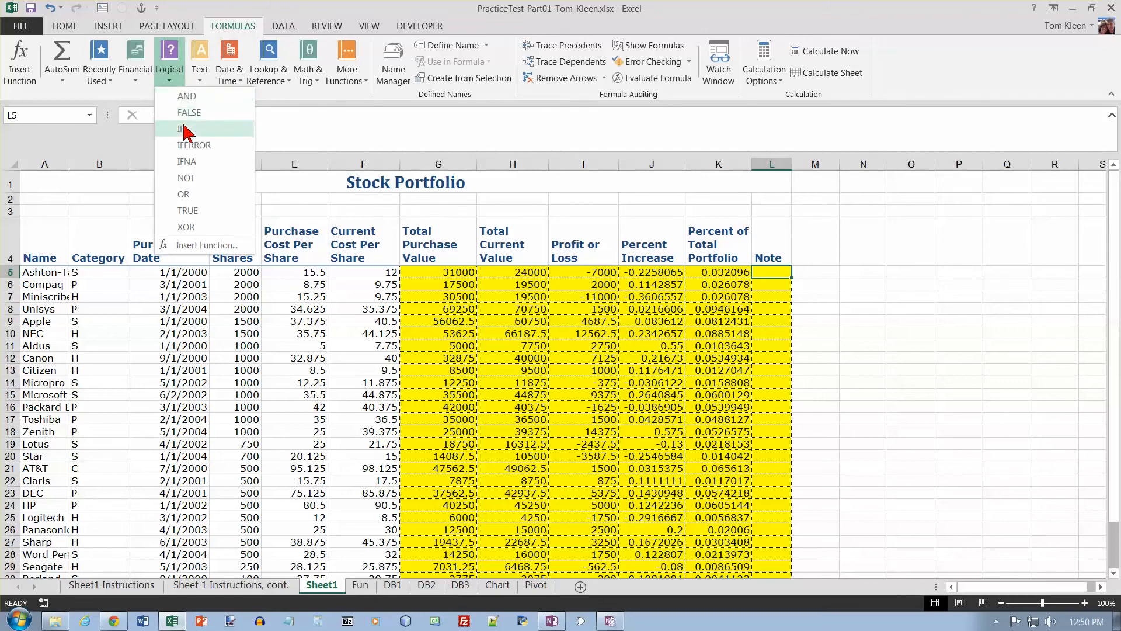
pyautogui.click(185, 130)
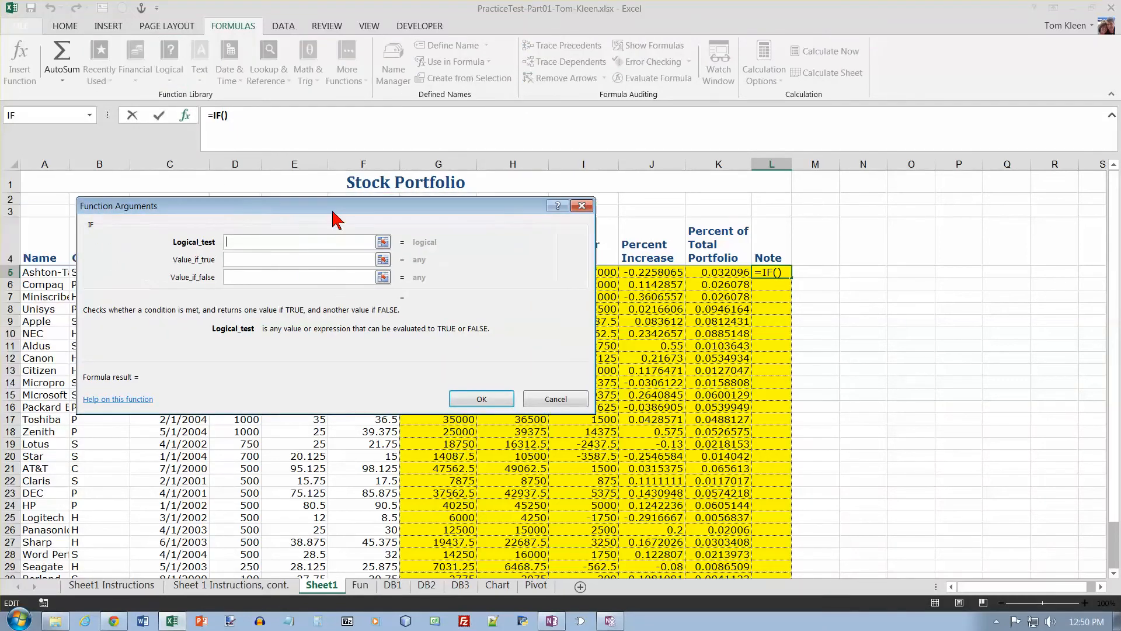
pyautogui.moveTo(333, 206); pyautogui.dragTo(338, 215)
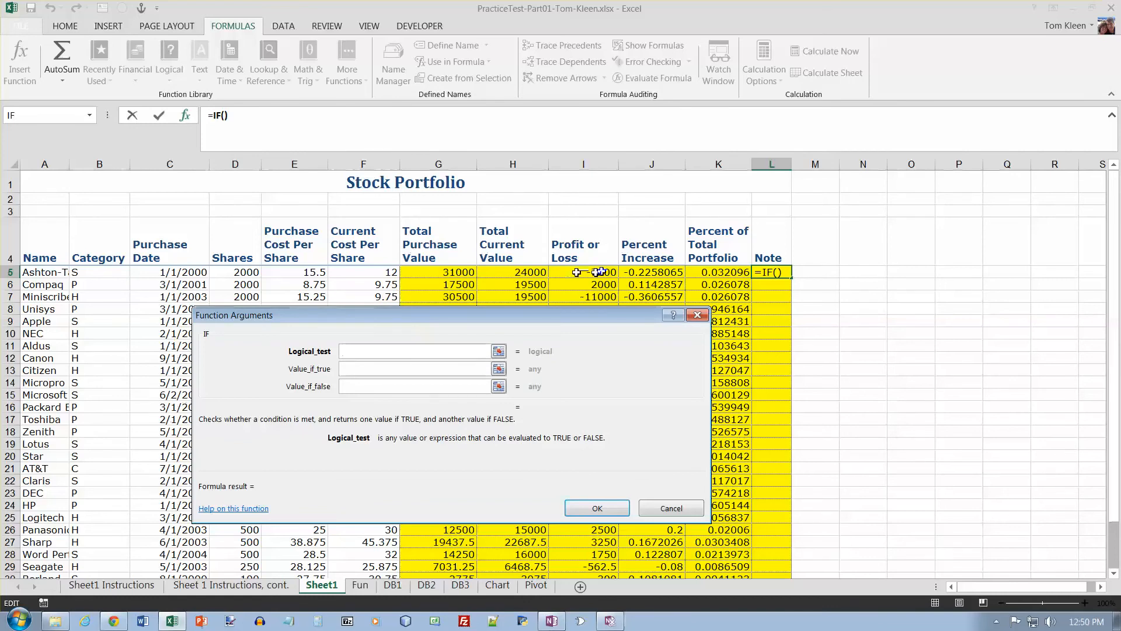
# - Set the IF arguments to I5>0, "+" if true and "-" if false, and confirm
pyautogui.write('I5>')
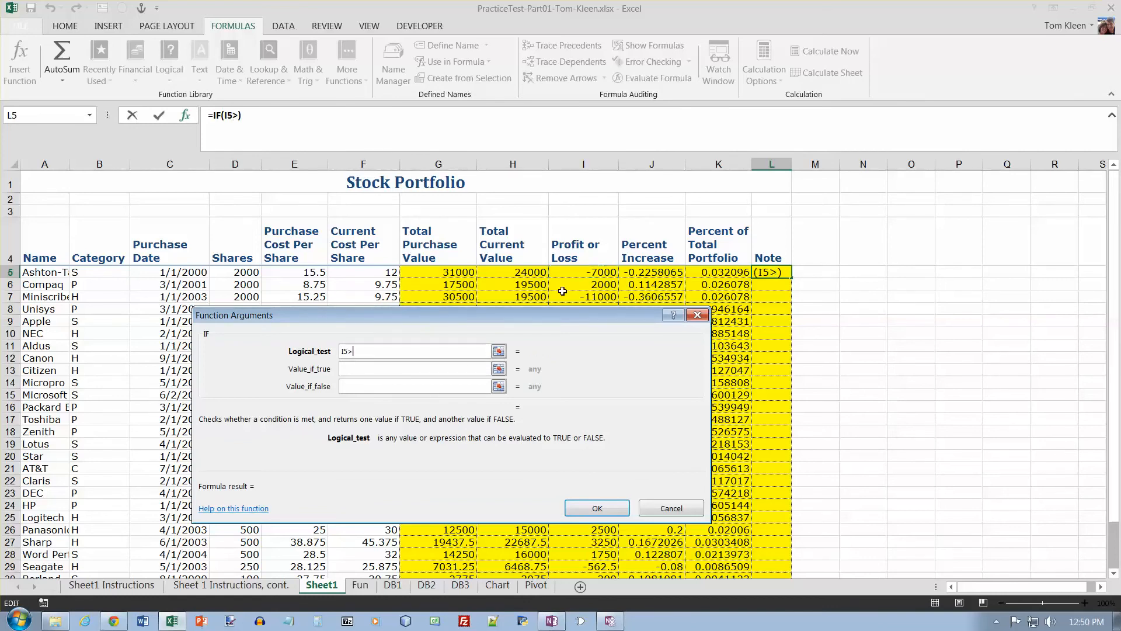
pyautogui.write('0')
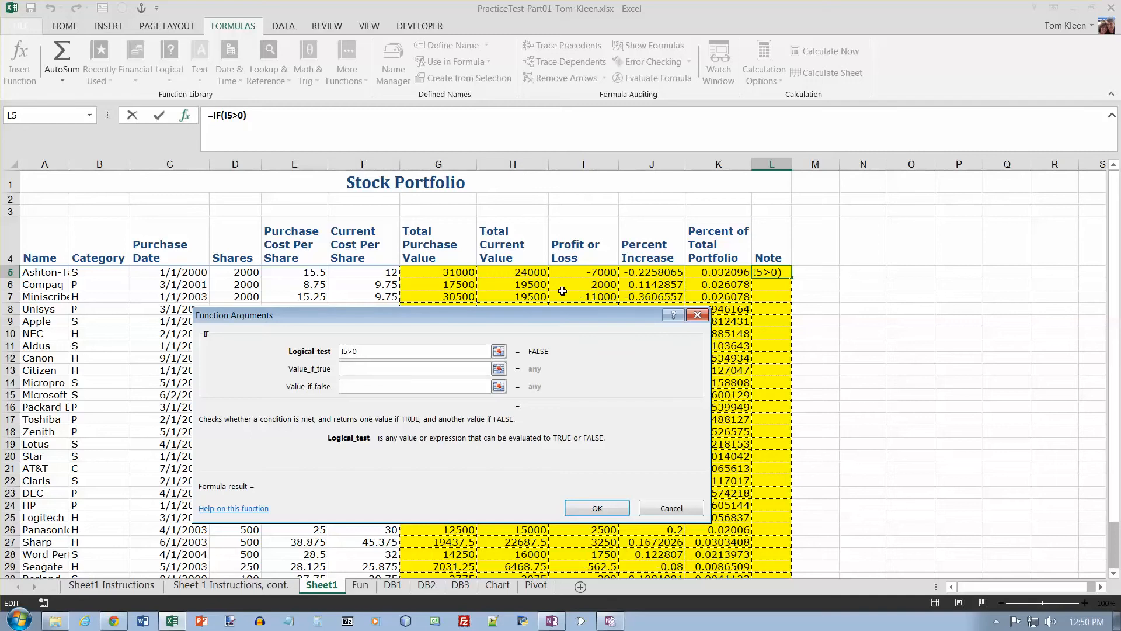
pyautogui.write('"+"')
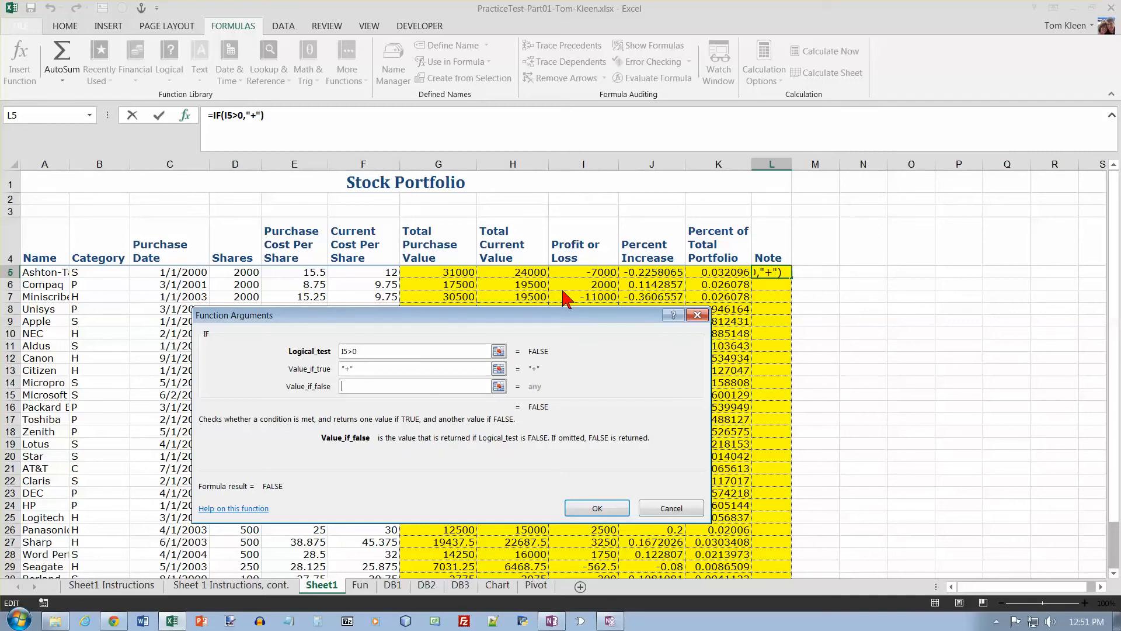
pyautogui.write('"-"')
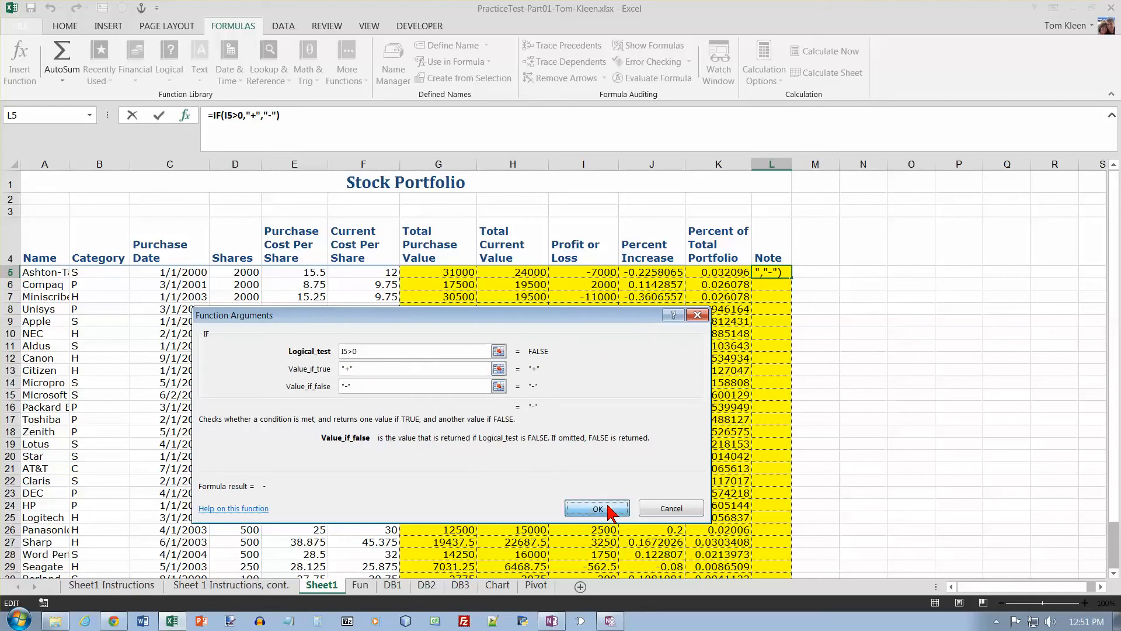
pyautogui.click(597, 507)
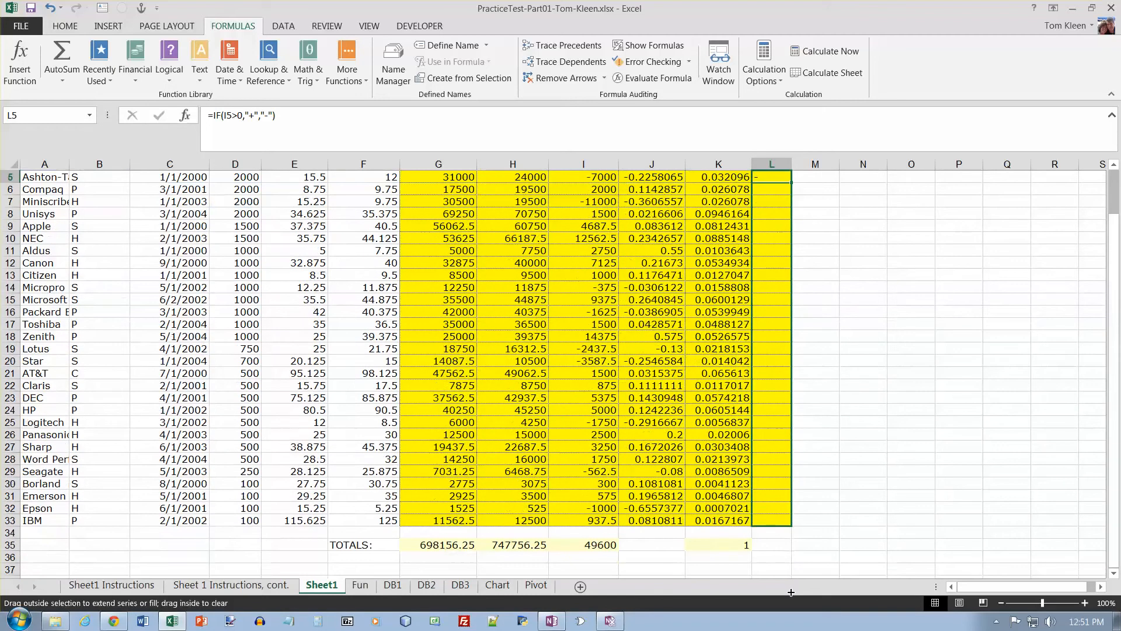
# - Copy the plus/minus Note formula from L5 down to L33 for every stock
pyautogui.moveTo(772, 176); pyautogui.dragTo(772, 520)
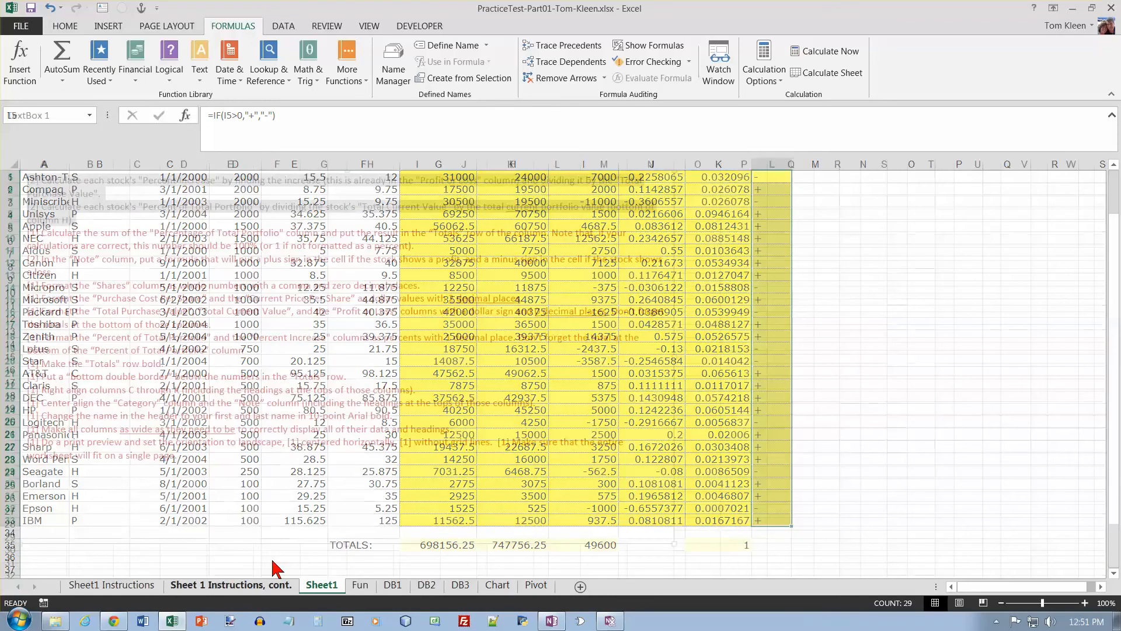
pyautogui.click(230, 584)
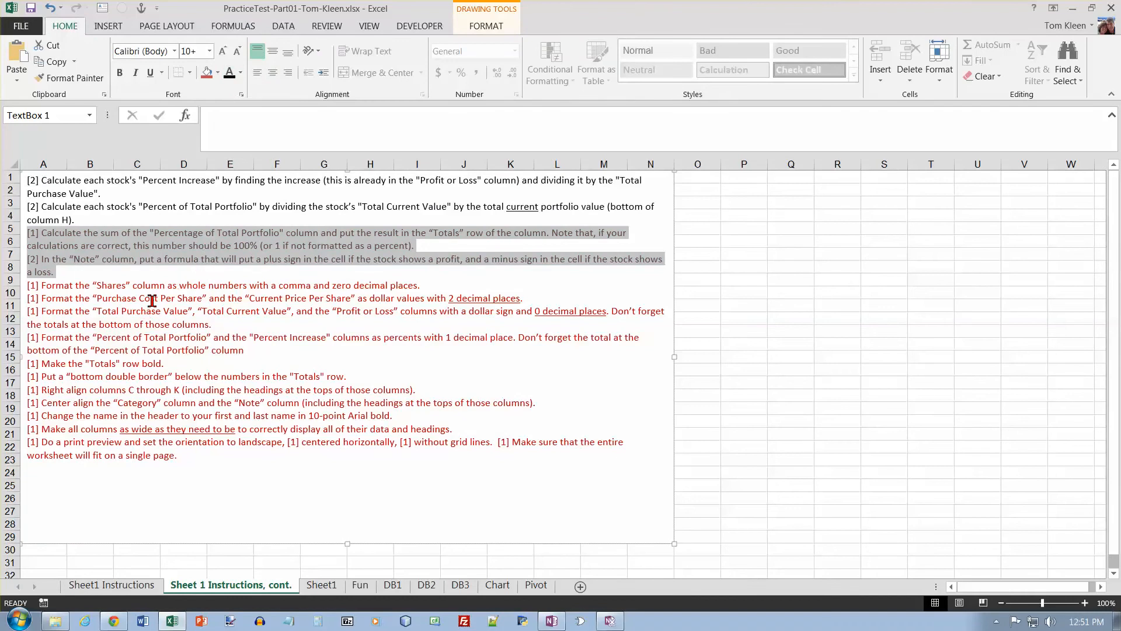
pyautogui.moveTo(277, 286)
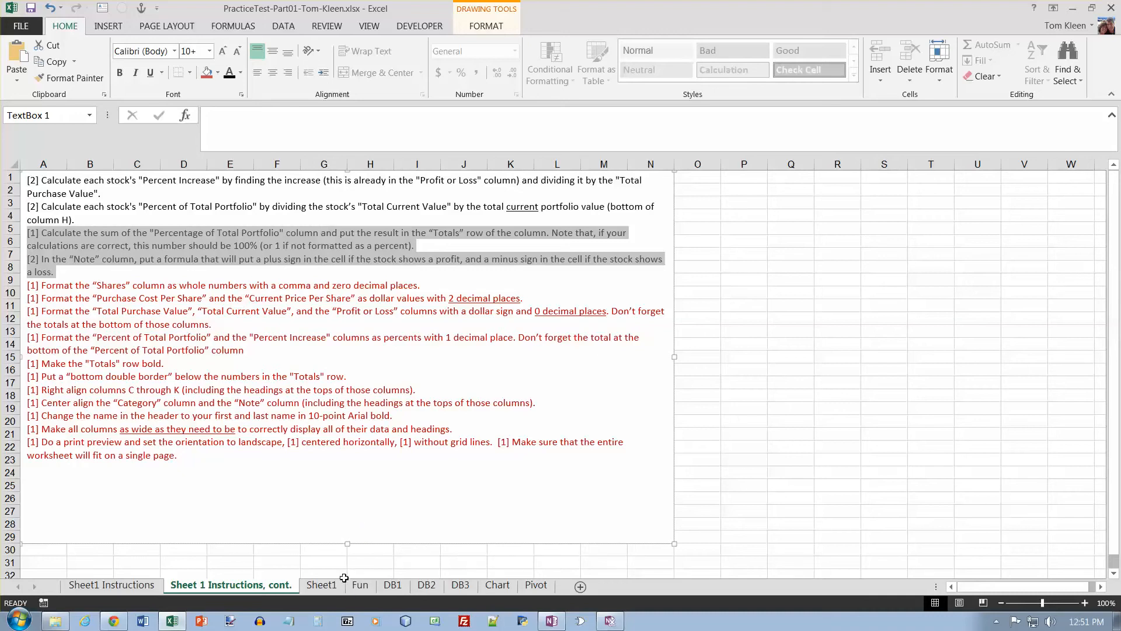
# - Format the Shares values D5:D33 as comma-style whole numbers with no decimals
pyautogui.click(321, 584)
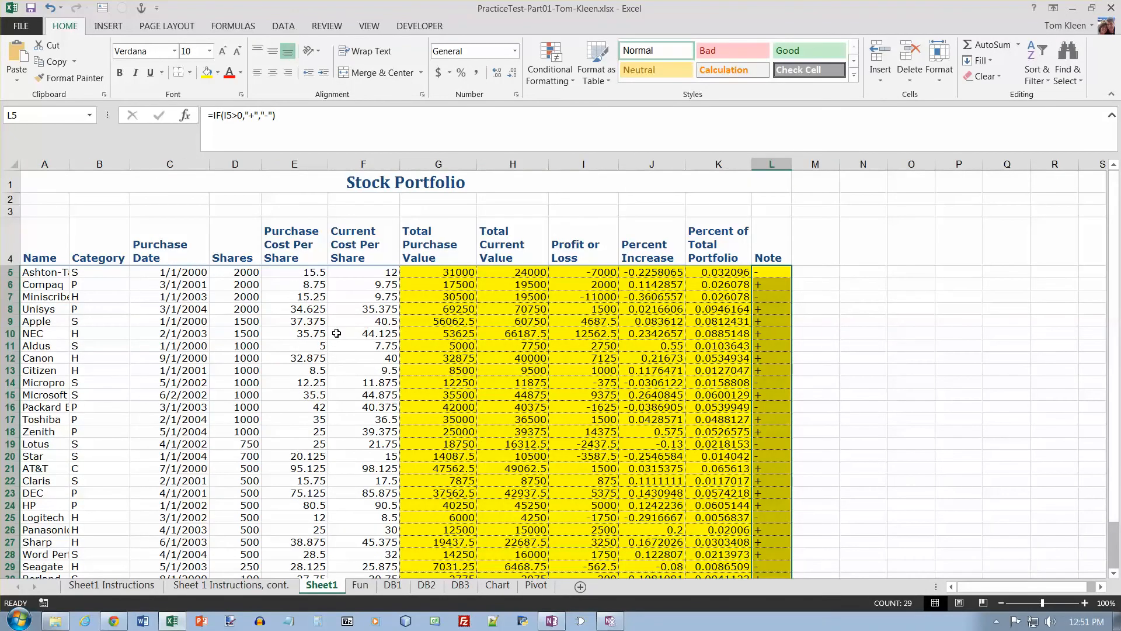
pyautogui.moveTo(234, 272); pyautogui.dragTo(234, 431)
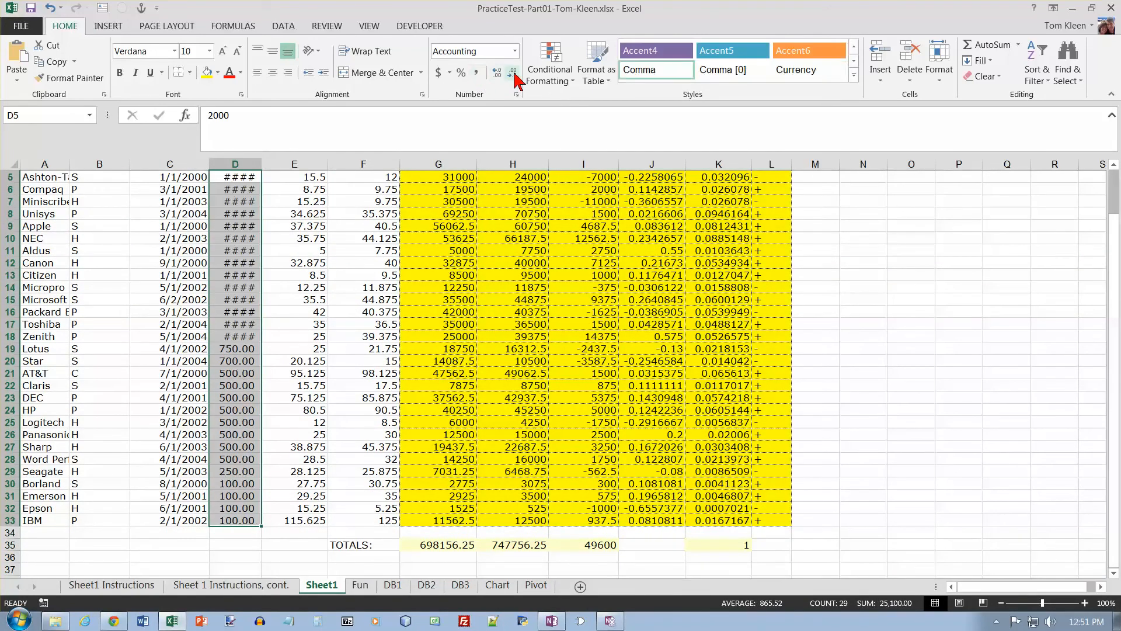
pyautogui.click(511, 72)
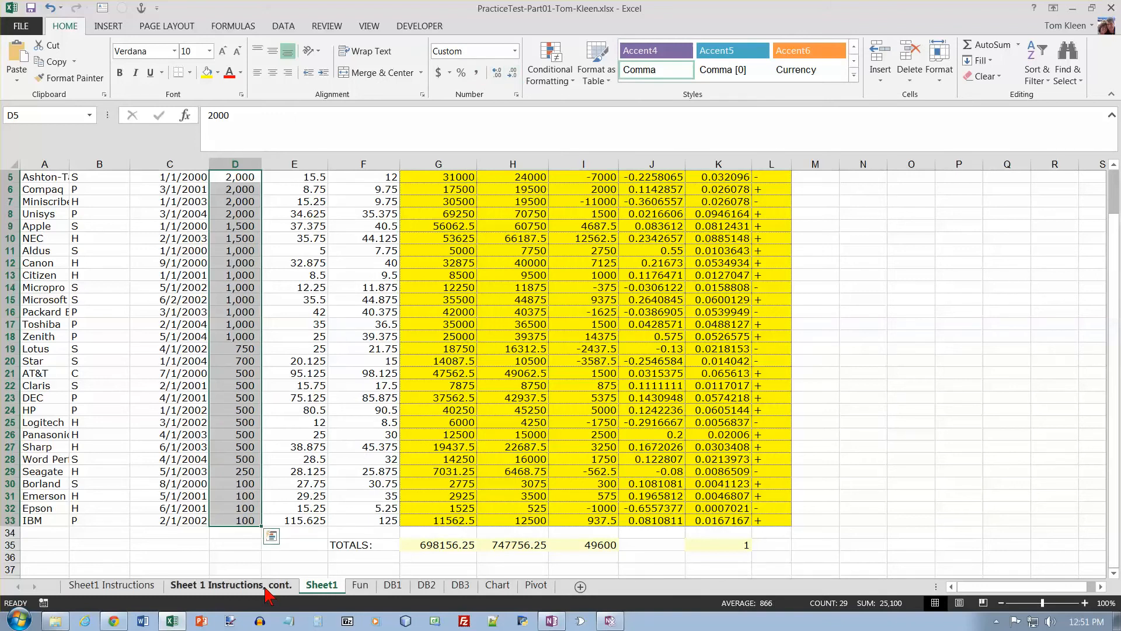
pyautogui.click(230, 585)
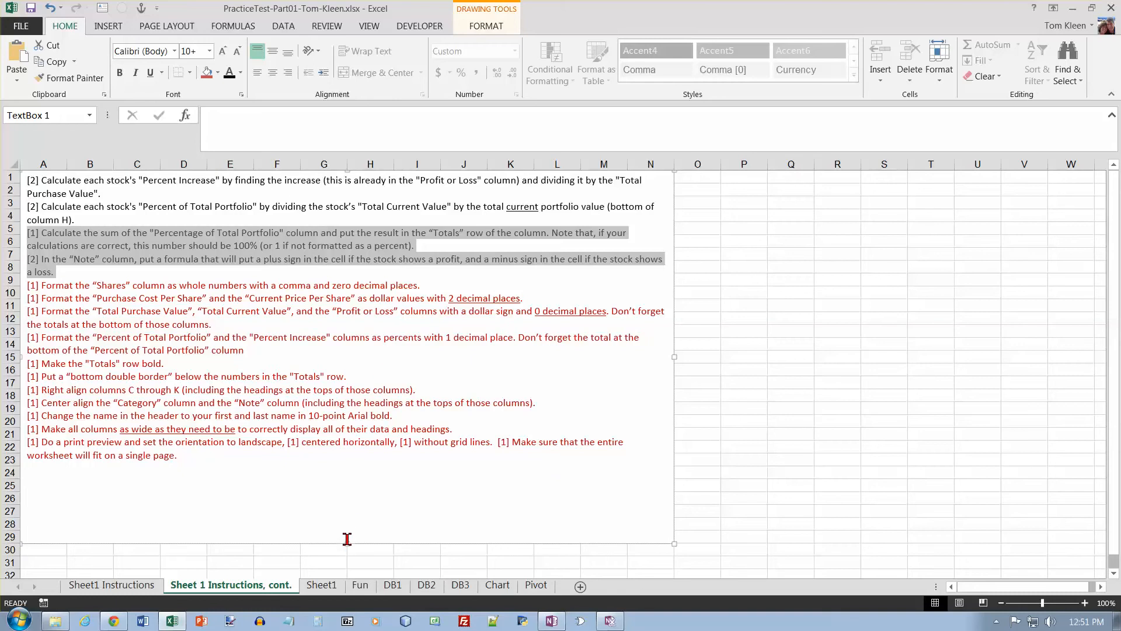
# - Format the per-share price columns E5:F33 as Accounting dollars with 2 decimals
pyautogui.click(322, 584)
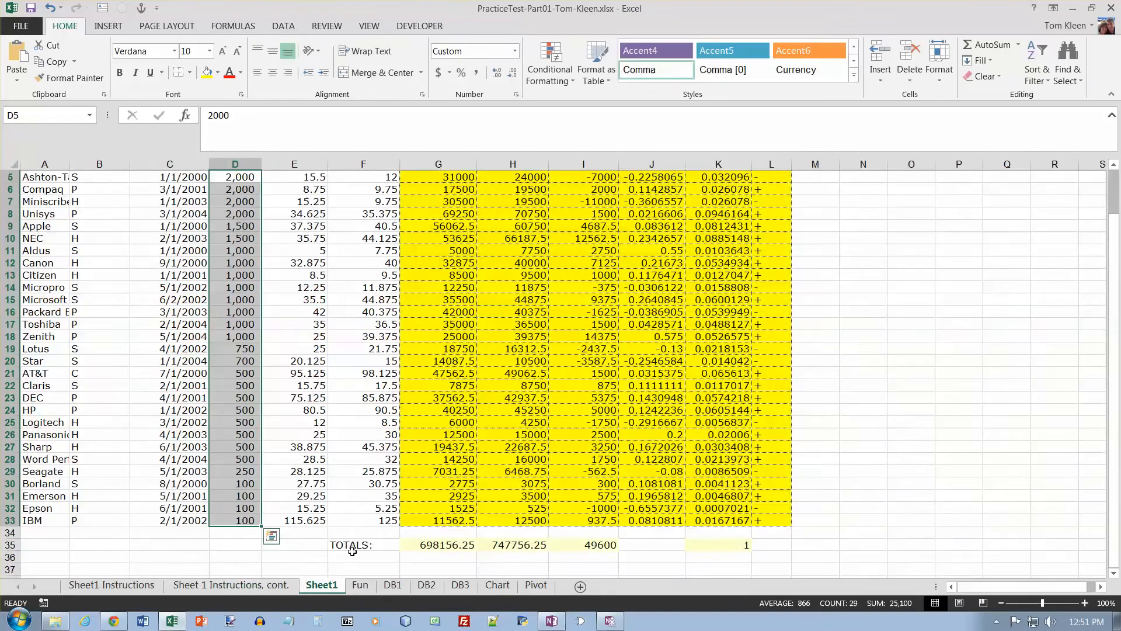
pyautogui.scroll(3)
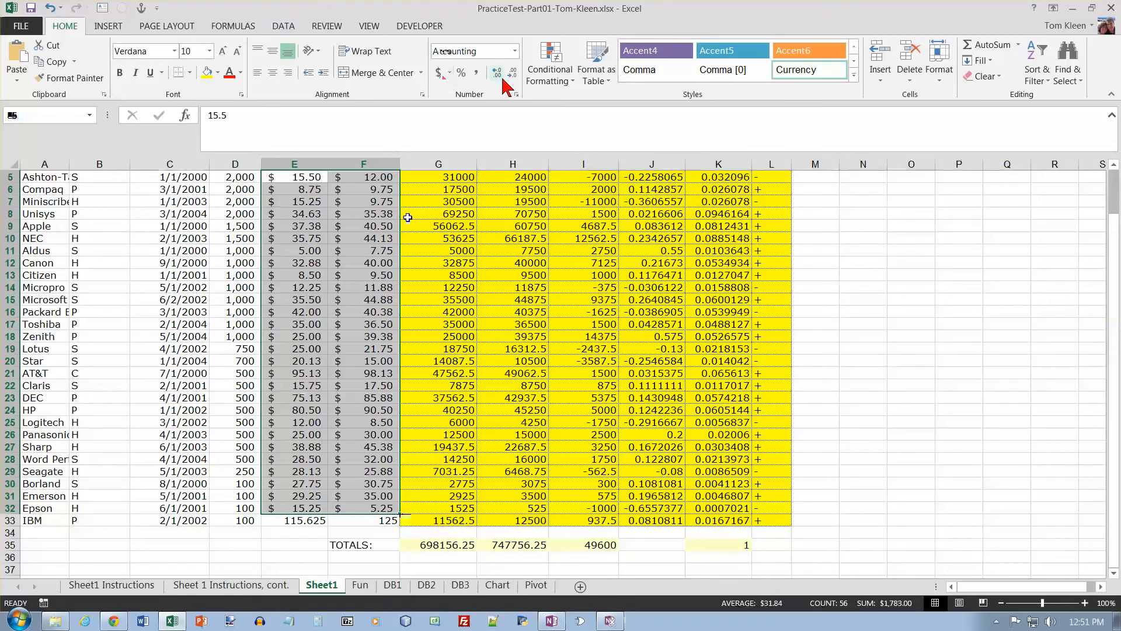
pyautogui.click(512, 71)
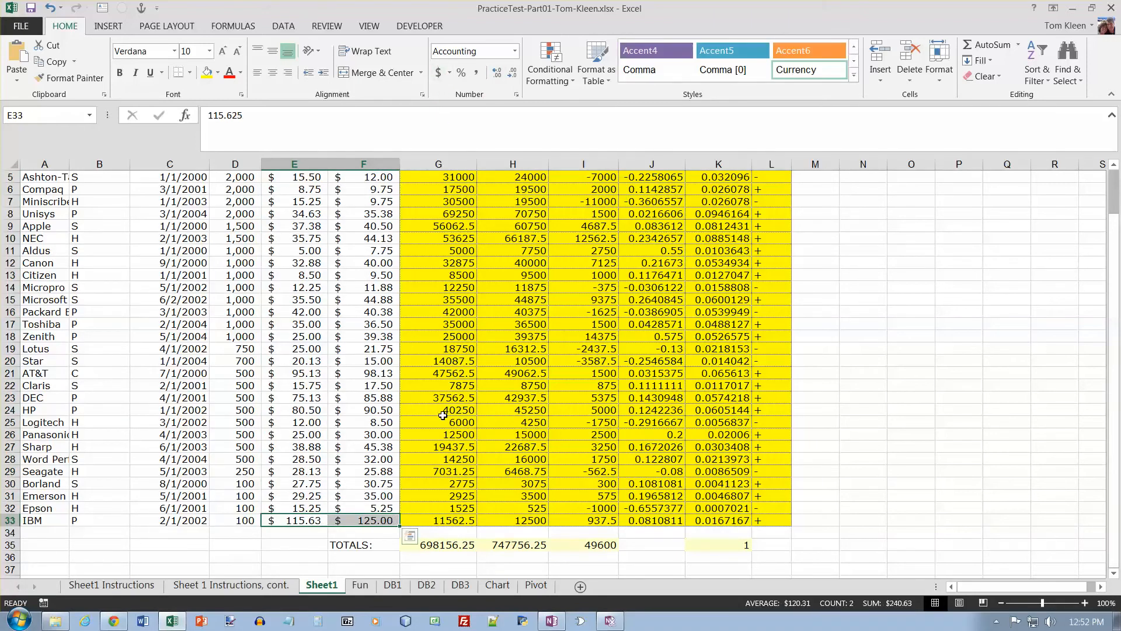
pyautogui.click(231, 585)
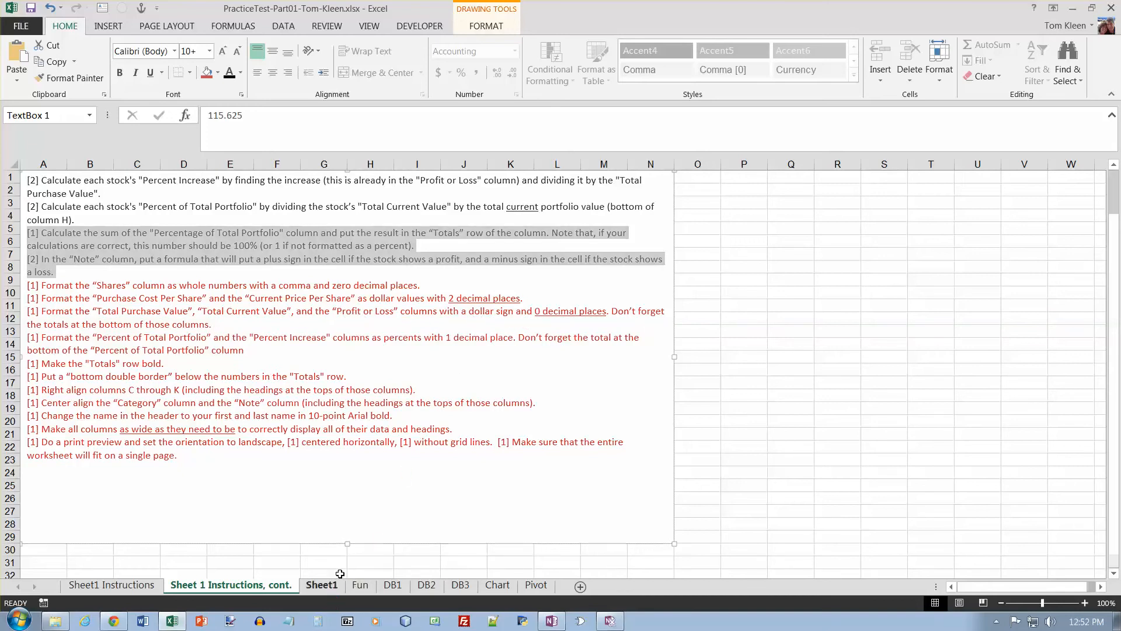
# - Format G5:I35 value and profit columns, totals included, as whole-dollar Accounting amounts
pyautogui.click(321, 584)
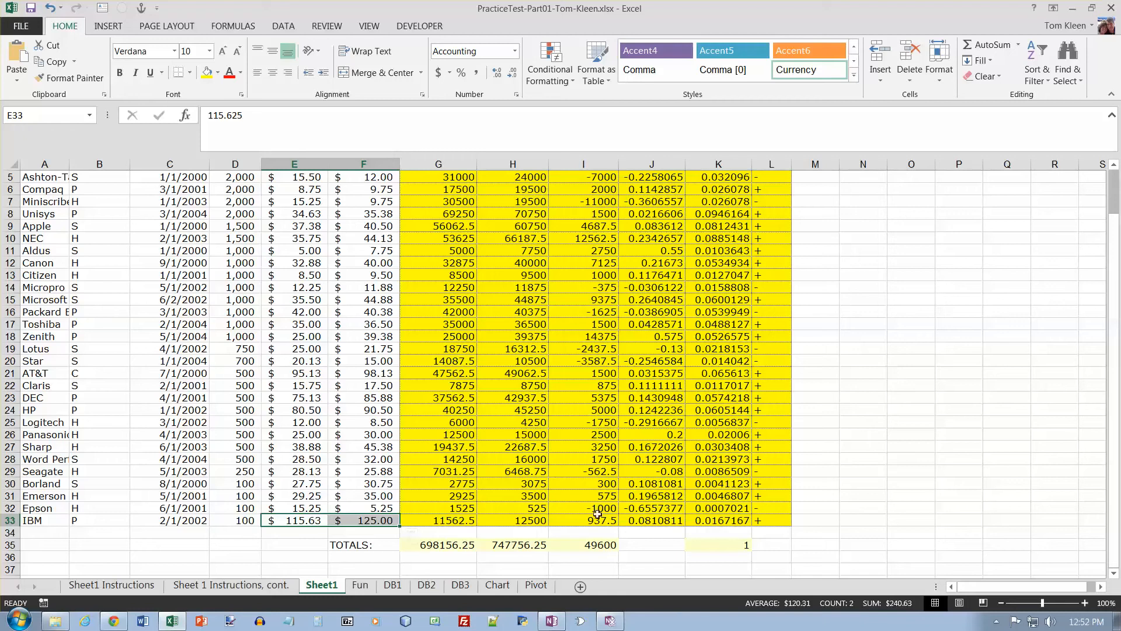
pyautogui.click(583, 519)
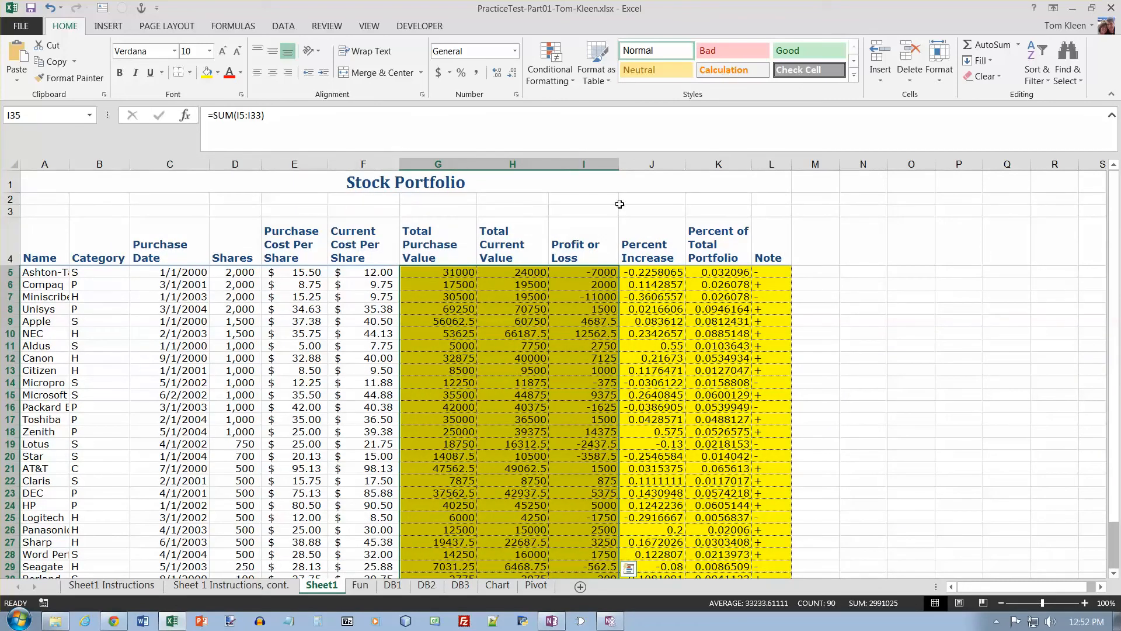
pyautogui.click(437, 73)
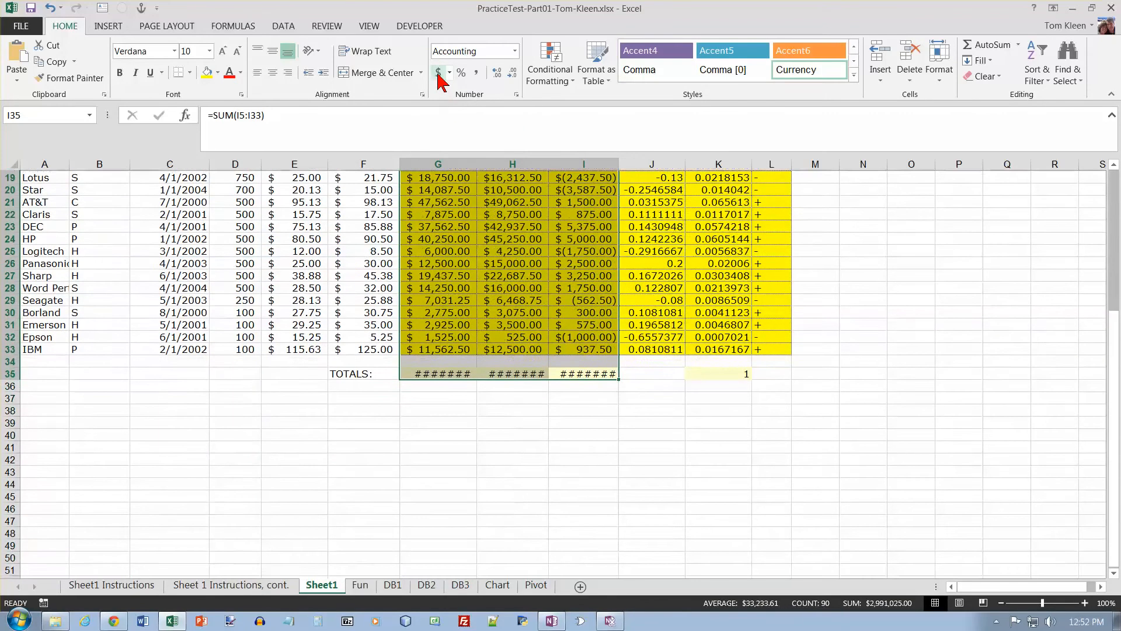
pyautogui.click(512, 73)
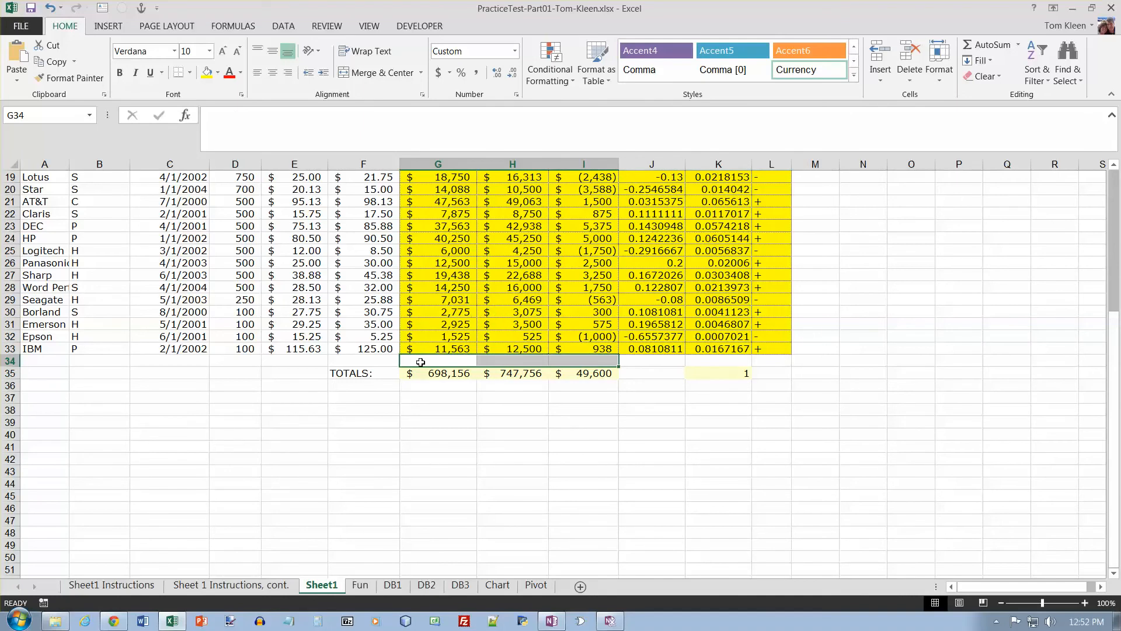
pyautogui.click(230, 584)
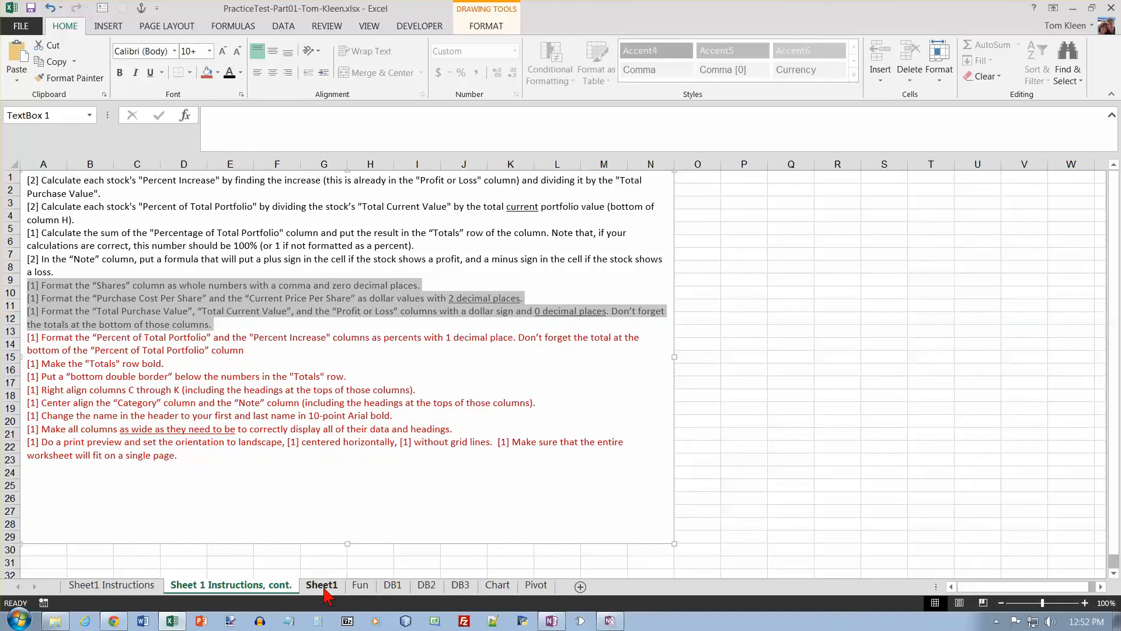
# - Format J5:K35 percentage columns, total included, as Percent Style with one decimal
pyautogui.click(320, 584)
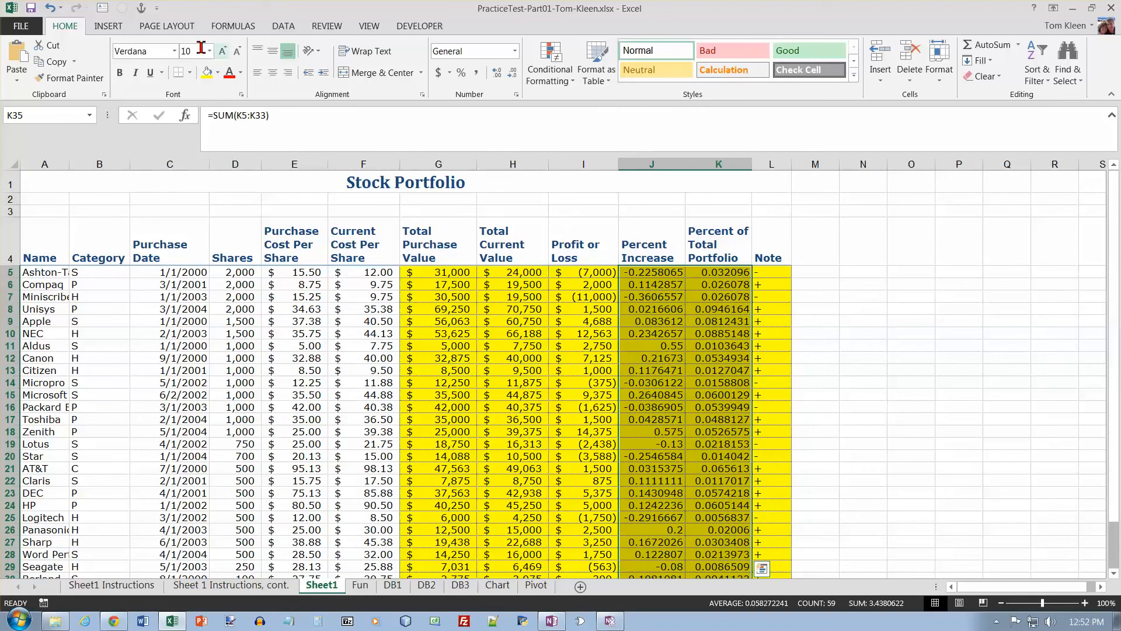
pyautogui.click(460, 72)
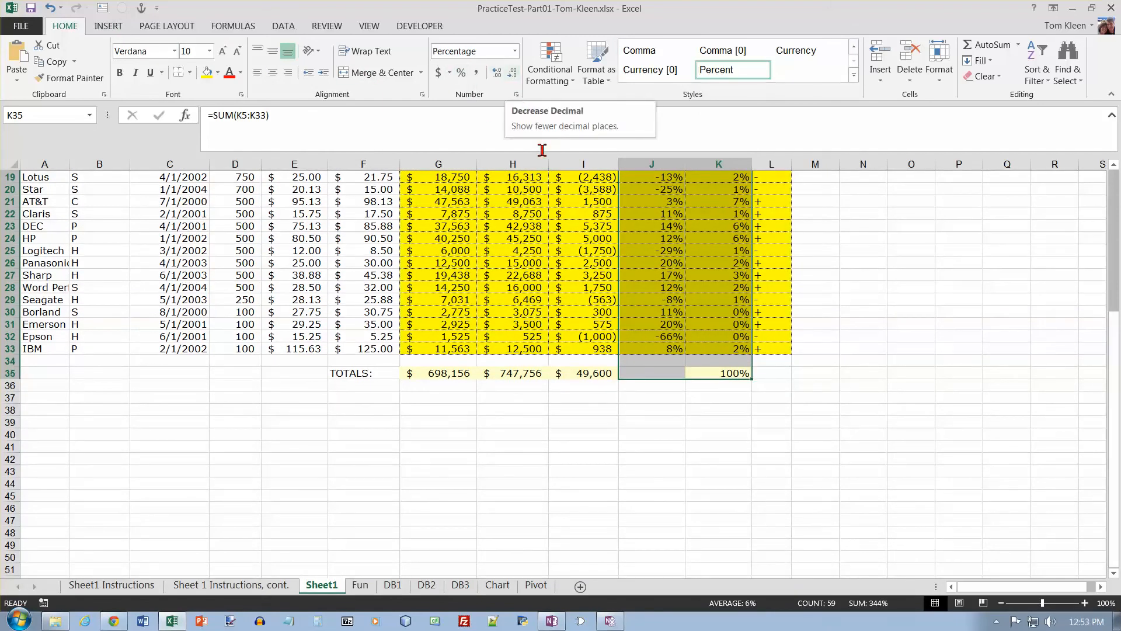
pyautogui.click(230, 585)
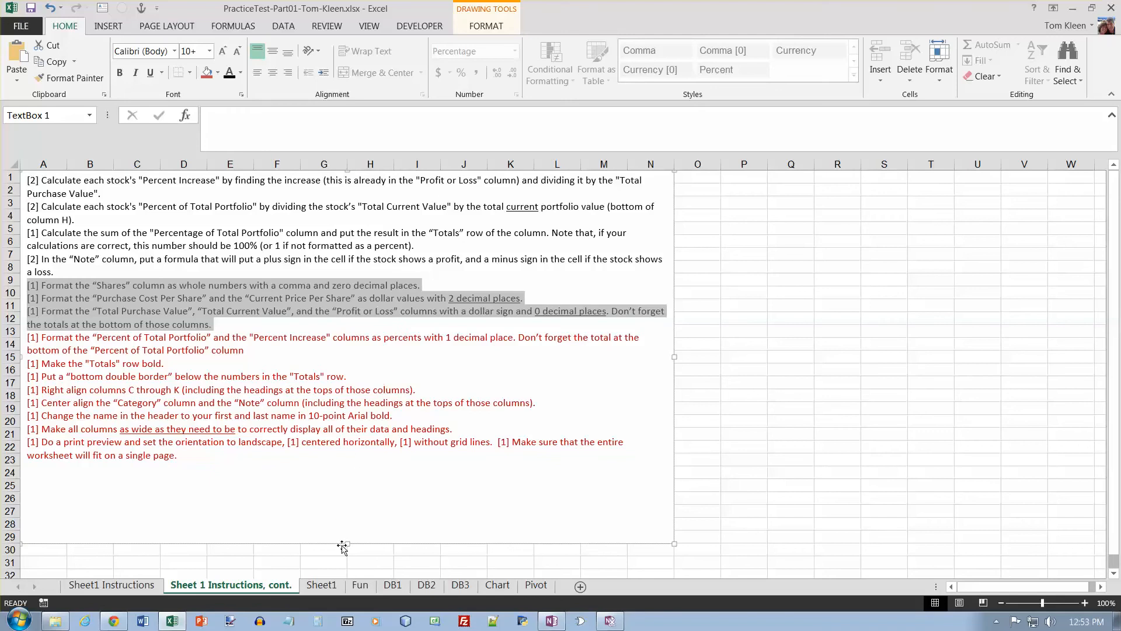
pyautogui.click(321, 583)
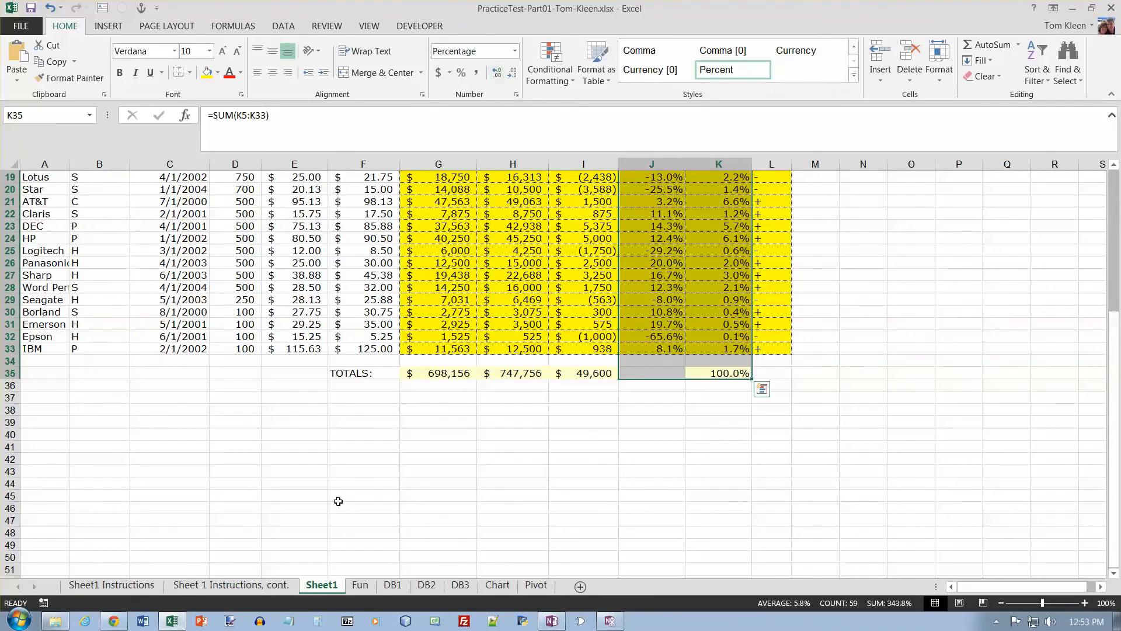
pyautogui.click(231, 585)
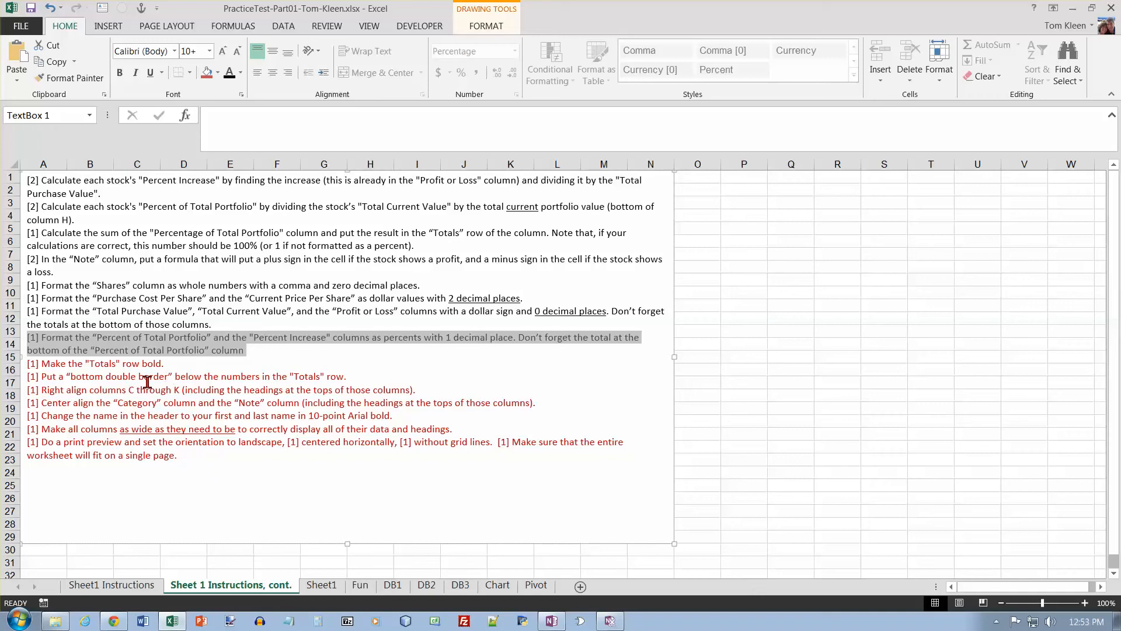
pyautogui.moveTo(239, 375)
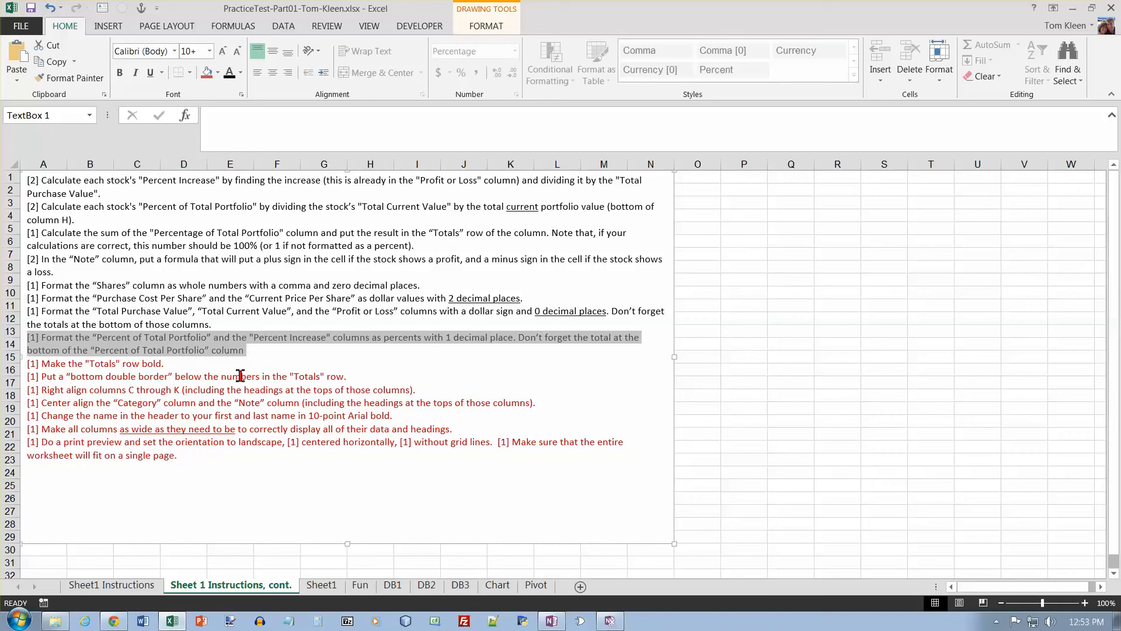
pyautogui.moveTo(381, 458)
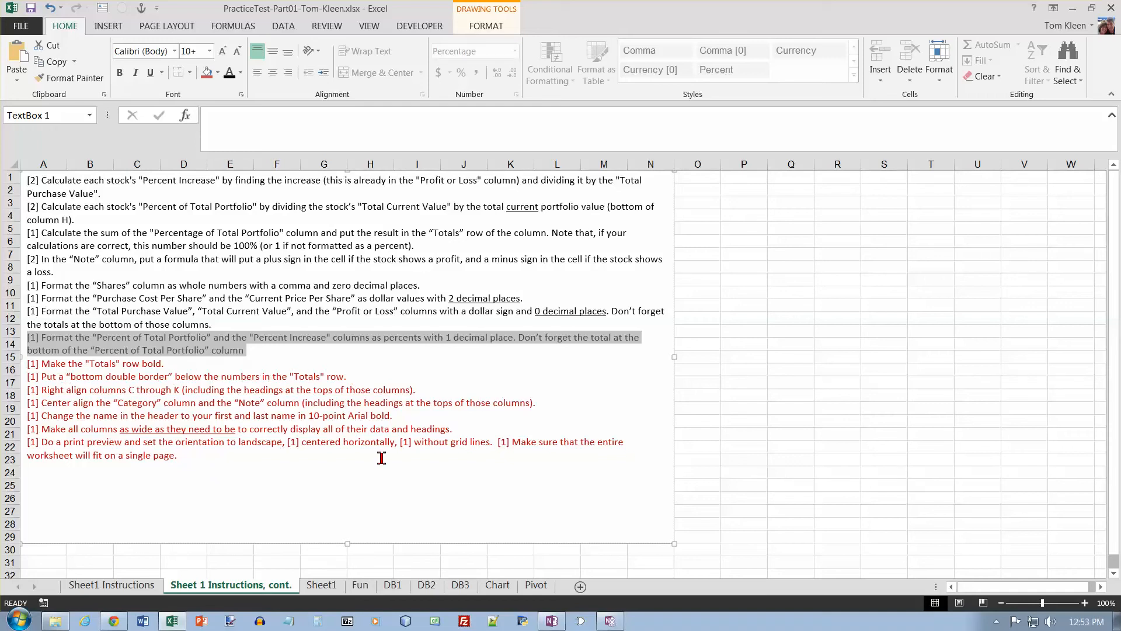
# - Make the Totals row G35:K35 bold with a double bottom border, then return to the instructions sheet
pyautogui.click(321, 584)
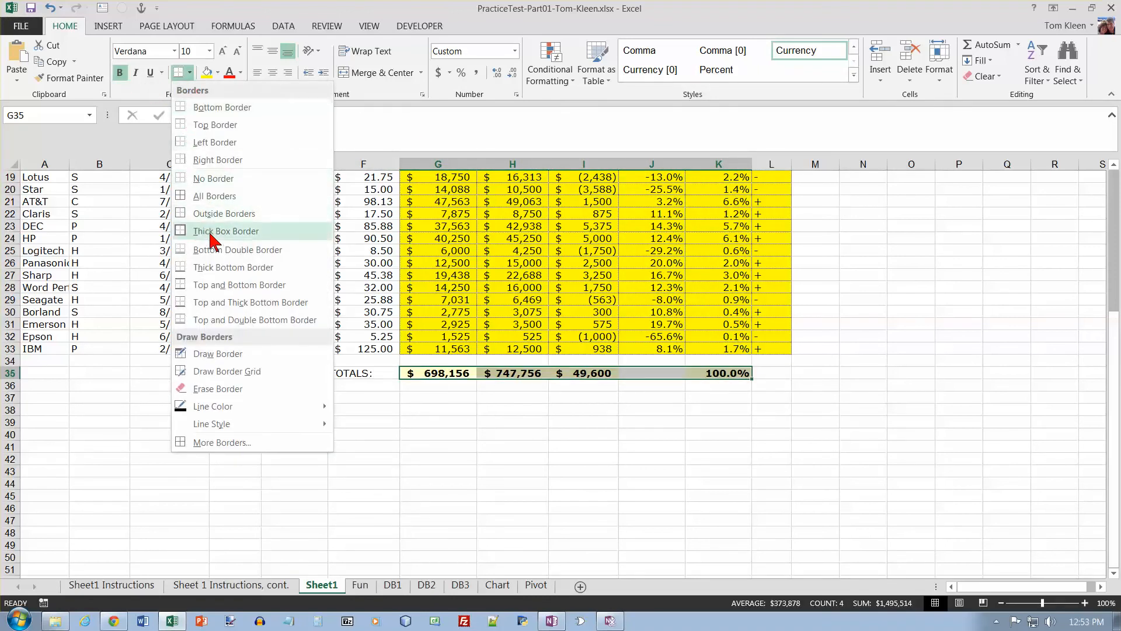
pyautogui.moveTo(206, 250)
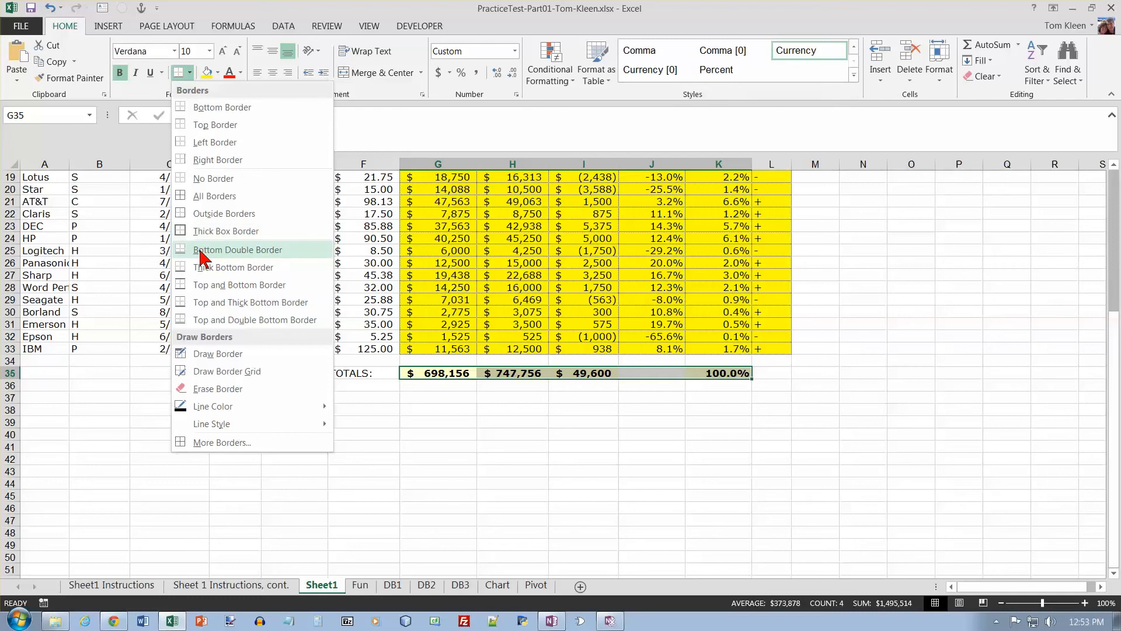
pyautogui.click(237, 249)
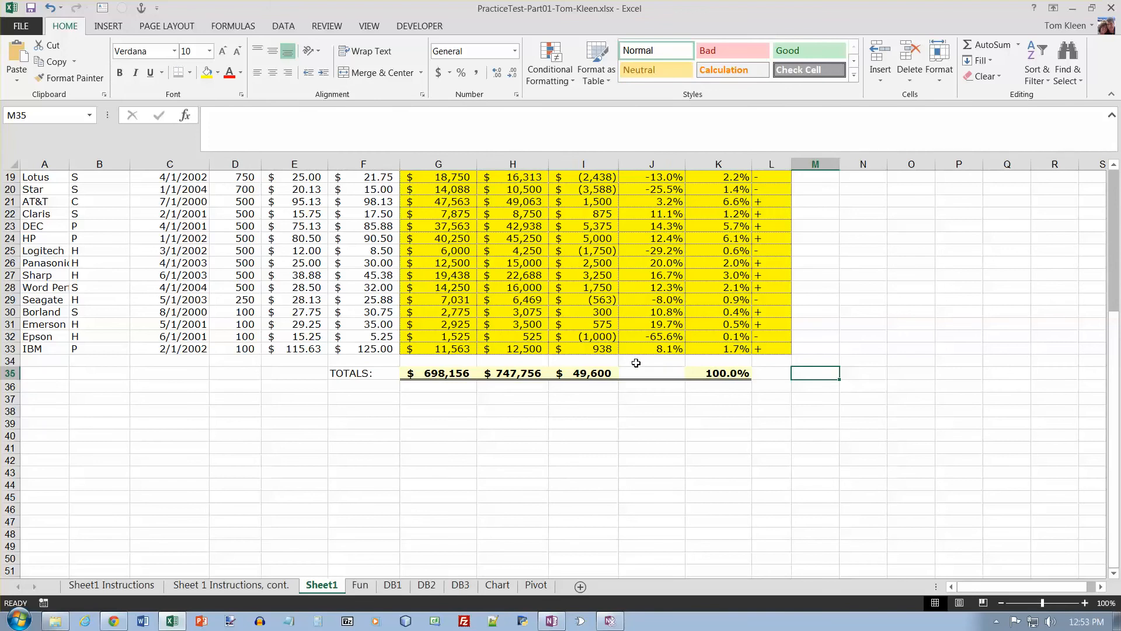
pyautogui.moveTo(314, 576)
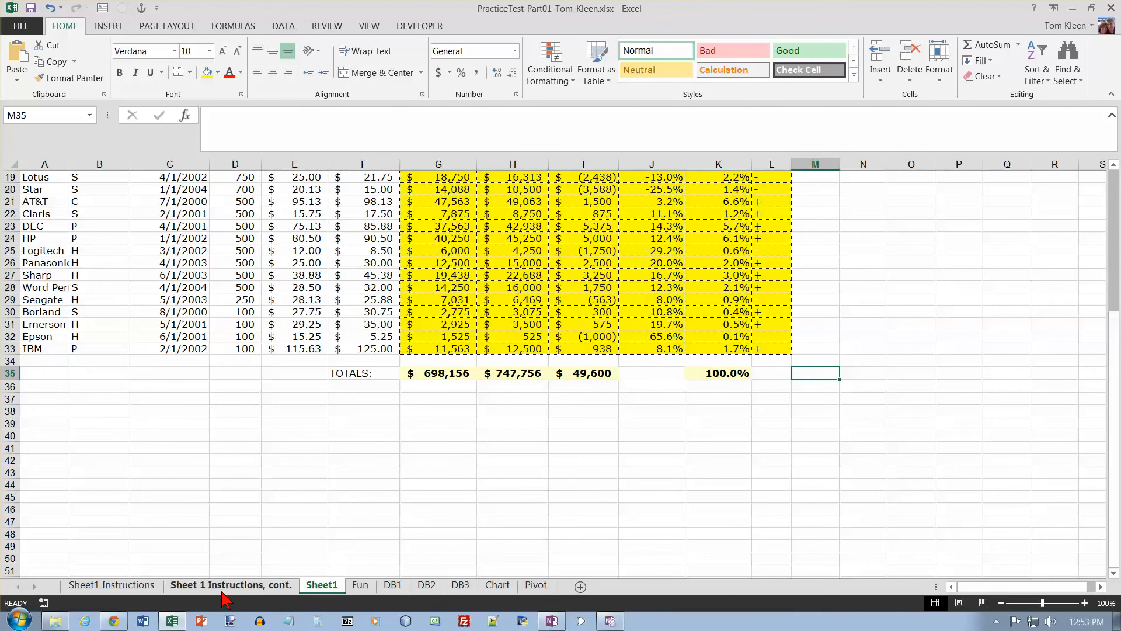
pyautogui.click(230, 585)
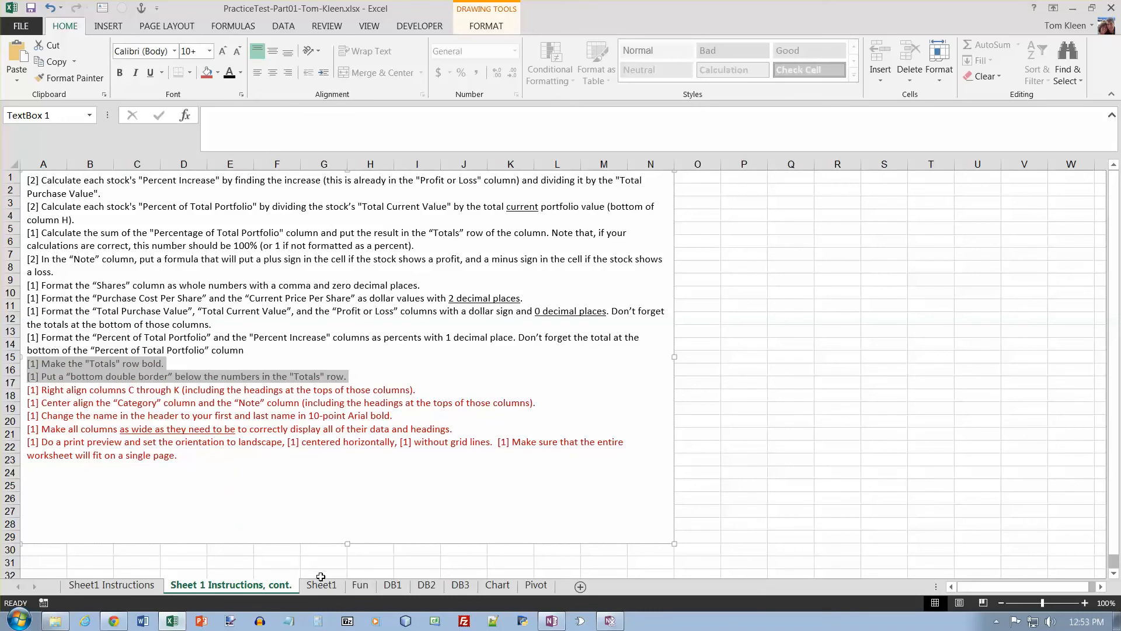
# - Right-align columns C:K on the portfolio sheet, headings included
pyautogui.click(321, 584)
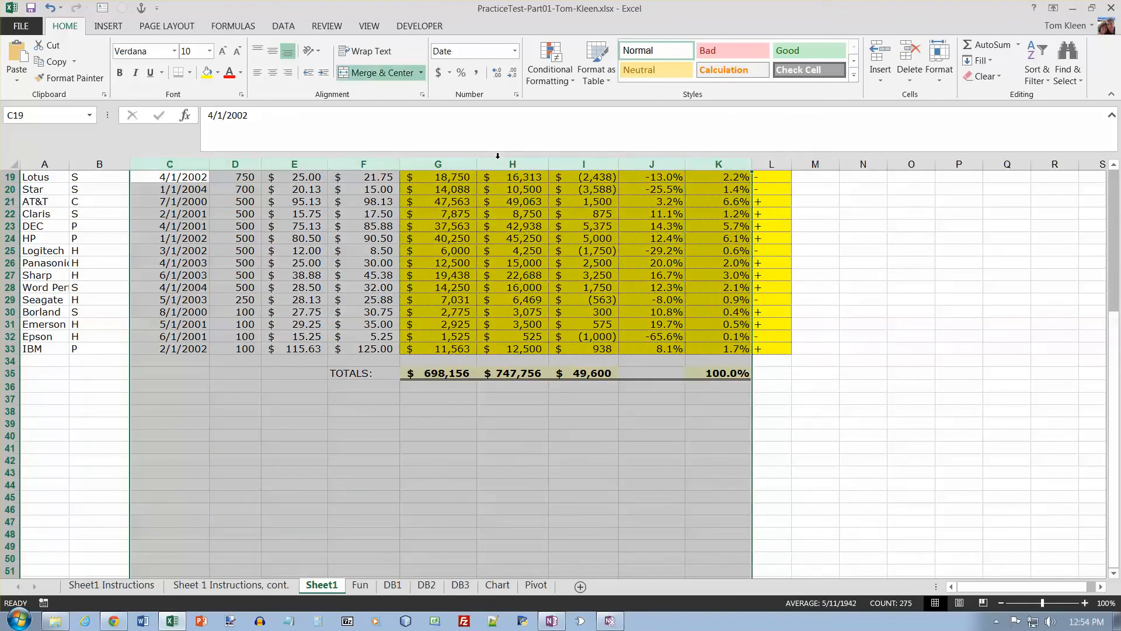
pyautogui.moveTo(296, 94)
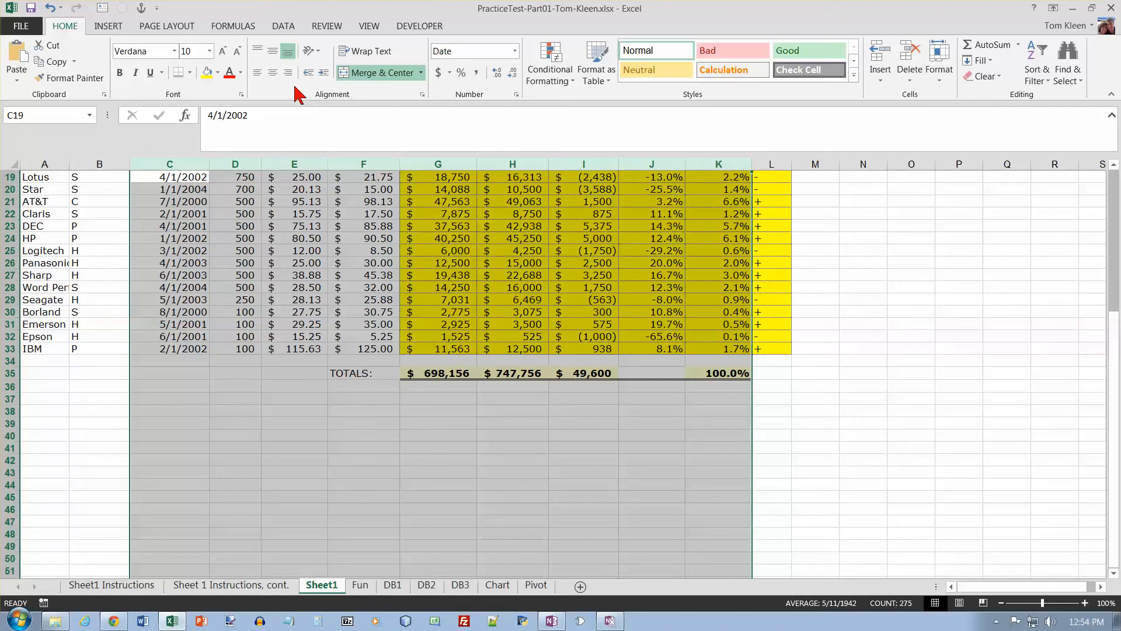
pyautogui.click(230, 585)
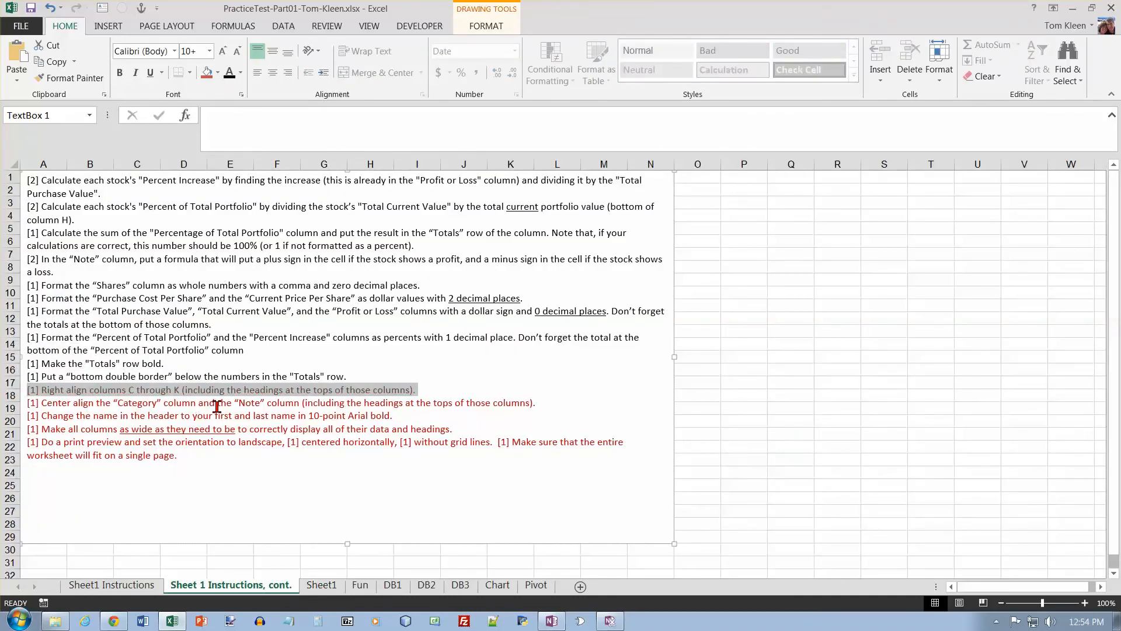
pyautogui.moveTo(292, 417)
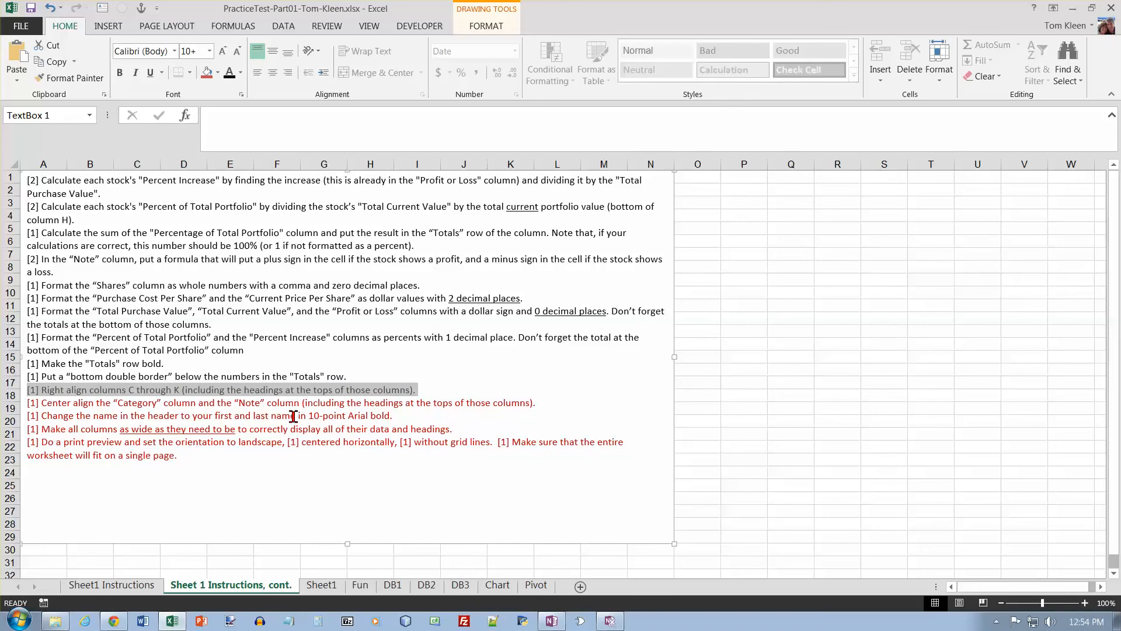
pyautogui.click(321, 583)
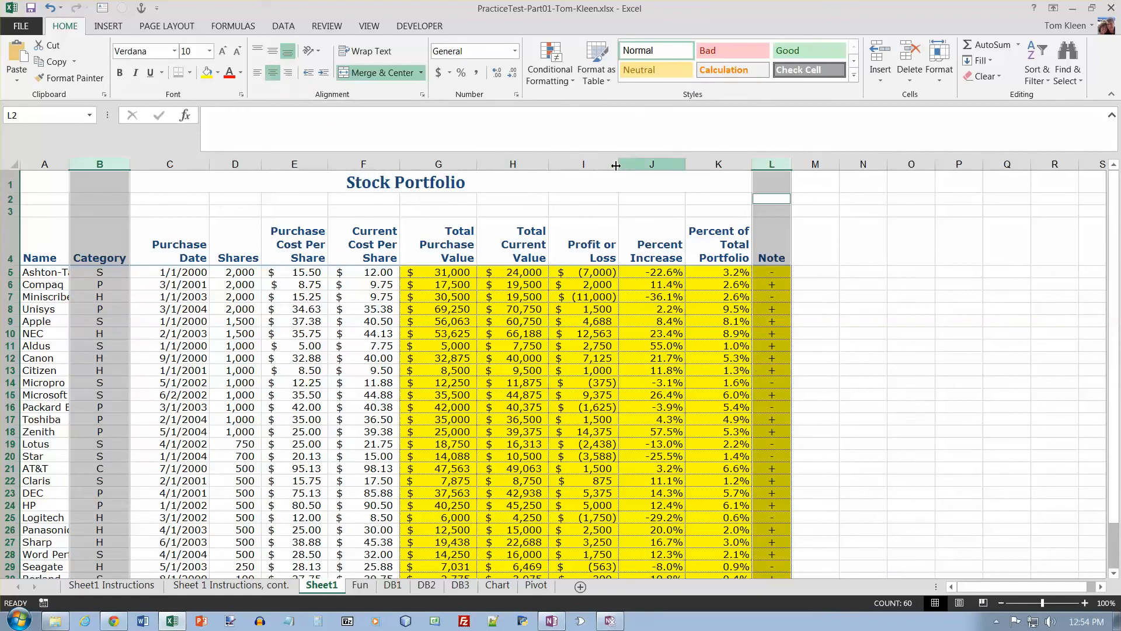
# - Center the Category and Note columns (B and L) and show the continued instructions sheet
pyautogui.click(230, 585)
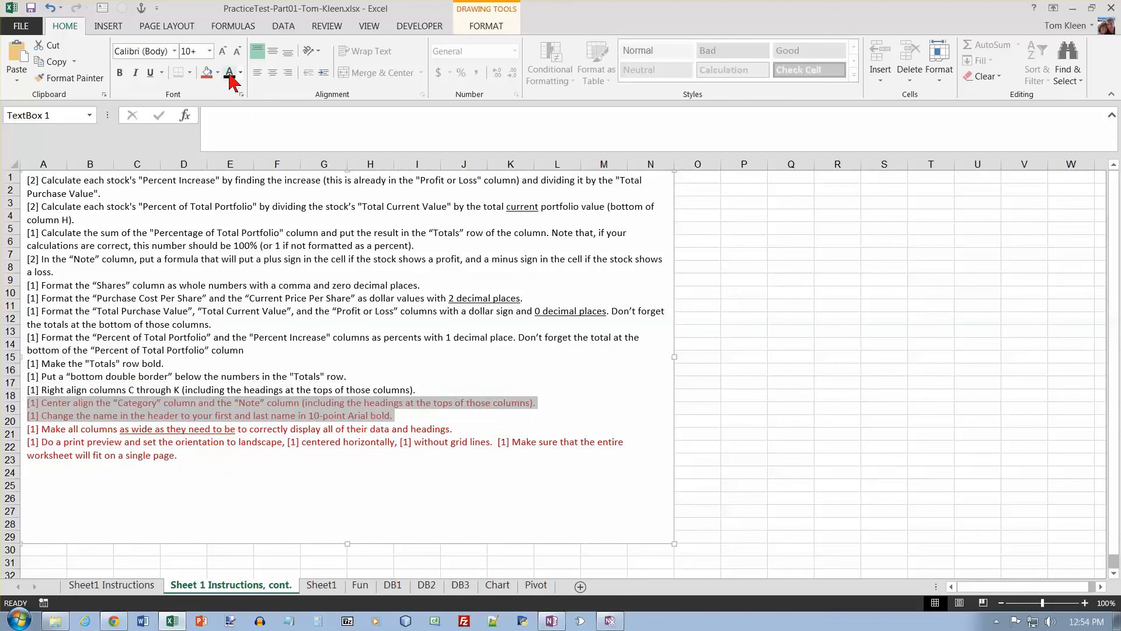
# - Enter the name 'Tom Kleen' in the right section of the page header
pyautogui.click(321, 585)
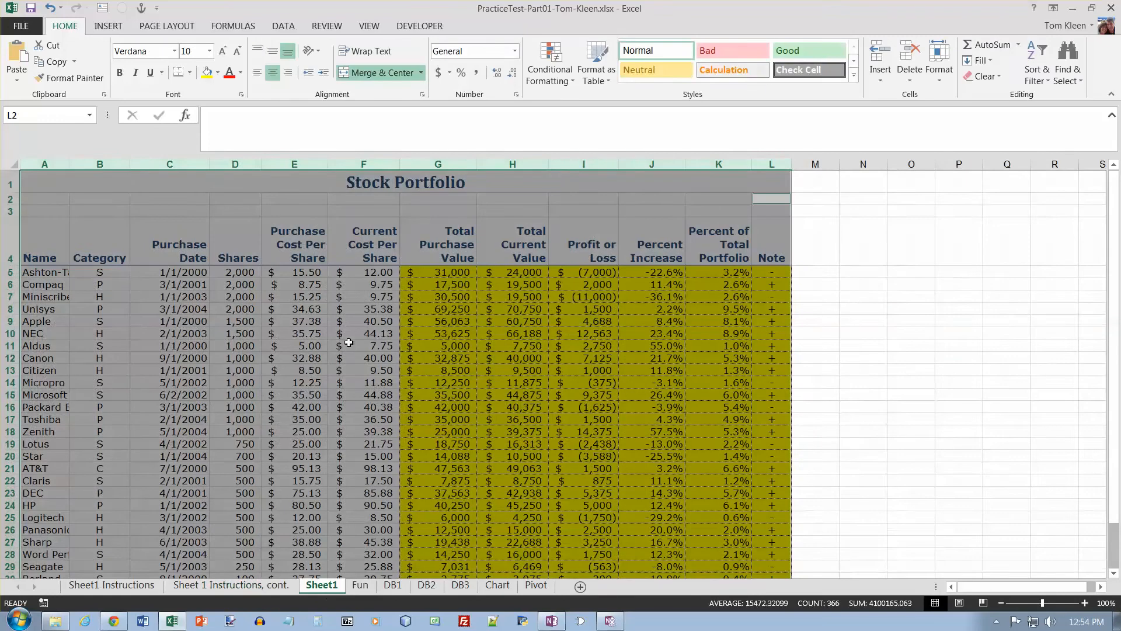
pyautogui.click(235, 272)
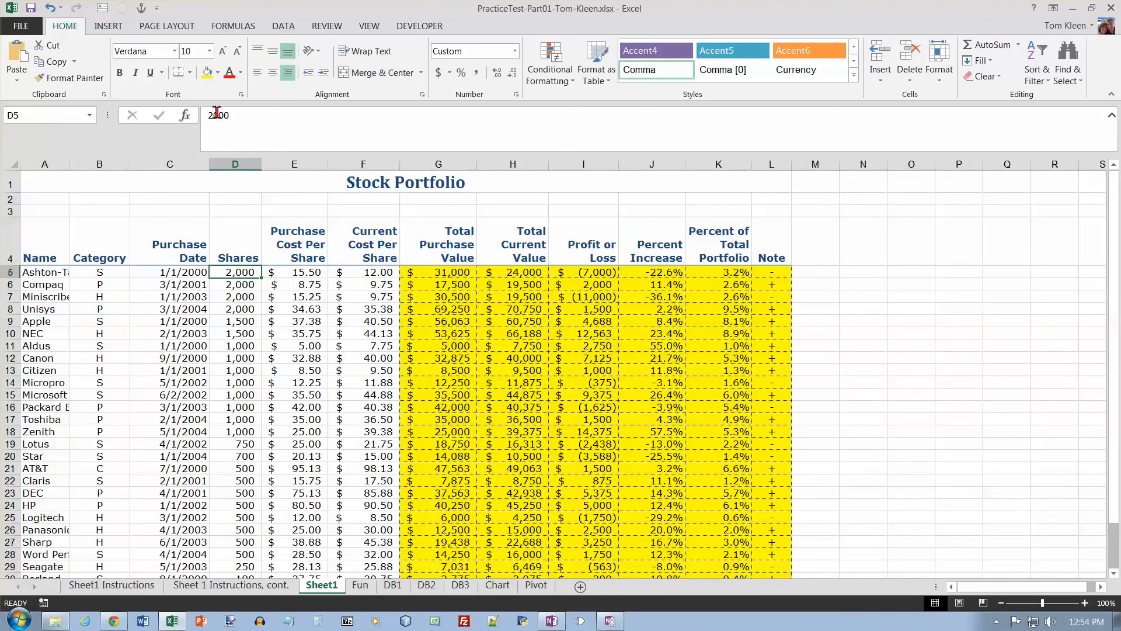
pyautogui.click(108, 26)
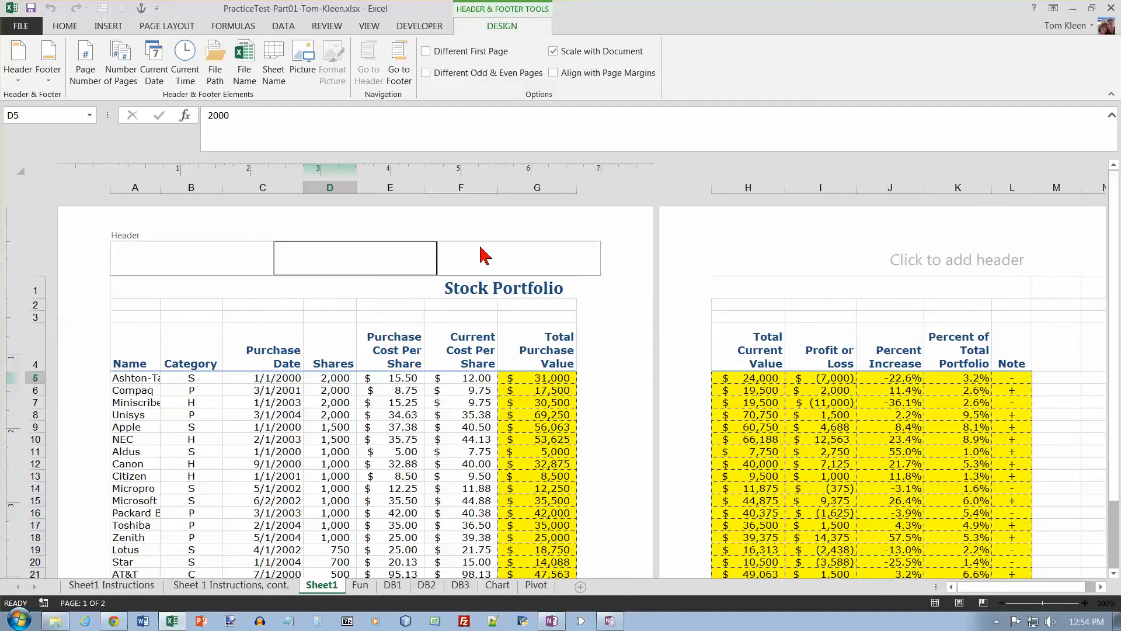
pyautogui.click(519, 256)
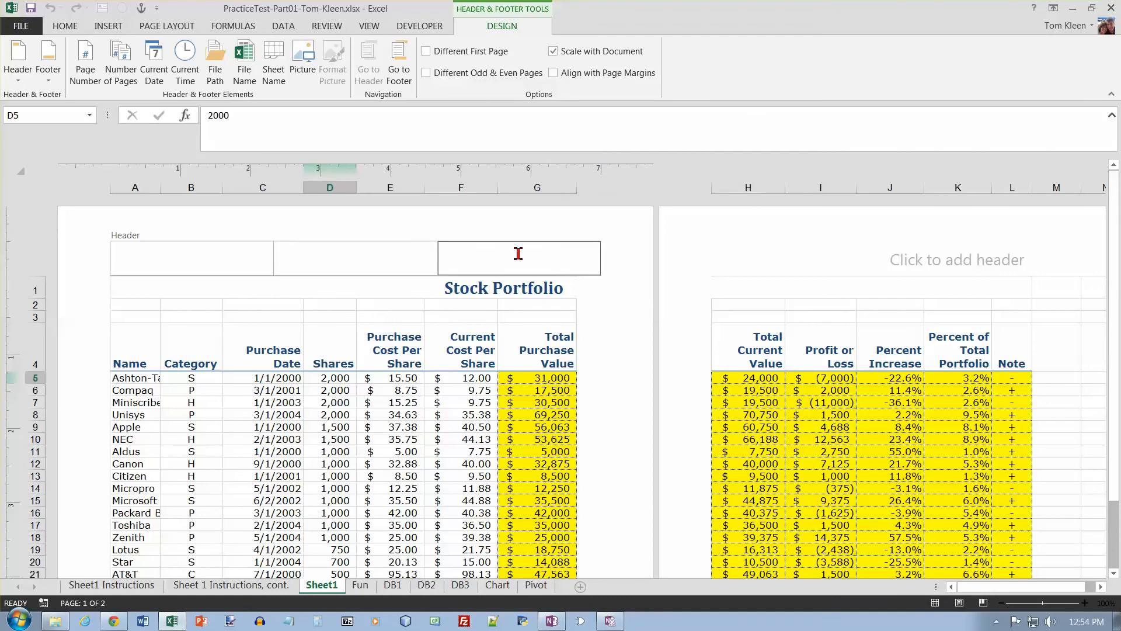
pyautogui.write('Tom Kleen')
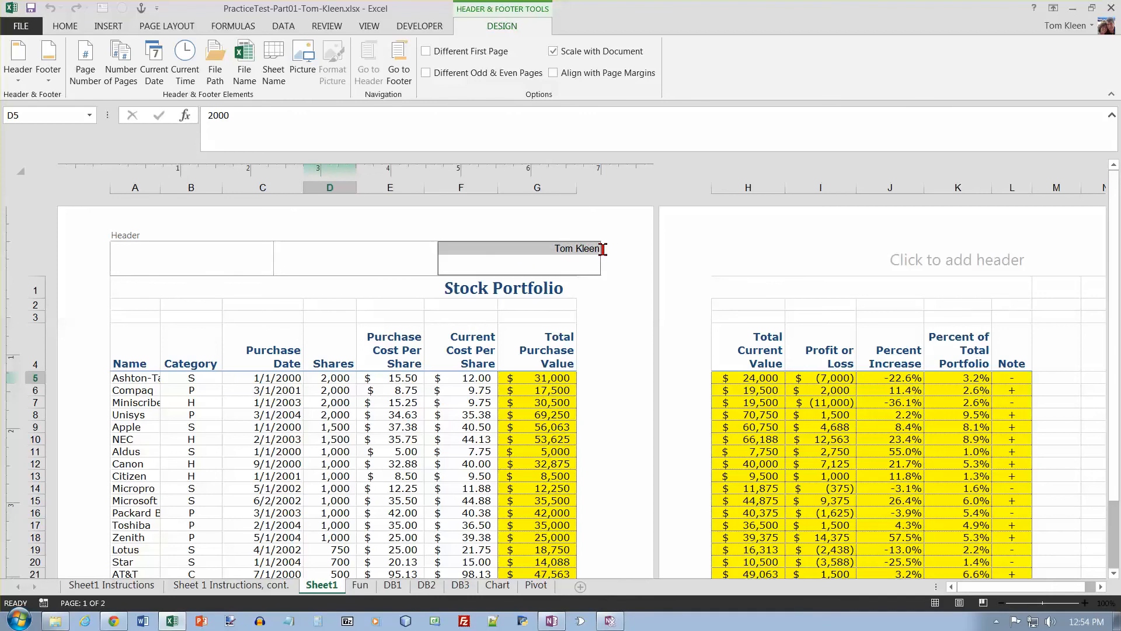
# - Make the header name bold 10-point Arial and return to Normal view
pyautogui.click(64, 26)
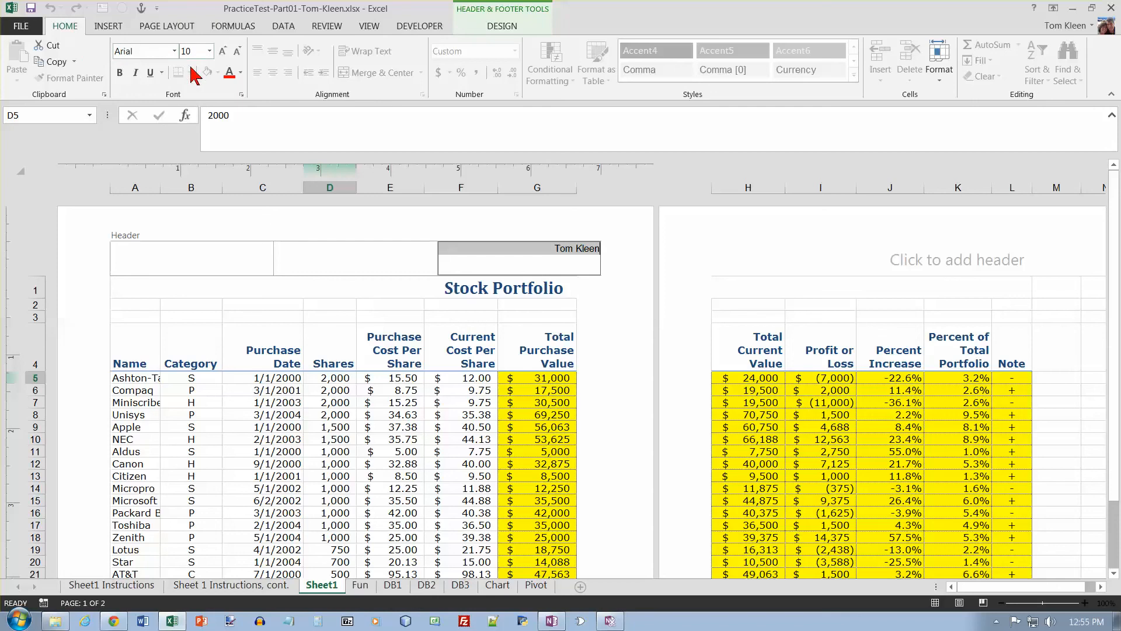
pyautogui.click(120, 72)
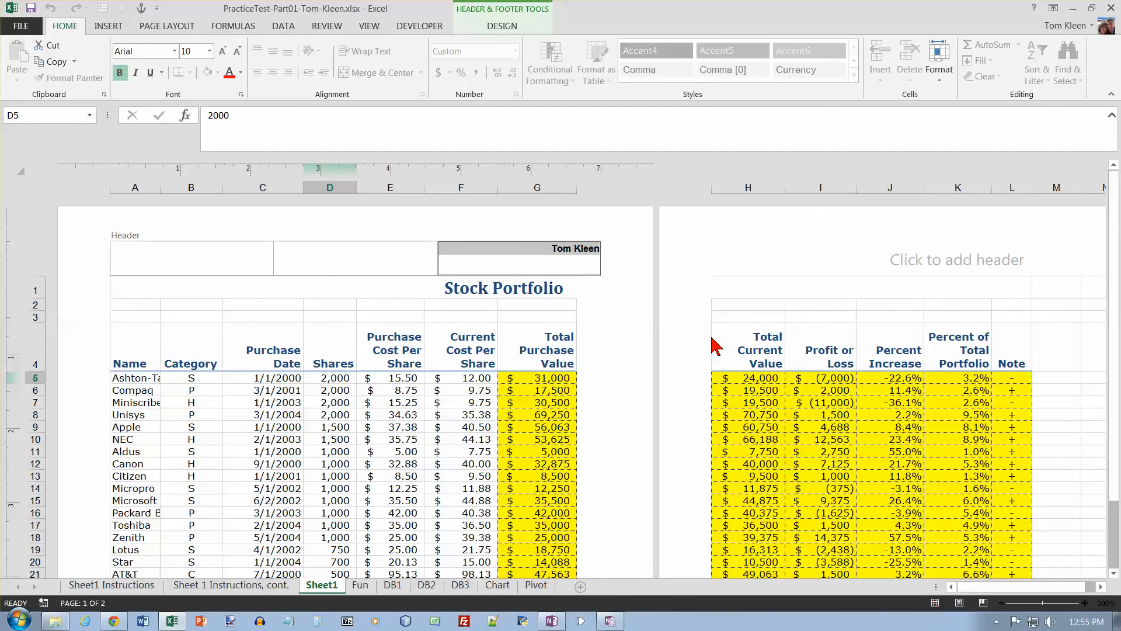
pyautogui.moveTo(638, 534)
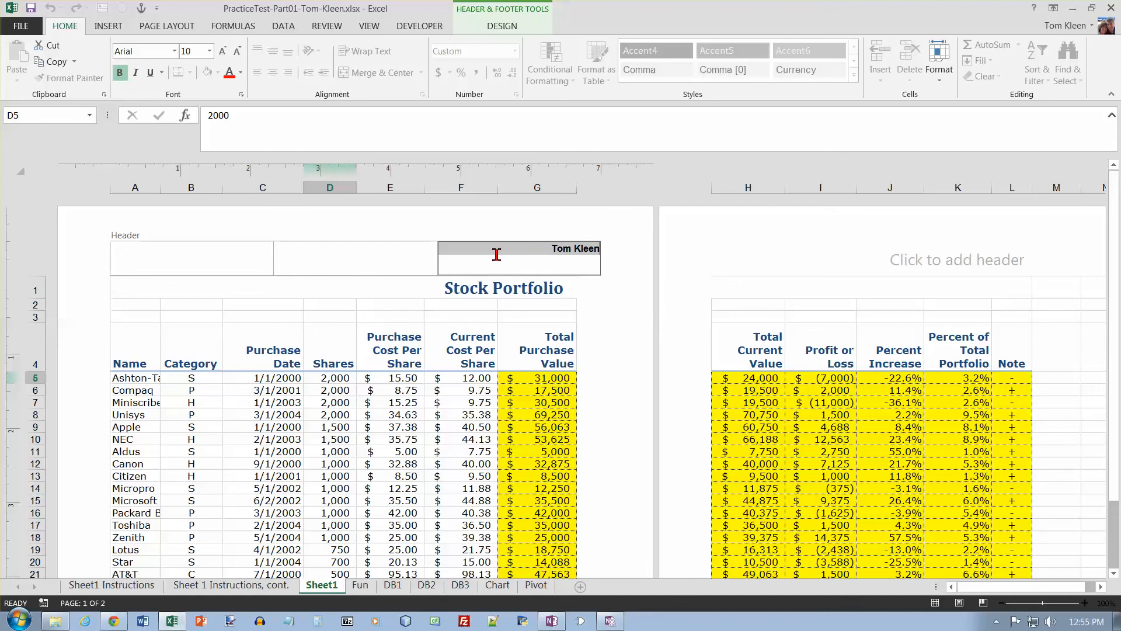
pyautogui.moveTo(391, 307)
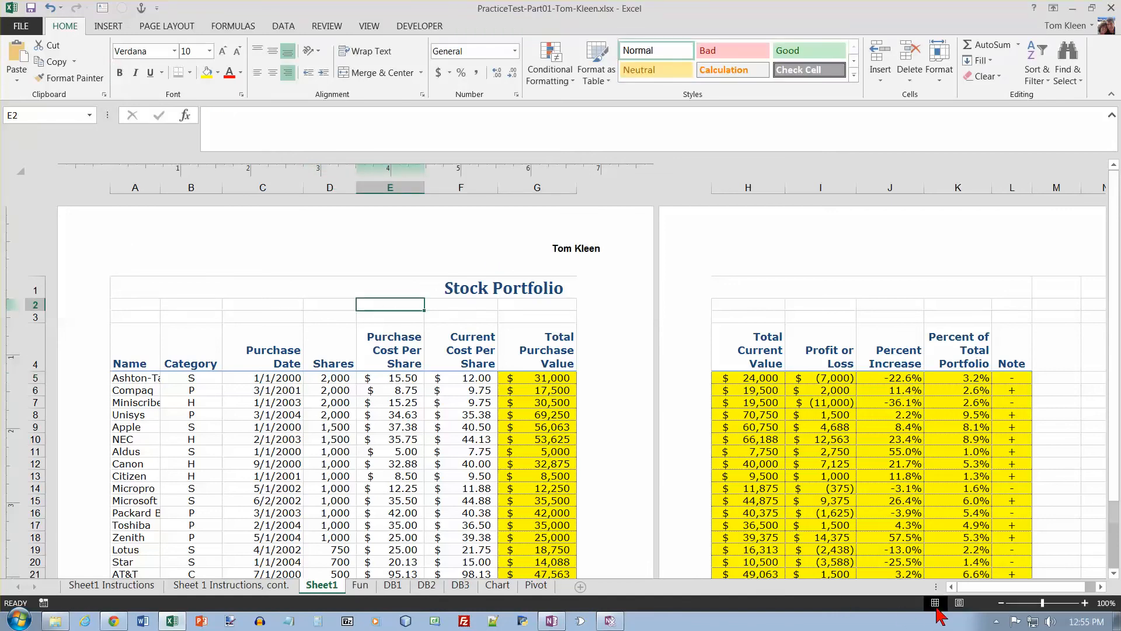
pyautogui.click(935, 603)
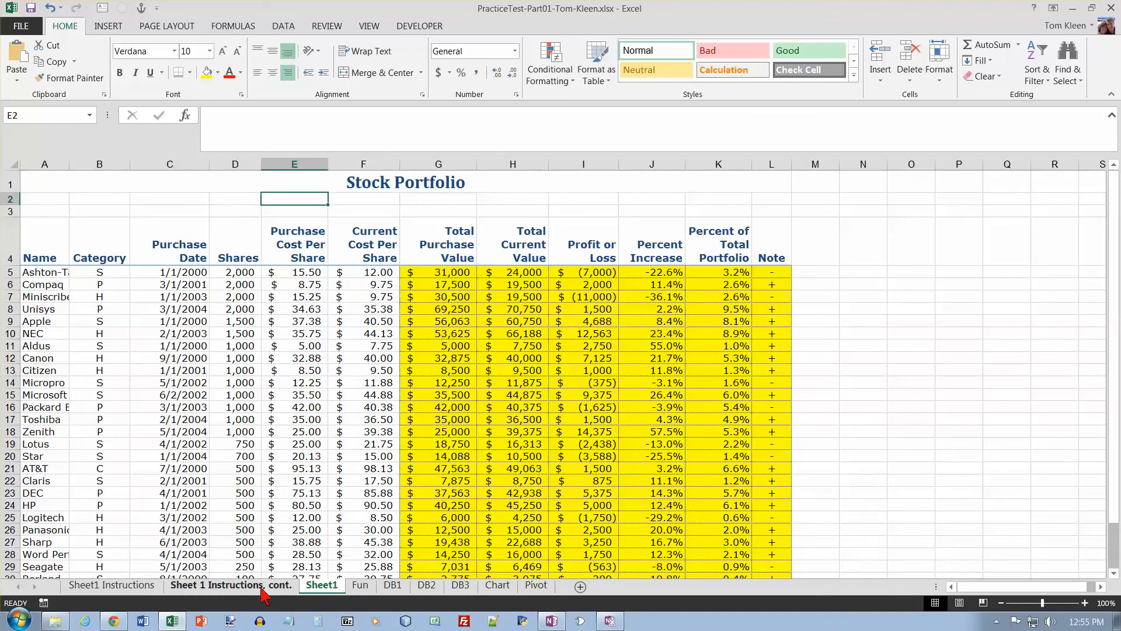
# - Review the remaining instructions, widen the portfolio columns, and open the File information page
pyautogui.click(230, 585)
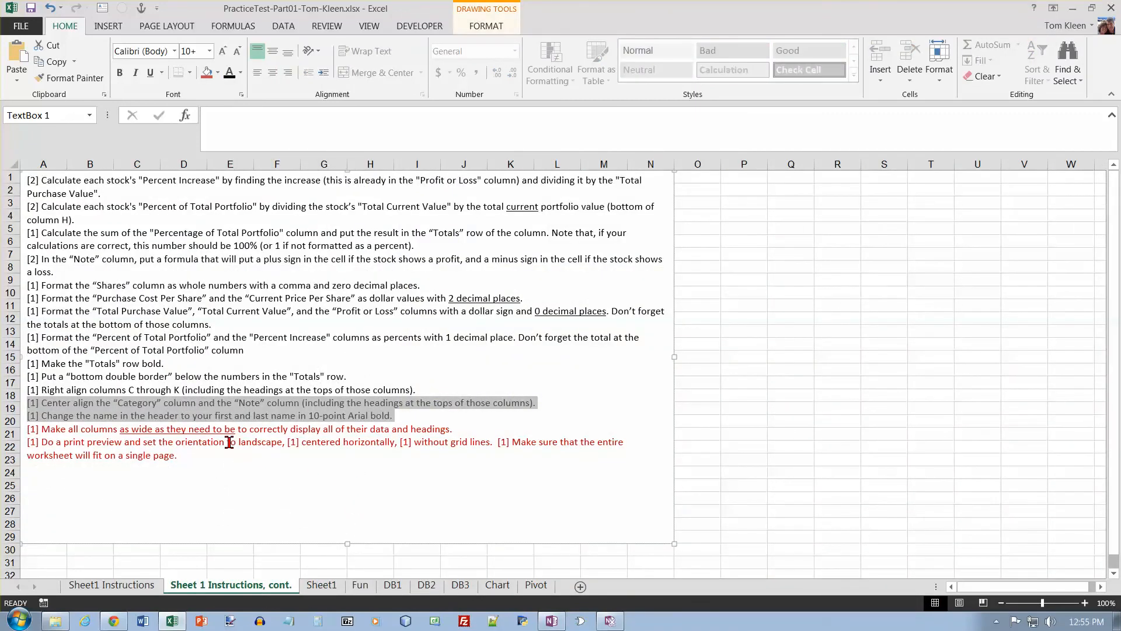
pyautogui.moveTo(307, 422)
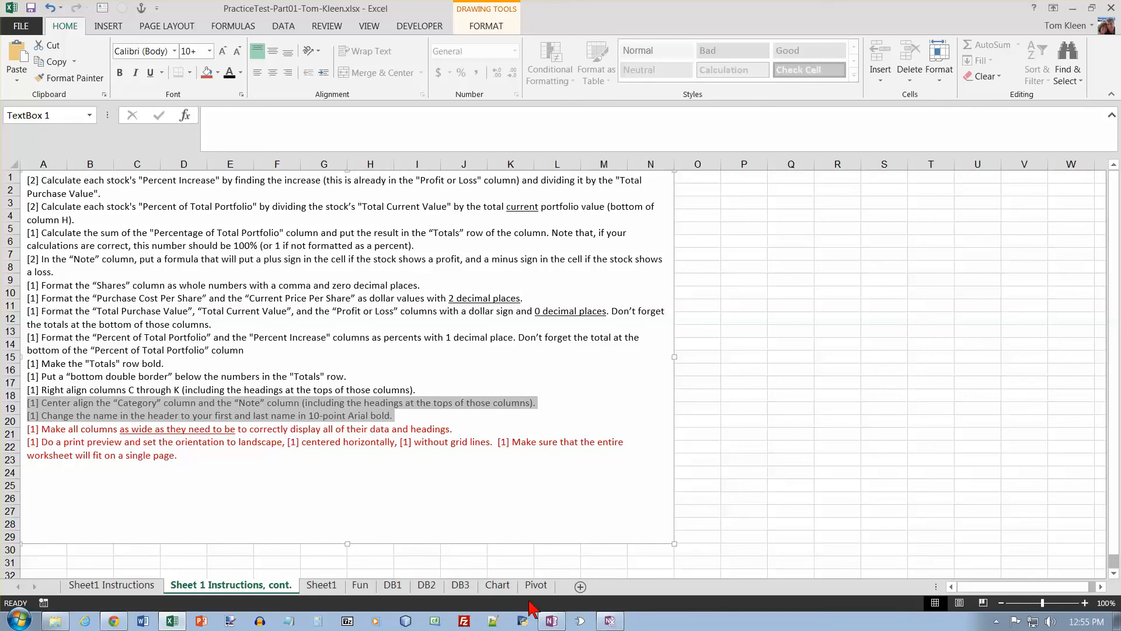
pyautogui.click(321, 585)
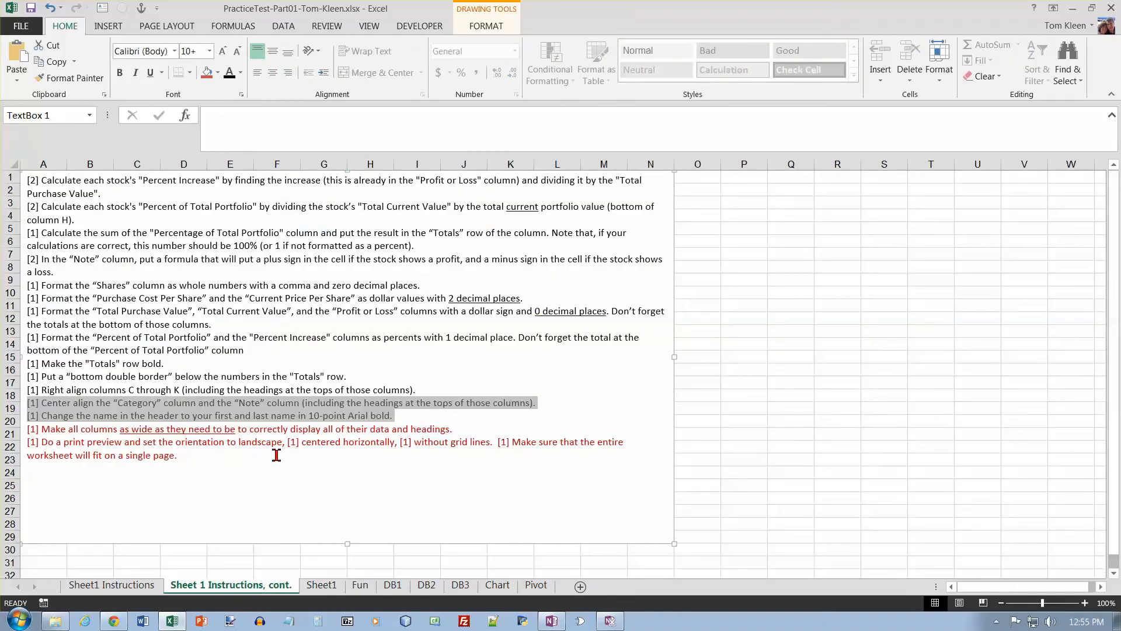
pyautogui.moveTo(384, 444)
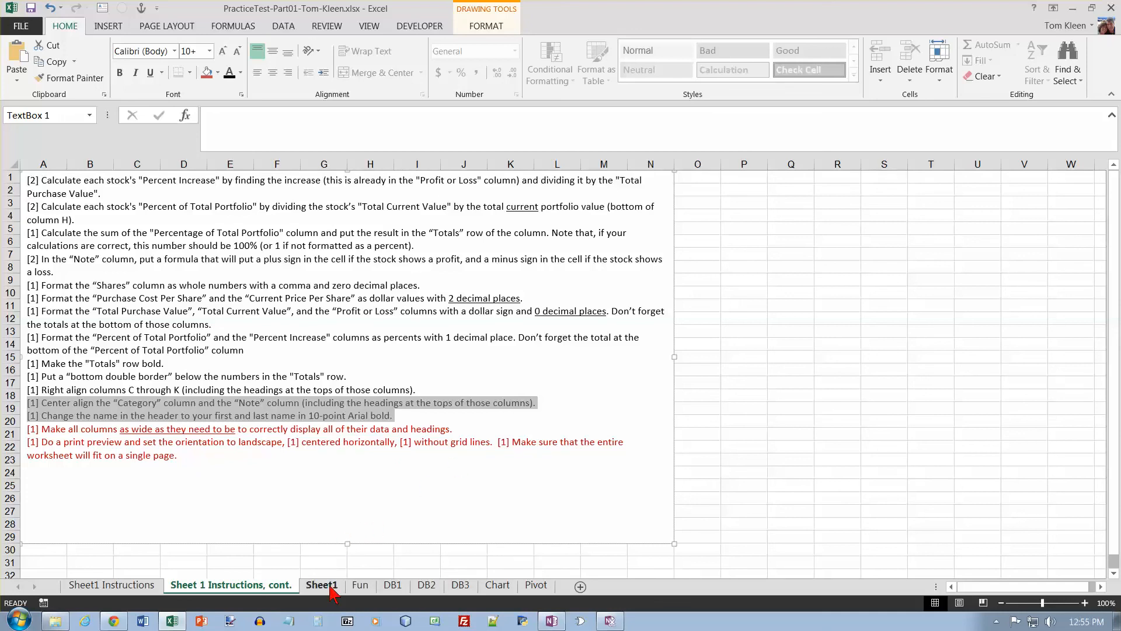
pyautogui.click(321, 585)
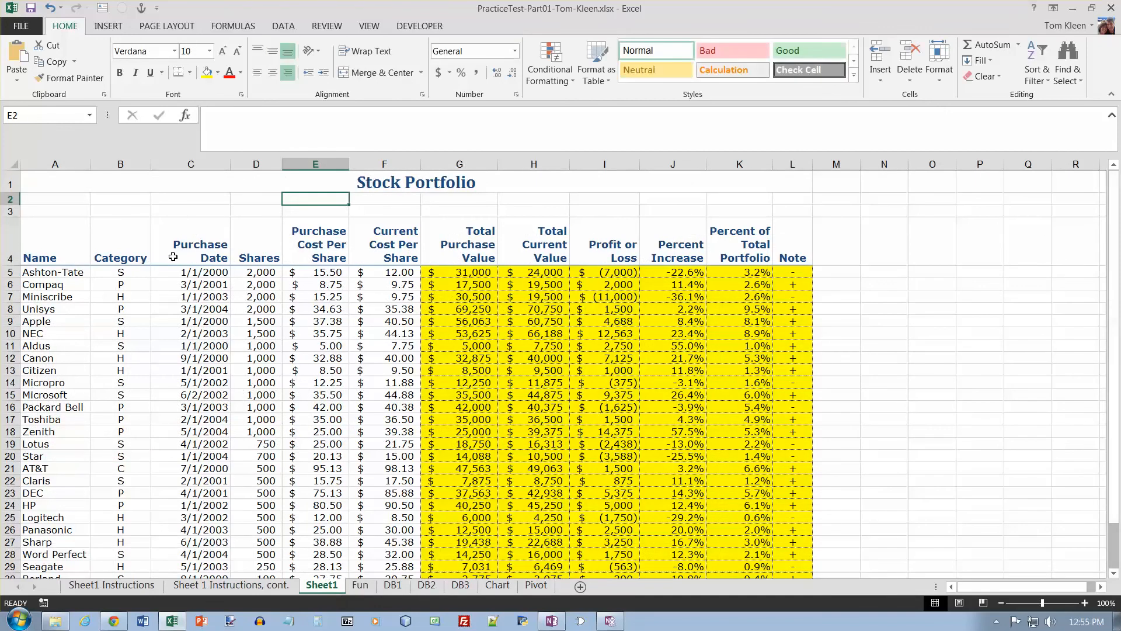
pyautogui.click(20, 26)
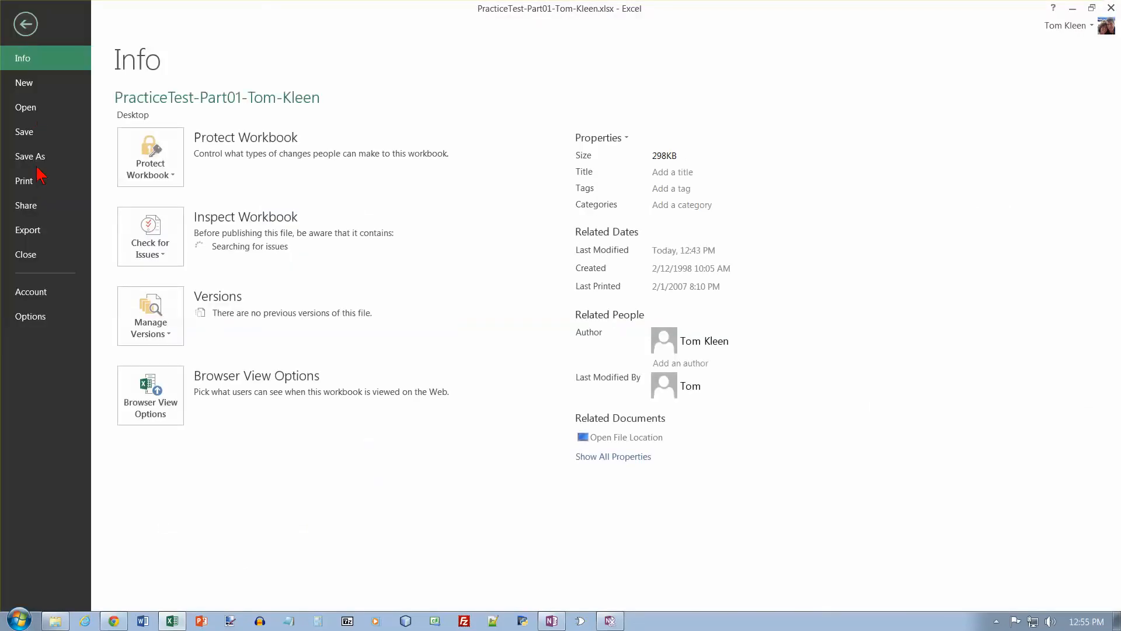
# - Set the printout to Landscape orientation scaled to fit all columns on one page
pyautogui.click(24, 180)
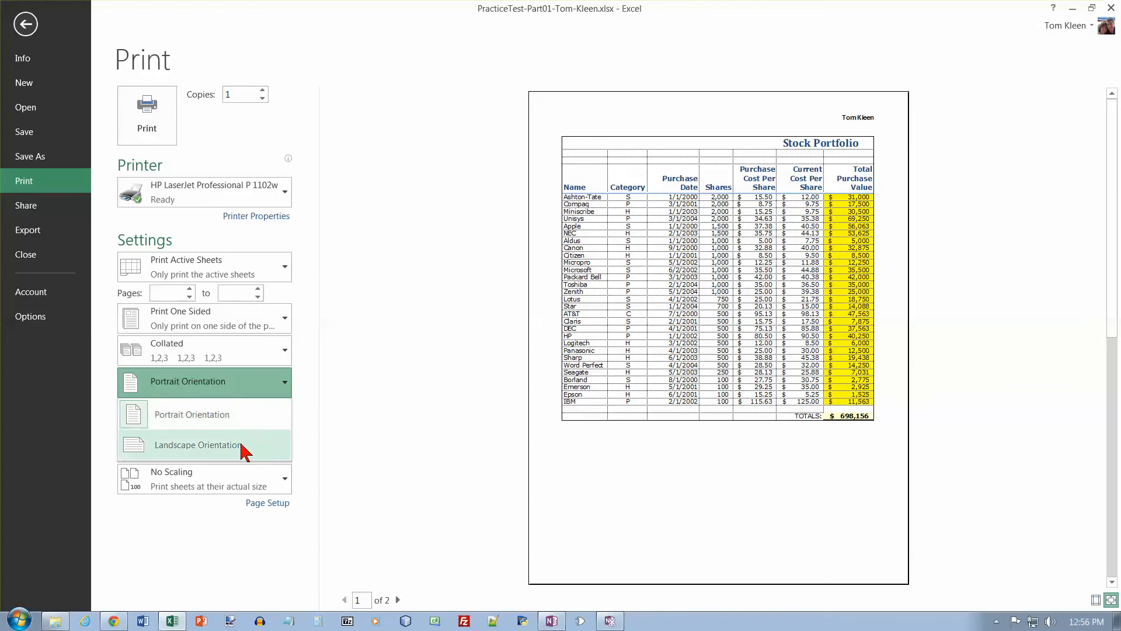
pyautogui.click(198, 443)
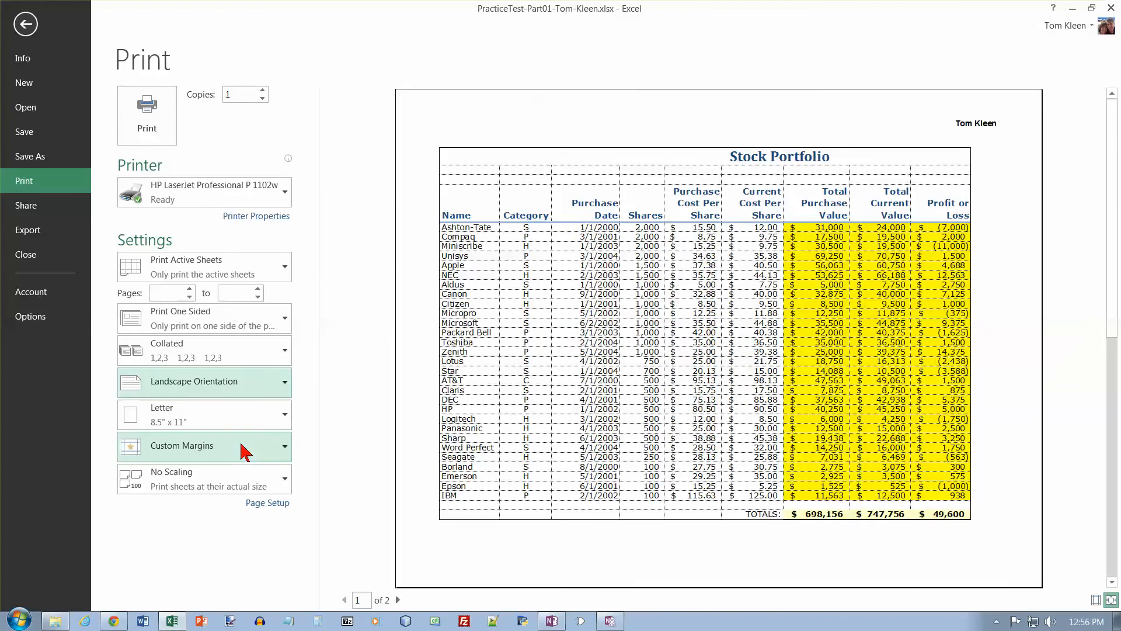
pyautogui.click(204, 478)
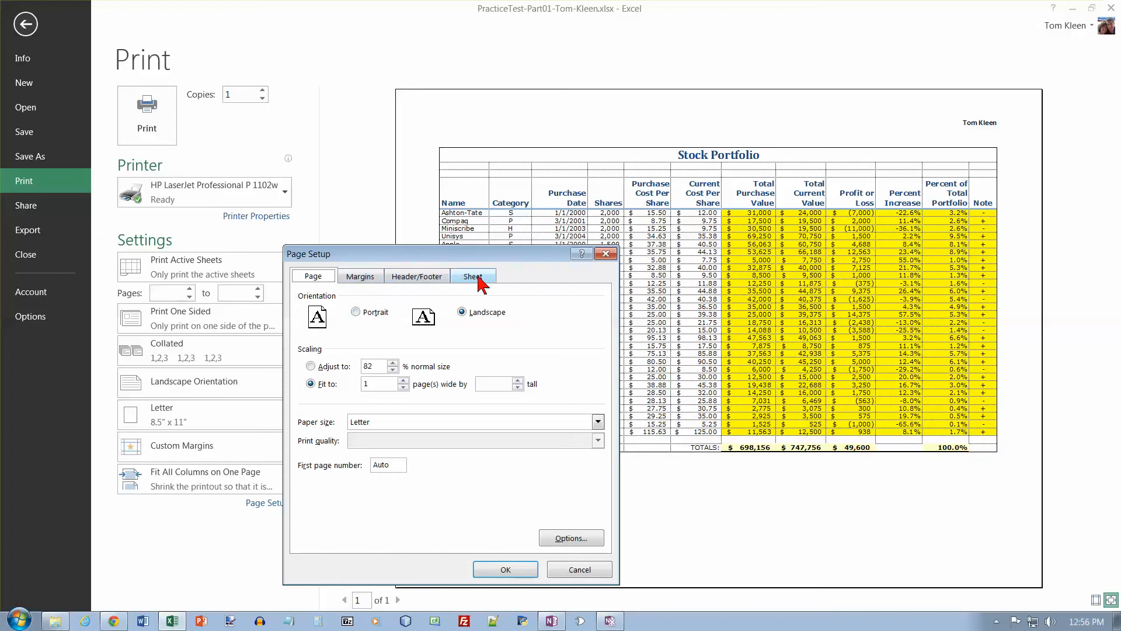
# - Turn off gridline printing on Page Setup's Sheet tab and confirm
pyautogui.click(473, 276)
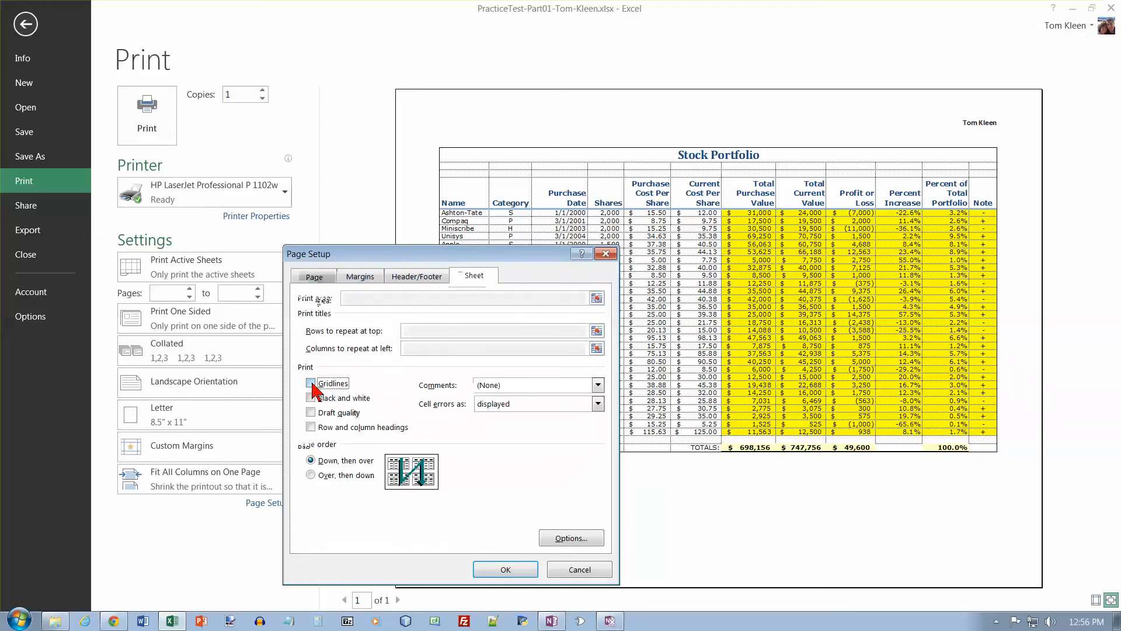
pyautogui.click(310, 383)
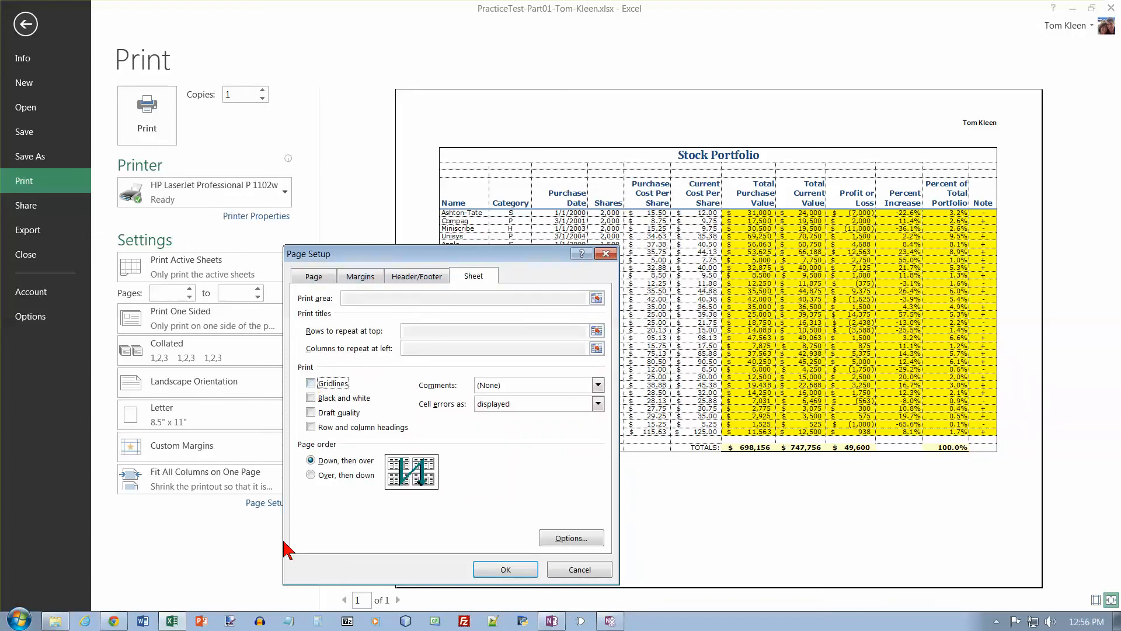
pyautogui.click(505, 569)
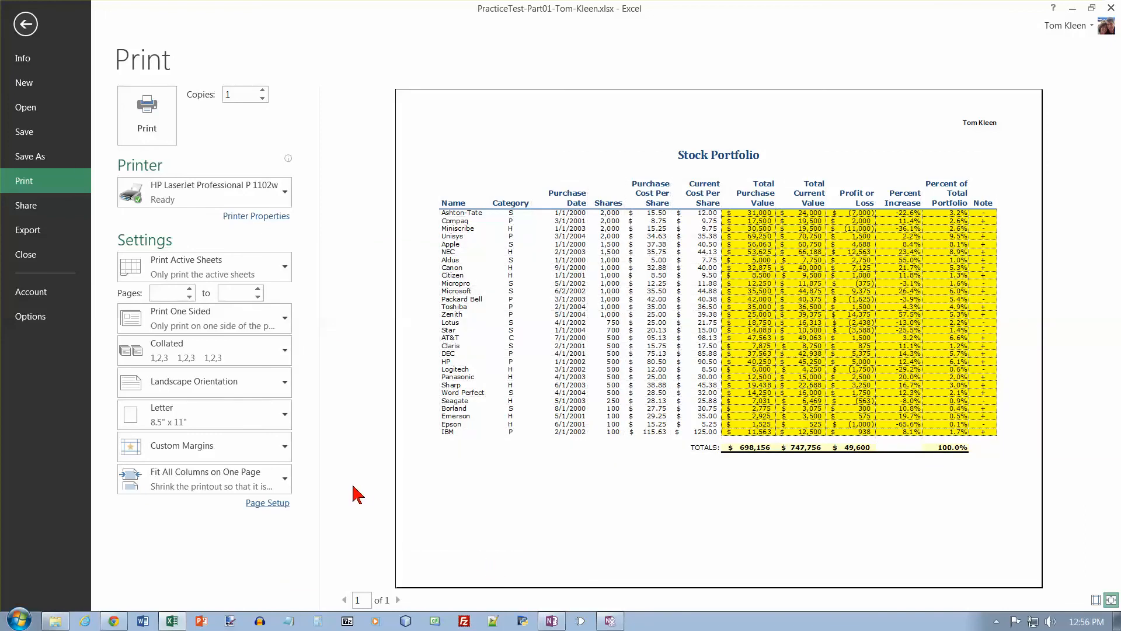
pyautogui.moveTo(559, 536)
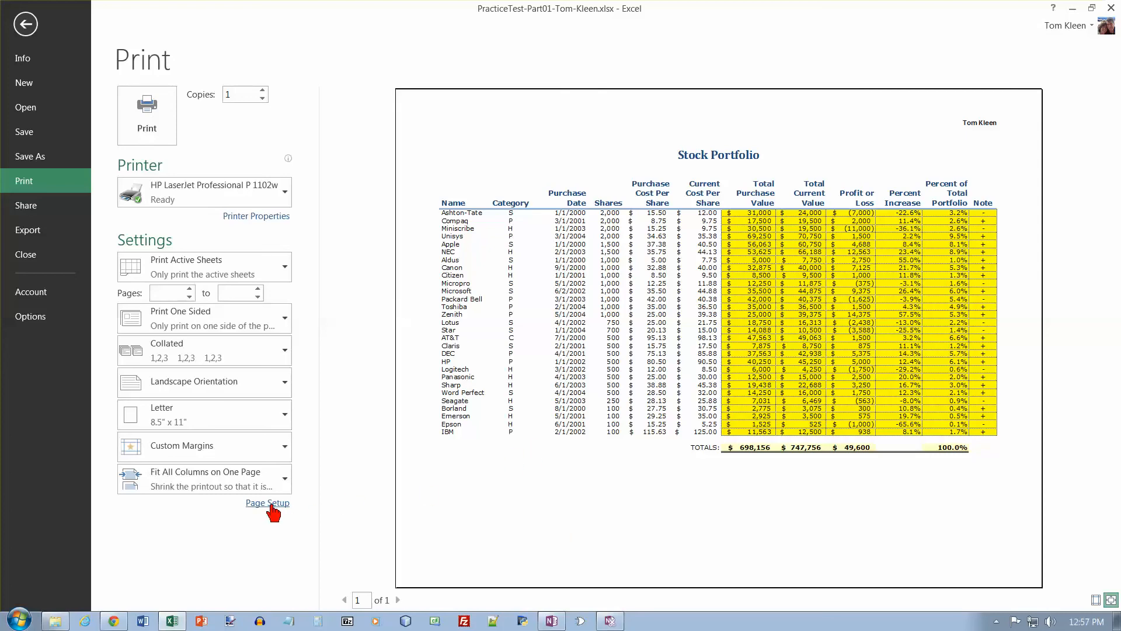
pyautogui.moveTo(993, 297)
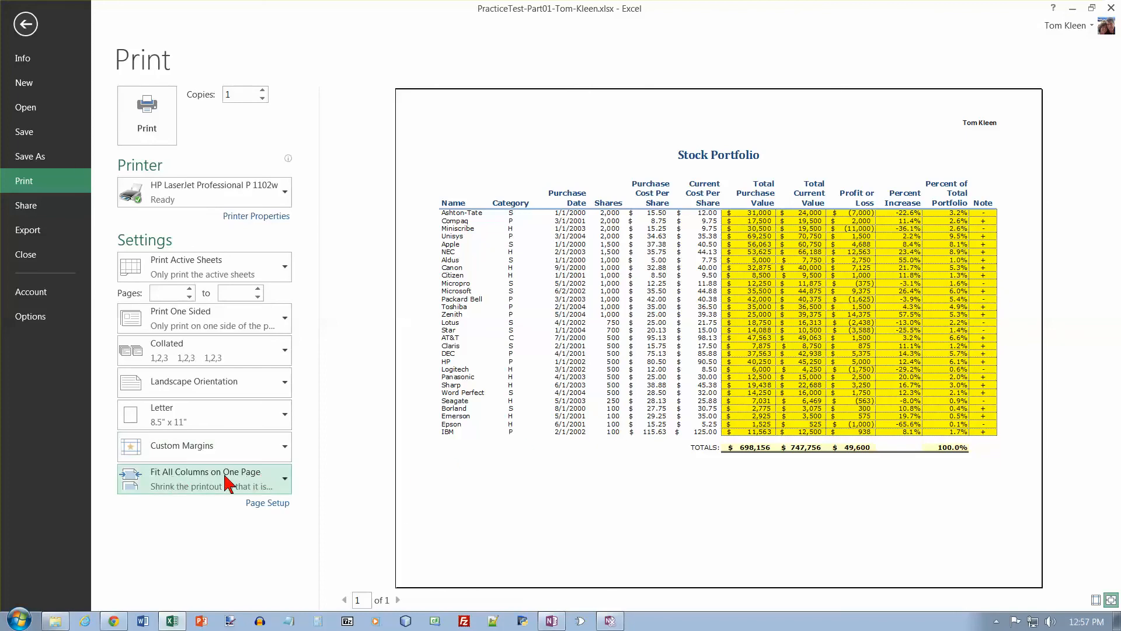
# - Reopen Page Setup, review the Margins centering options, and close the dialog
pyautogui.click(268, 502)
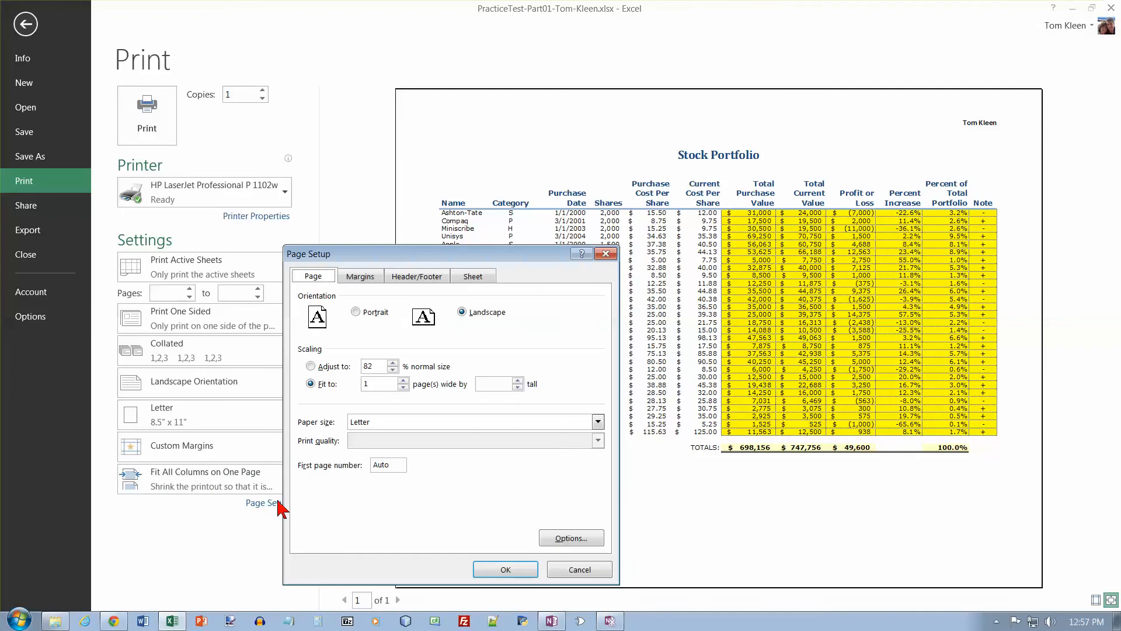
pyautogui.click(360, 276)
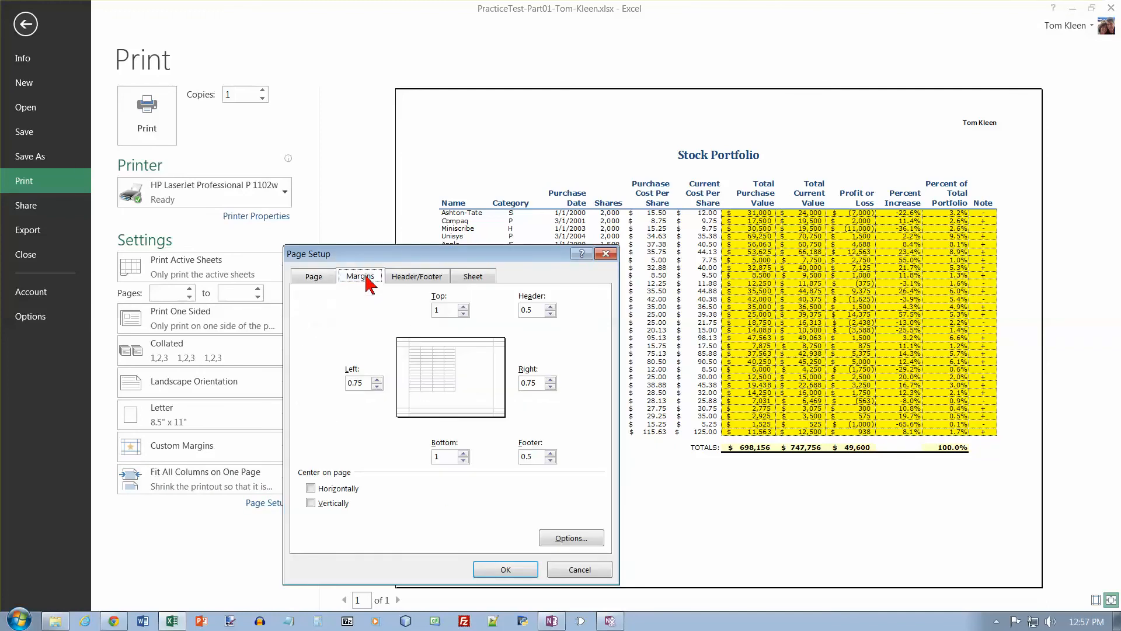
pyautogui.click(310, 488)
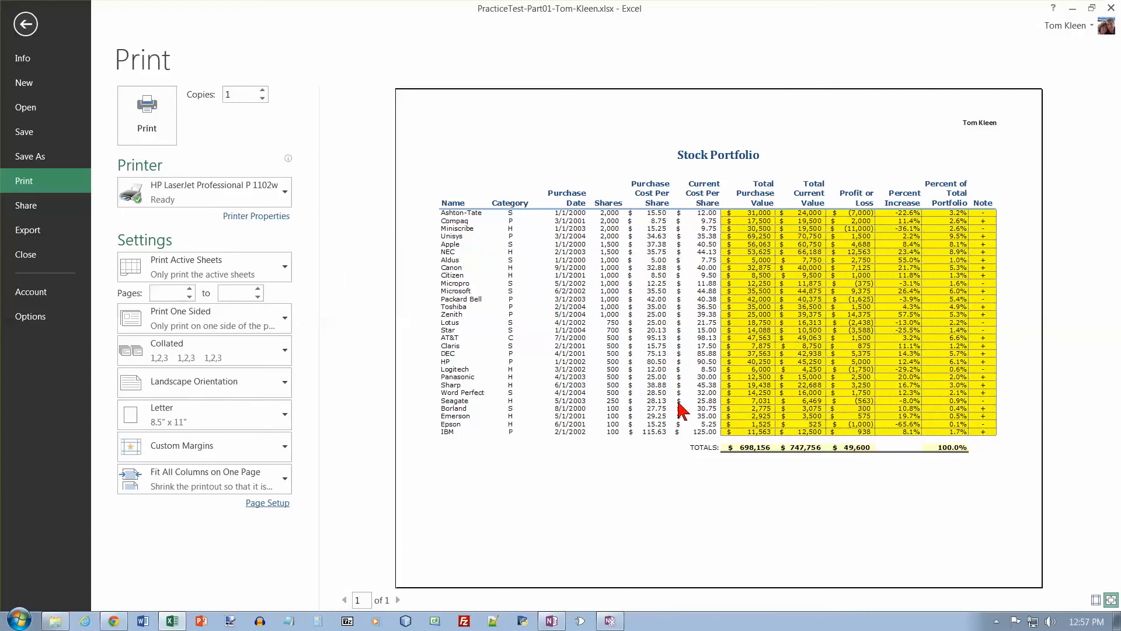
pyautogui.moveTo(435, 265)
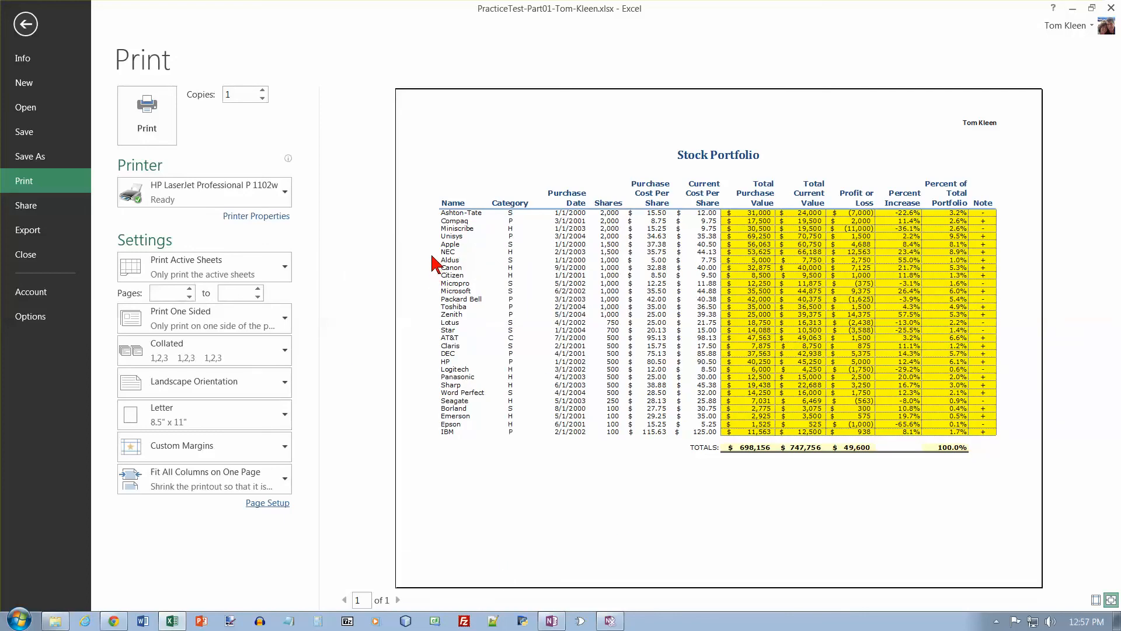
pyautogui.moveTo(439, 289)
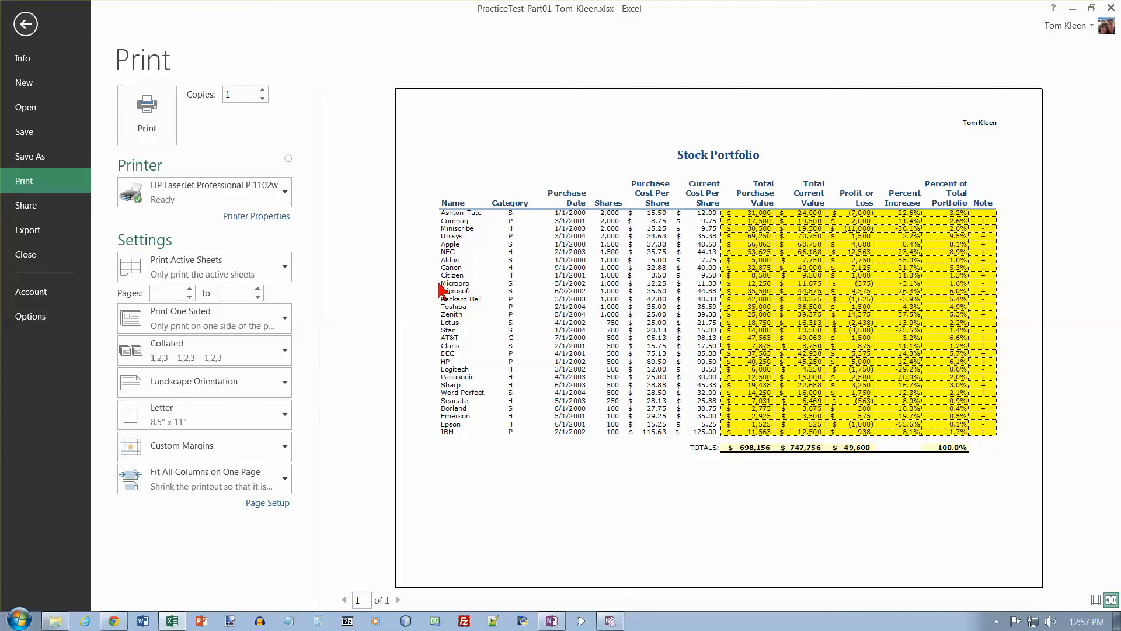
# - Leave the print preview and return to the Stock Portfolio worksheet
pyautogui.click(24, 24)
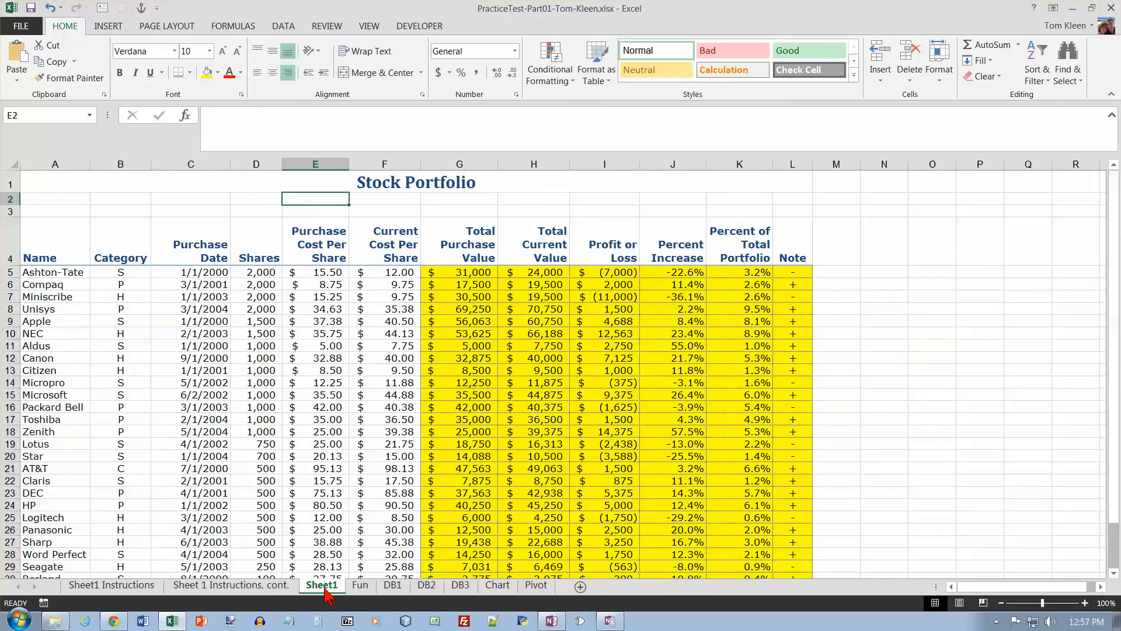
pyautogui.moveTo(496, 339)
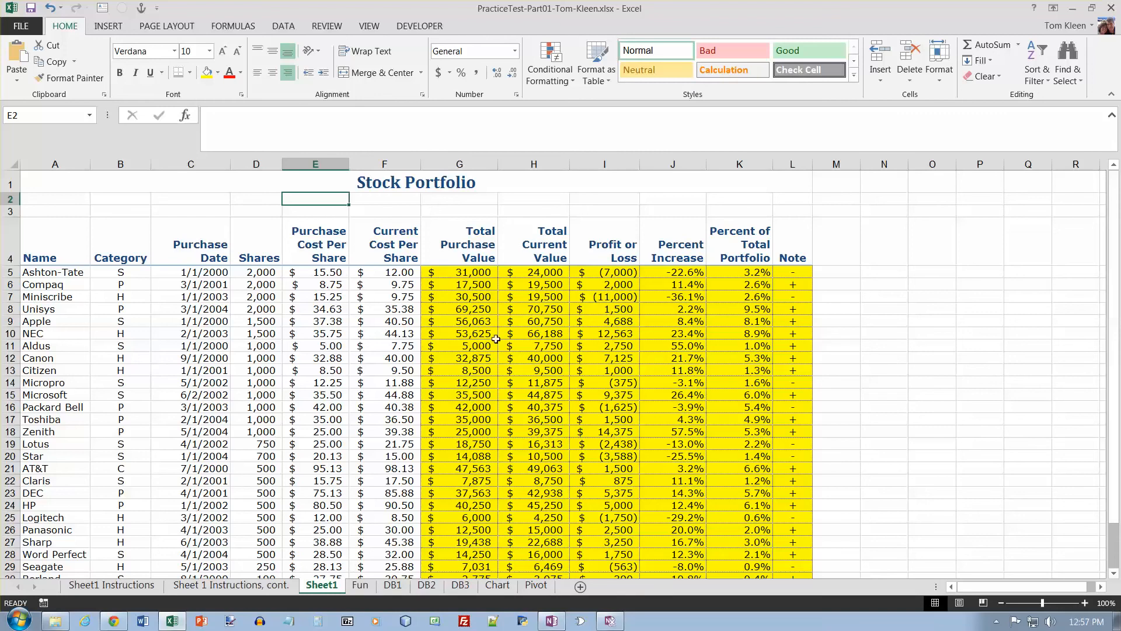
pyautogui.moveTo(597, 327)
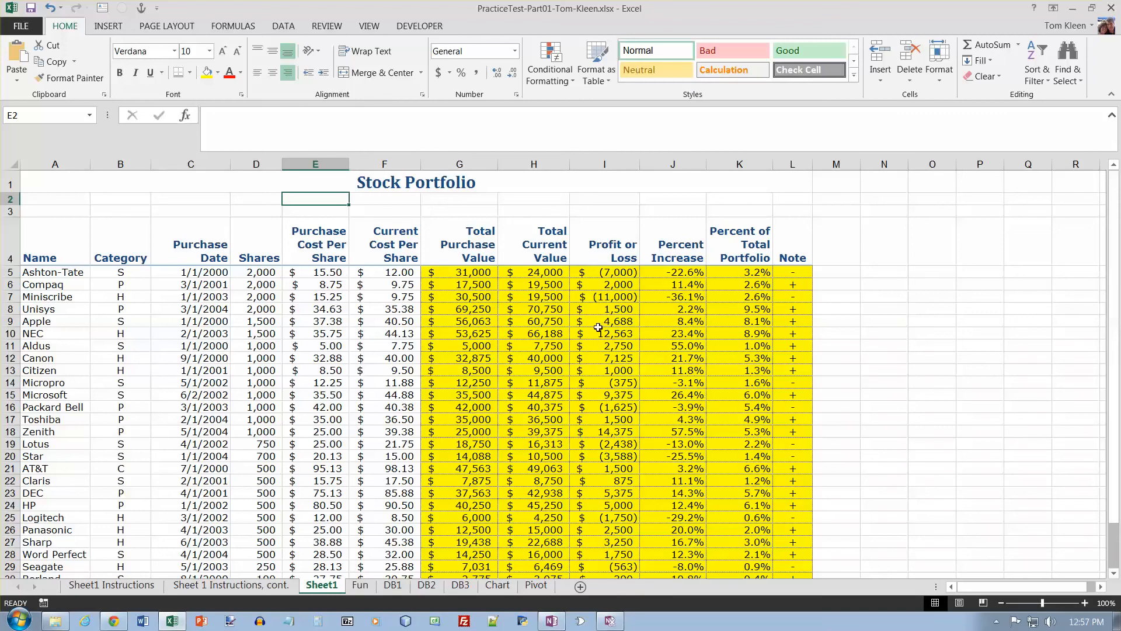
pyautogui.moveTo(445, 355)
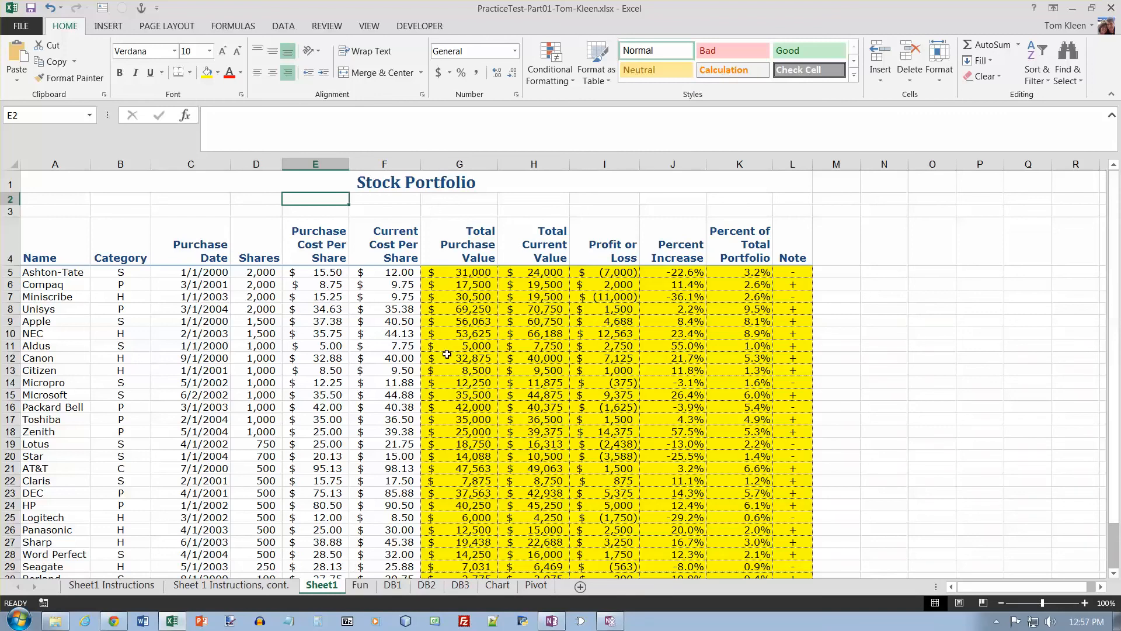